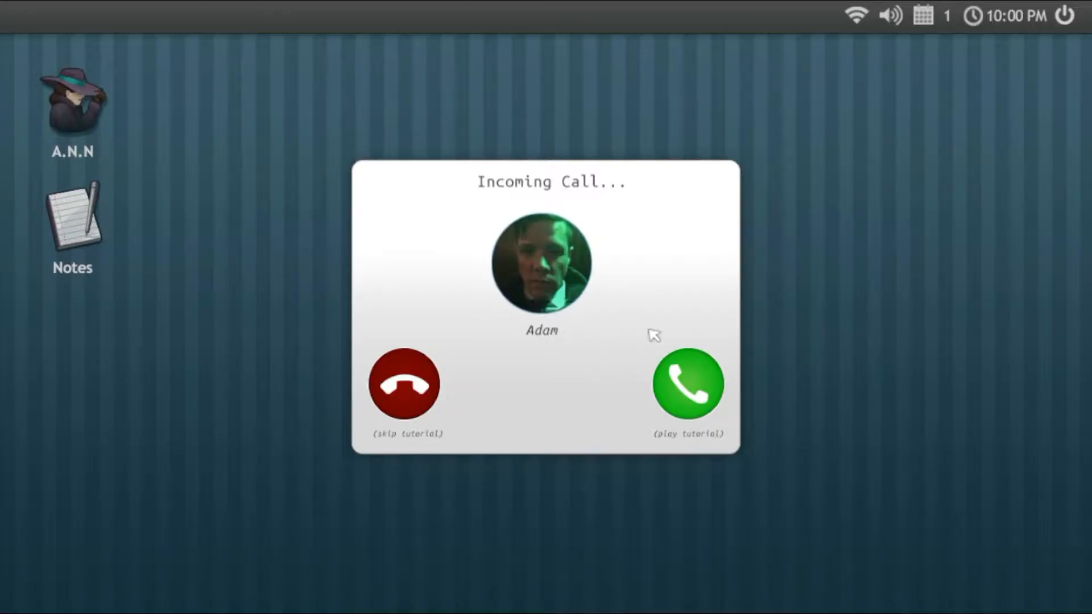
pyautogui.moveTo(529, 320)
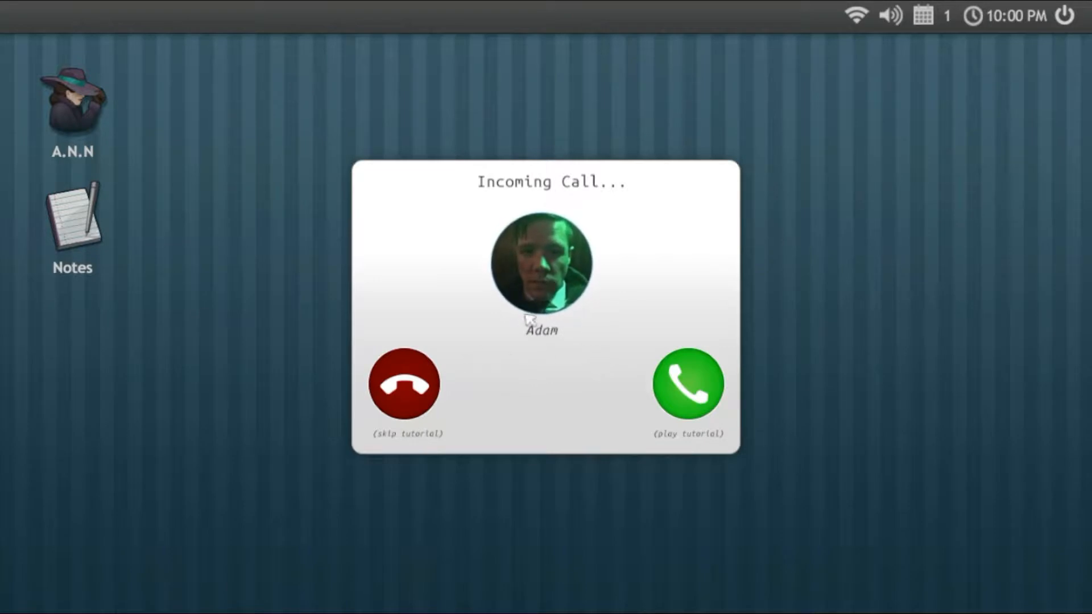
pyautogui.moveTo(679, 406)
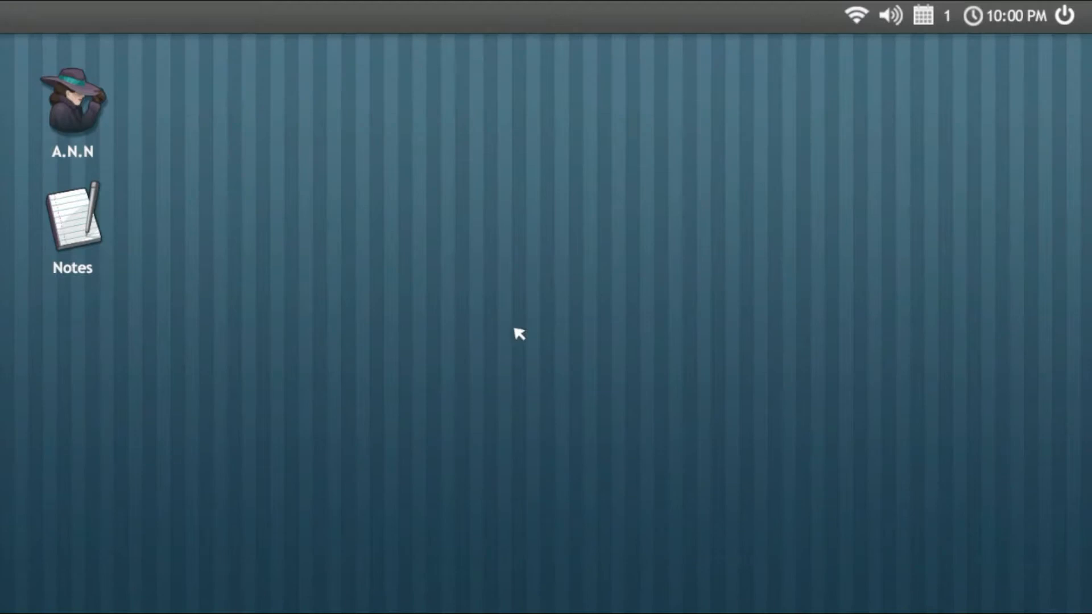
pyautogui.moveTo(857, 80)
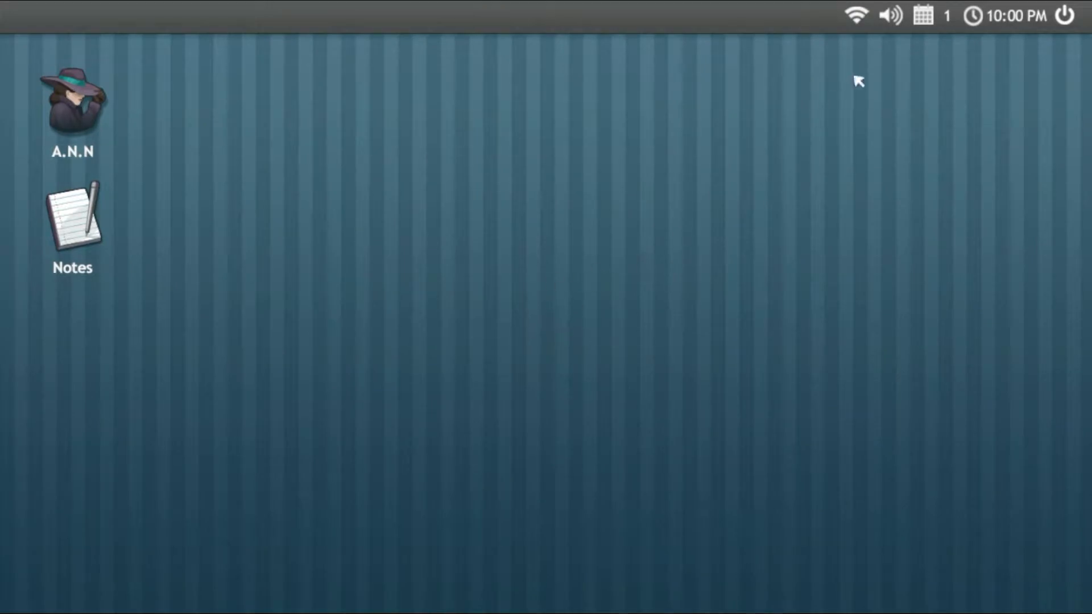
# Step: Mute the game sound and launch the A.N.N anonymous browser from the desktop
pyautogui.click(890, 15)
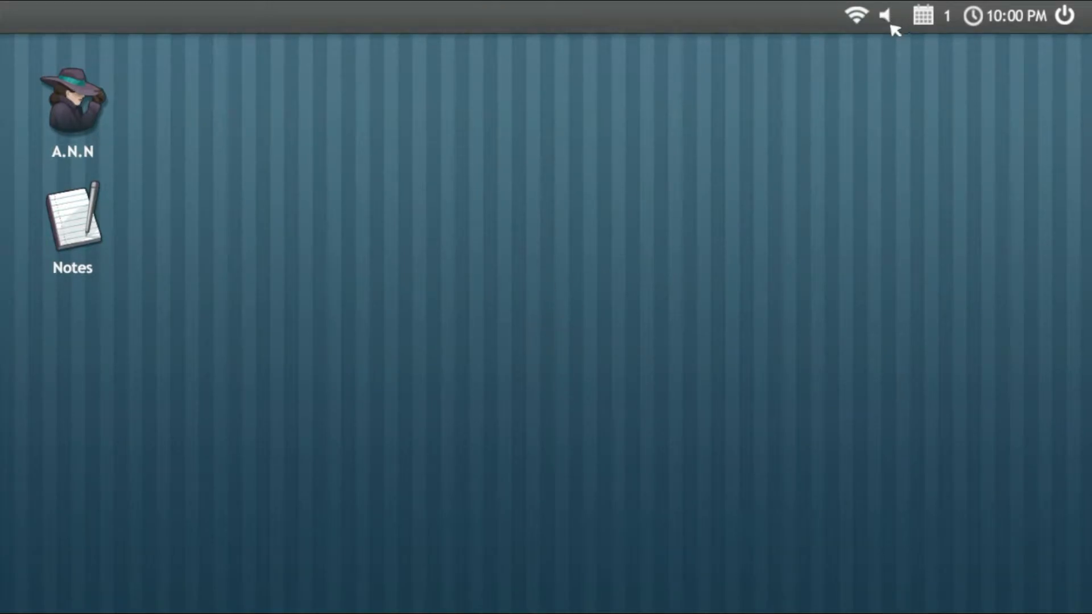
pyautogui.moveTo(902, 33)
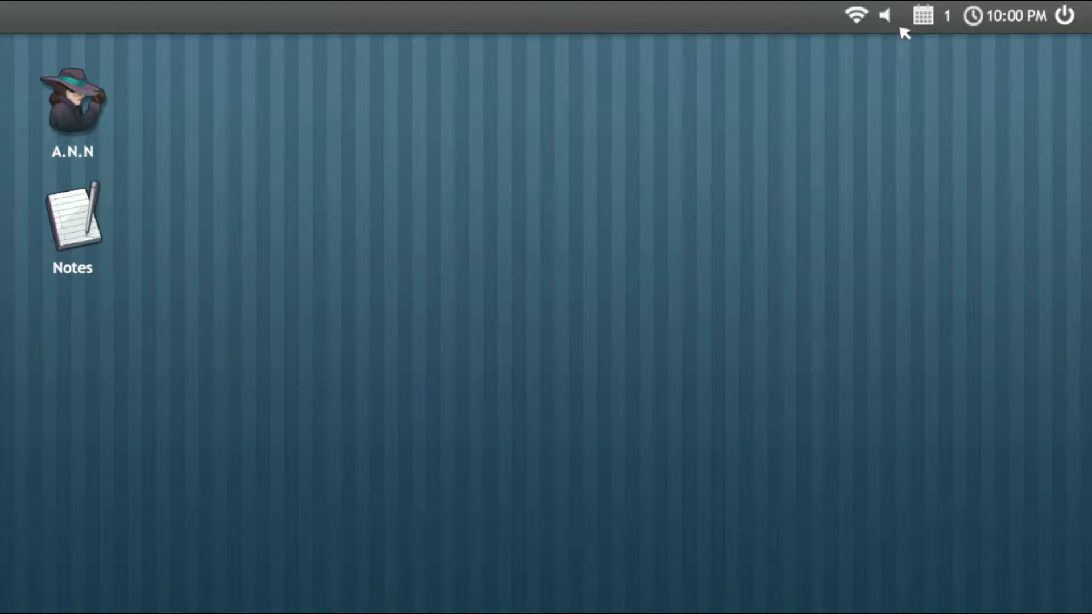
pyautogui.moveTo(739, 105)
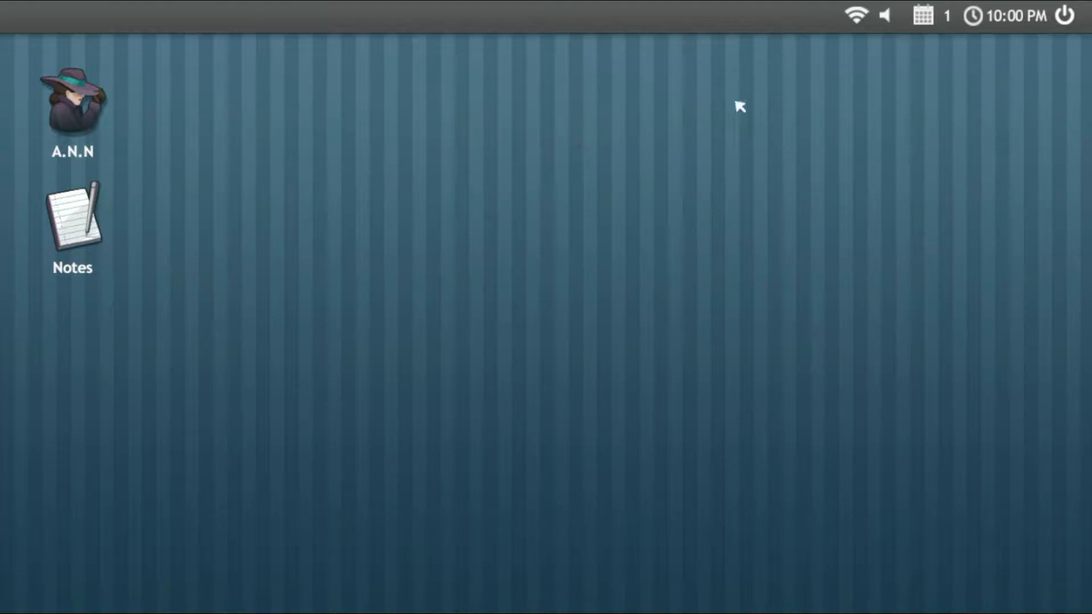
pyautogui.moveTo(292, 142)
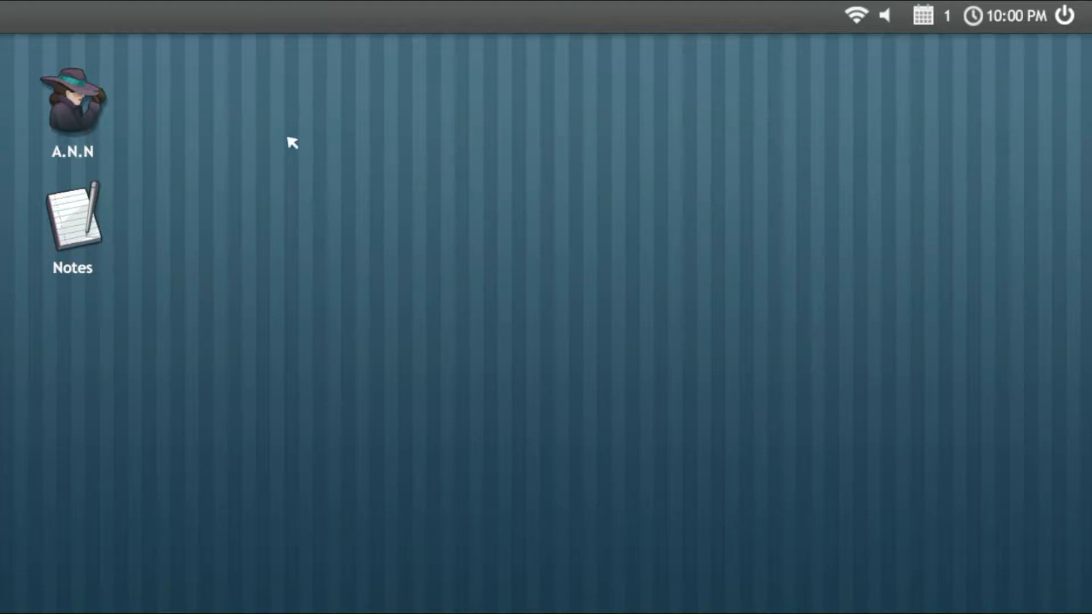
pyautogui.doubleClick(73, 101)
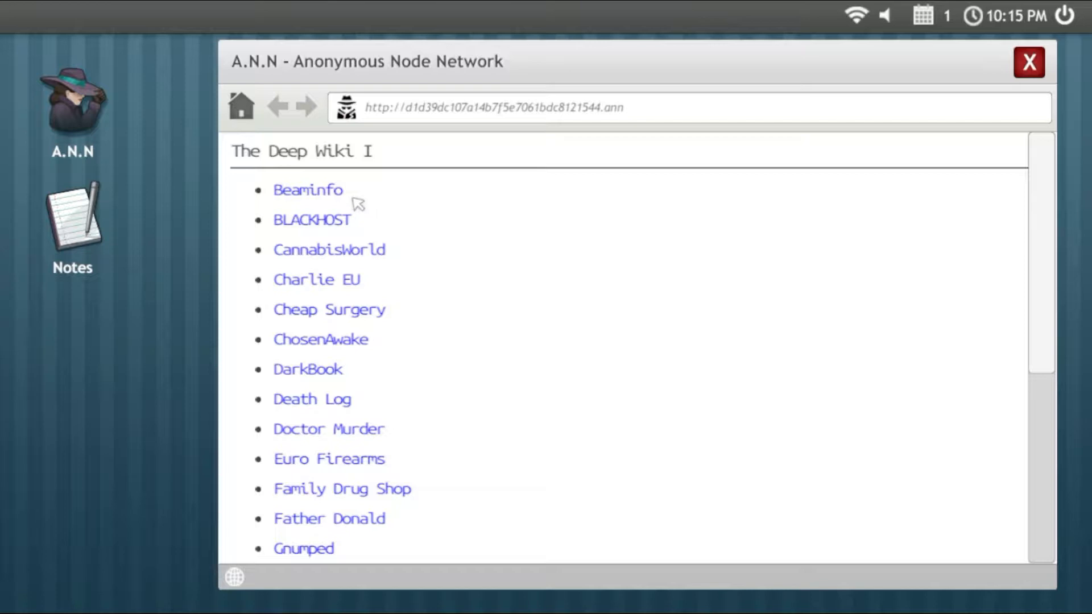
# Step: Try the Beaminfo, BLACKHOST, CannabisWorld and Charlie EU links in the Deep Wiki I list
pyautogui.click(308, 190)
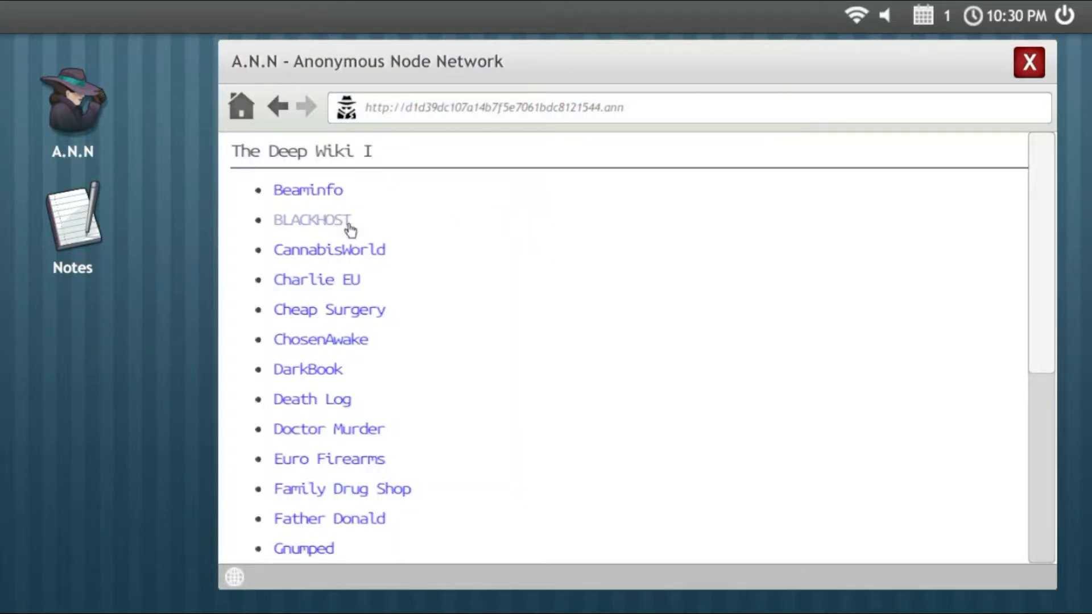
pyautogui.click(311, 220)
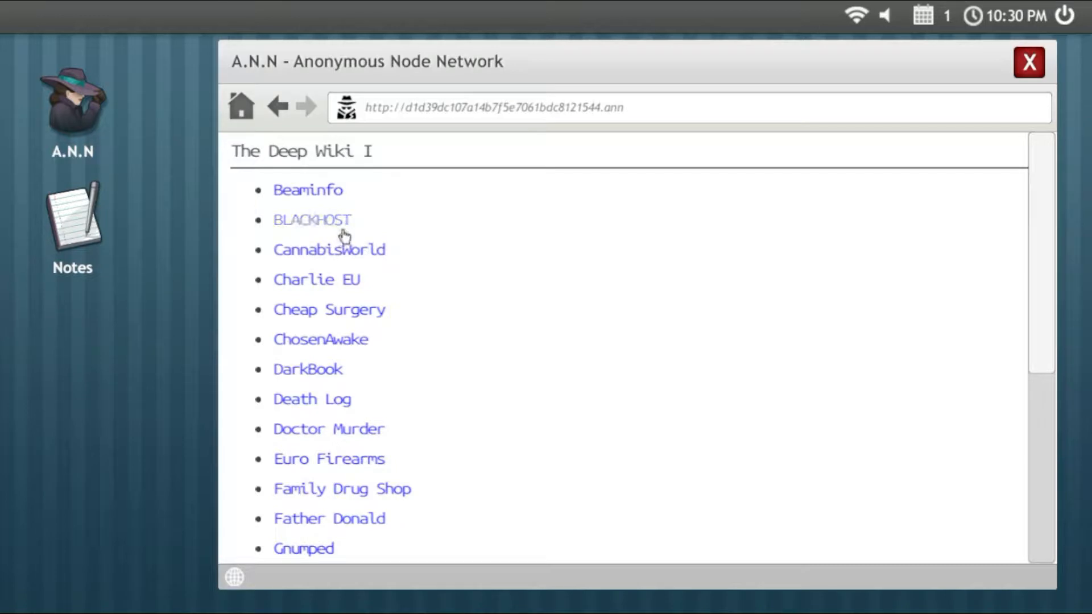
pyautogui.moveTo(357, 262)
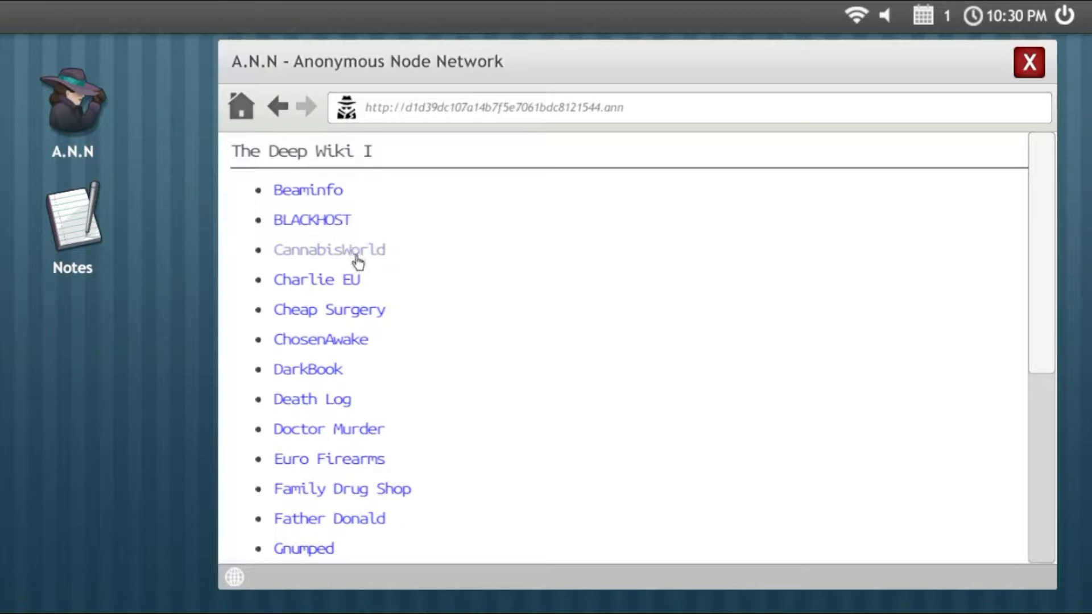
pyautogui.click(330, 250)
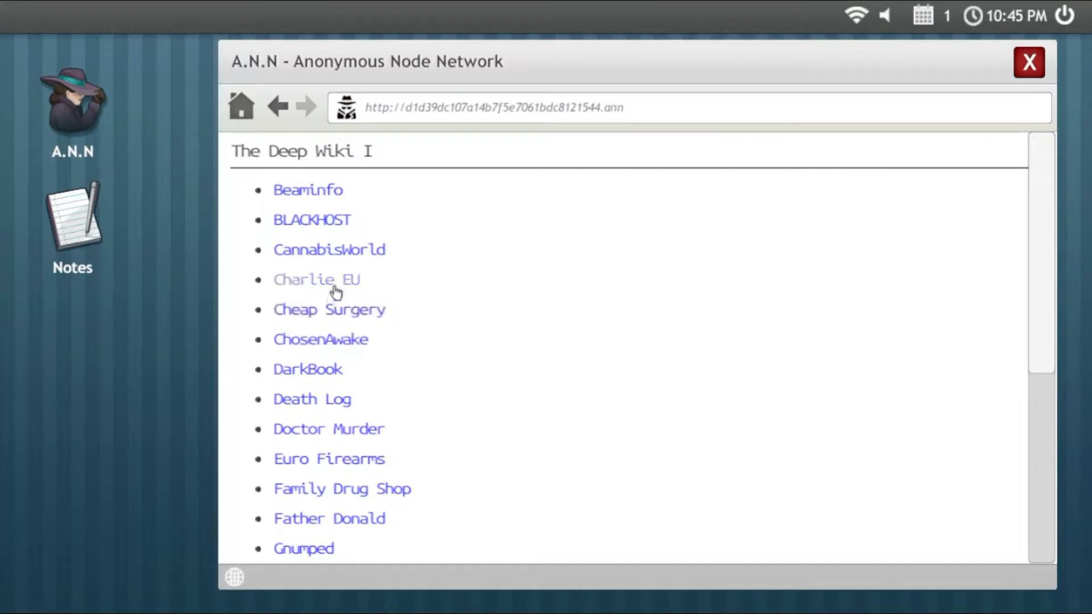
pyautogui.click(316, 280)
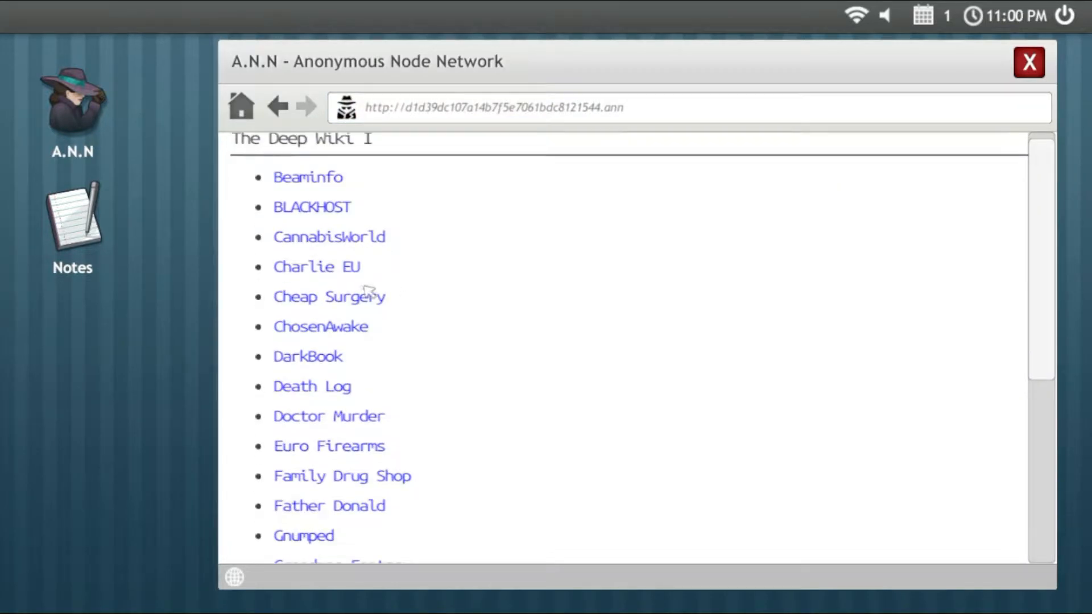
# Step: Open the Cheap Surgery site and read down through its clinic description
pyautogui.click(328, 296)
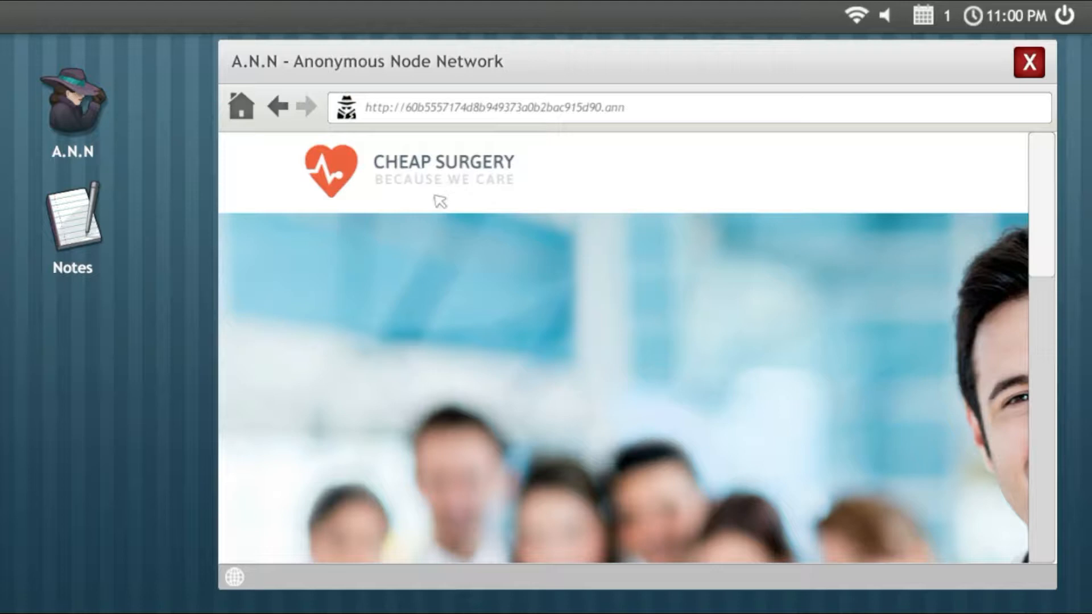
pyautogui.moveTo(457, 197)
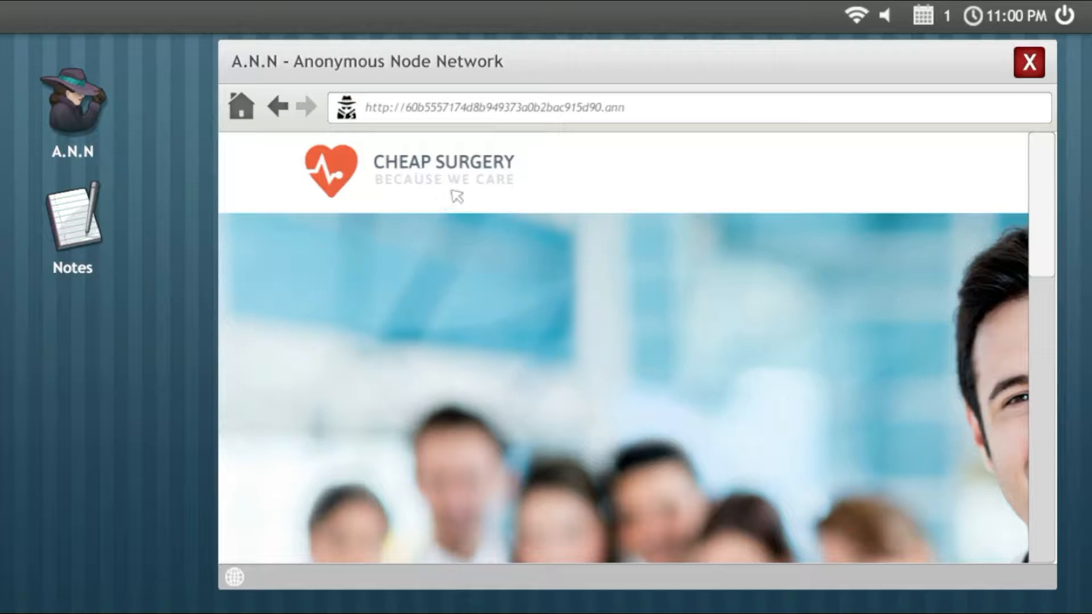
pyautogui.scroll(-3)
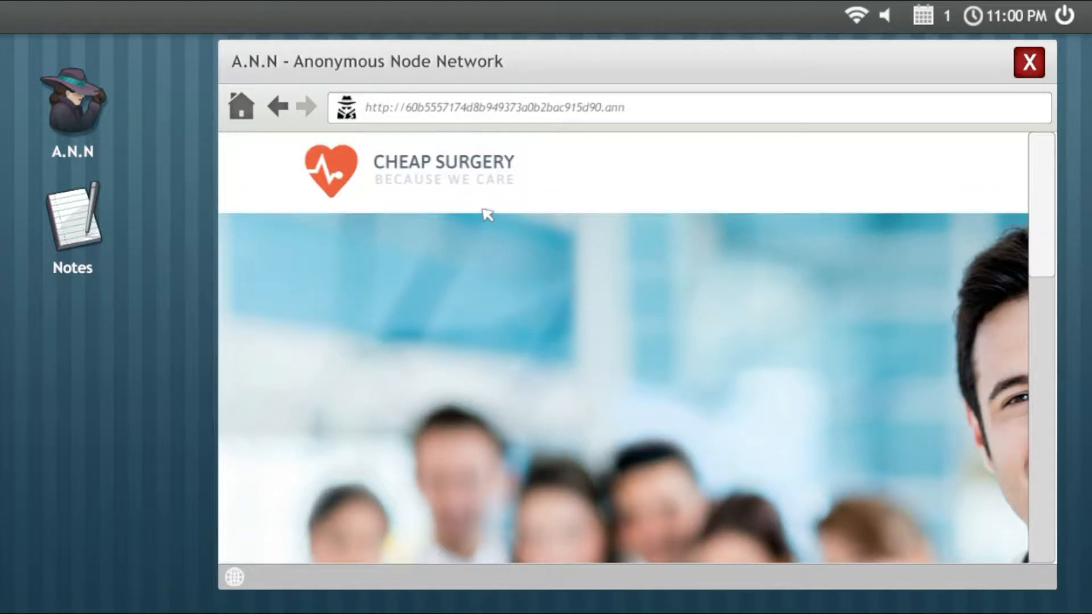
pyautogui.scroll(-3)
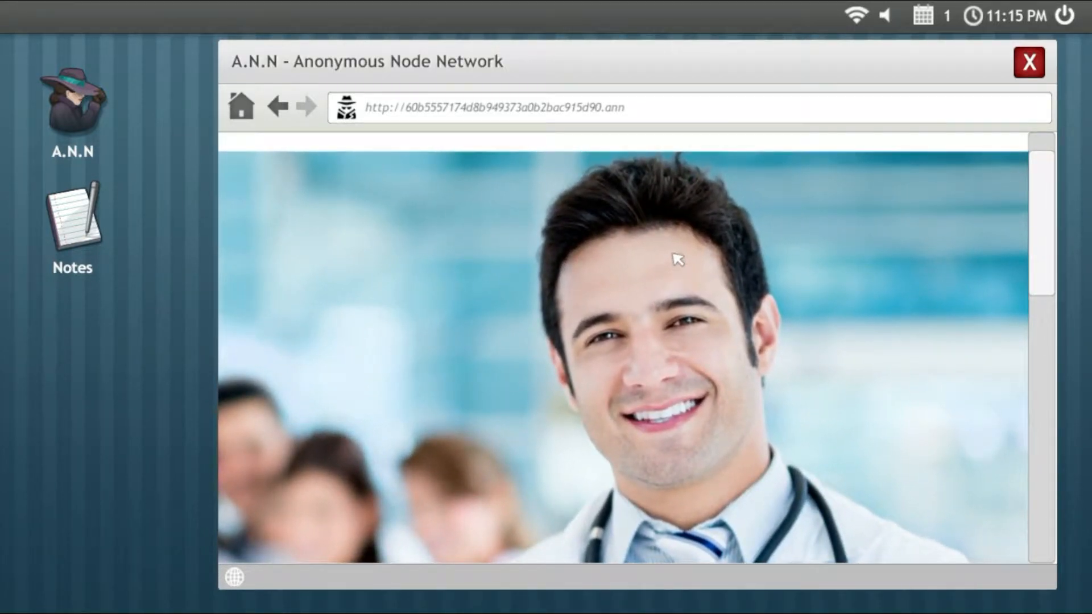
pyautogui.scroll(-3)
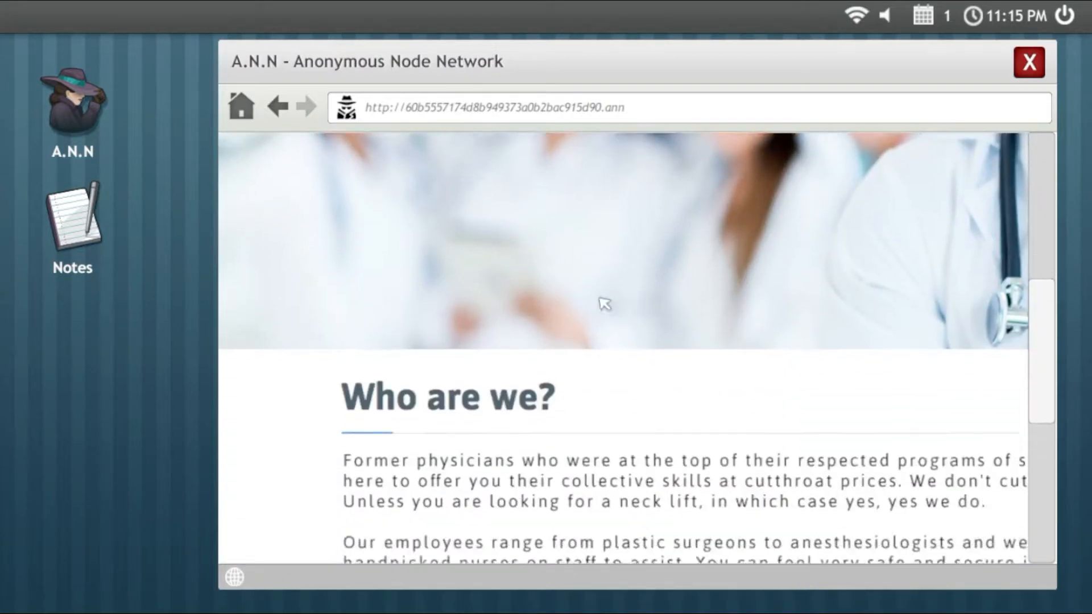
pyautogui.scroll(-3)
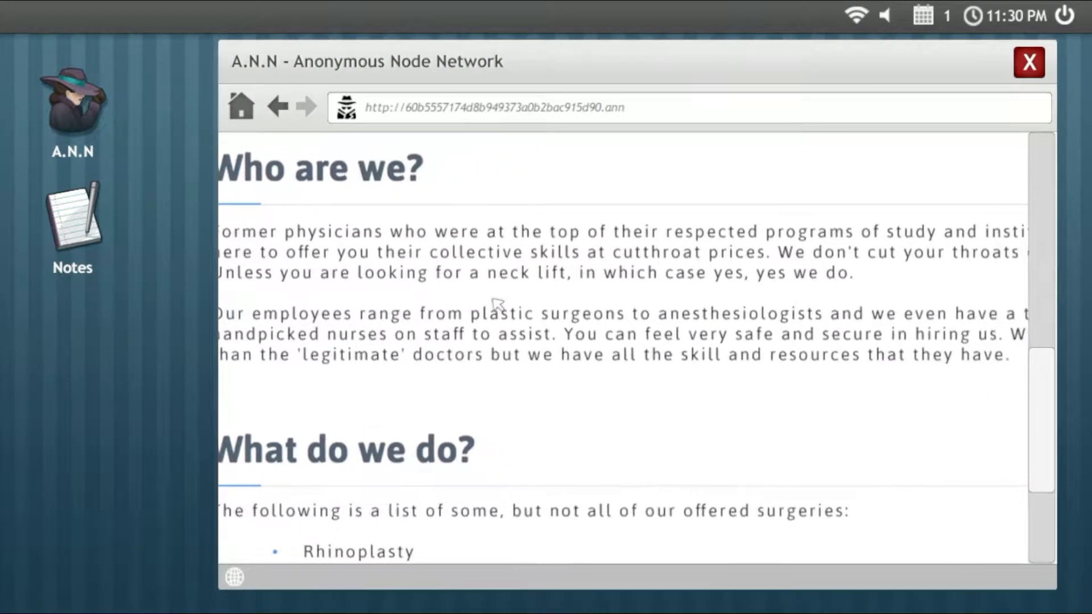
pyautogui.scroll(-3)
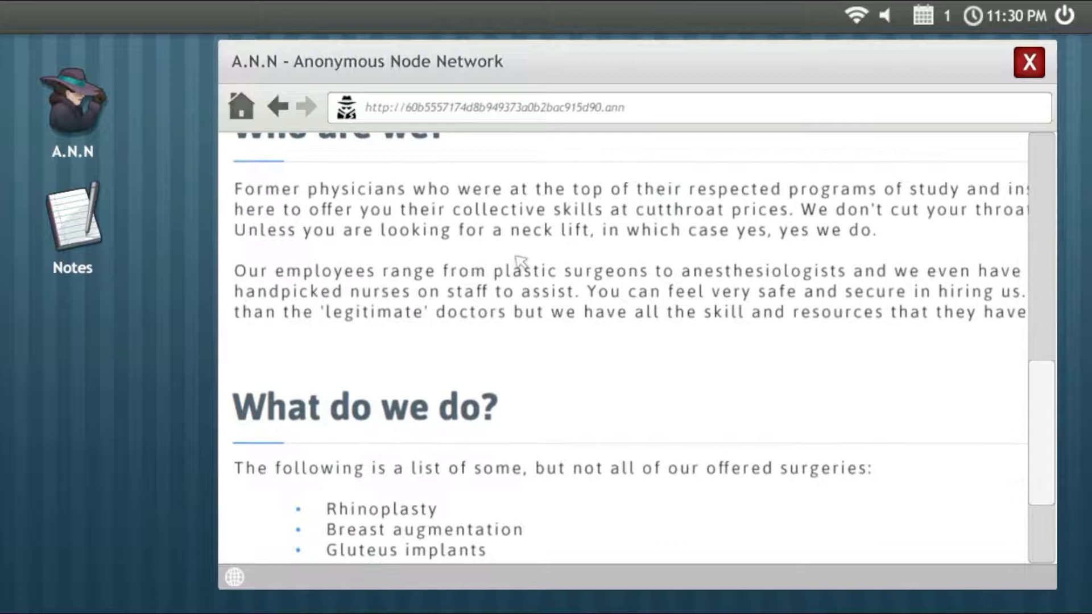
pyautogui.scroll(-3)
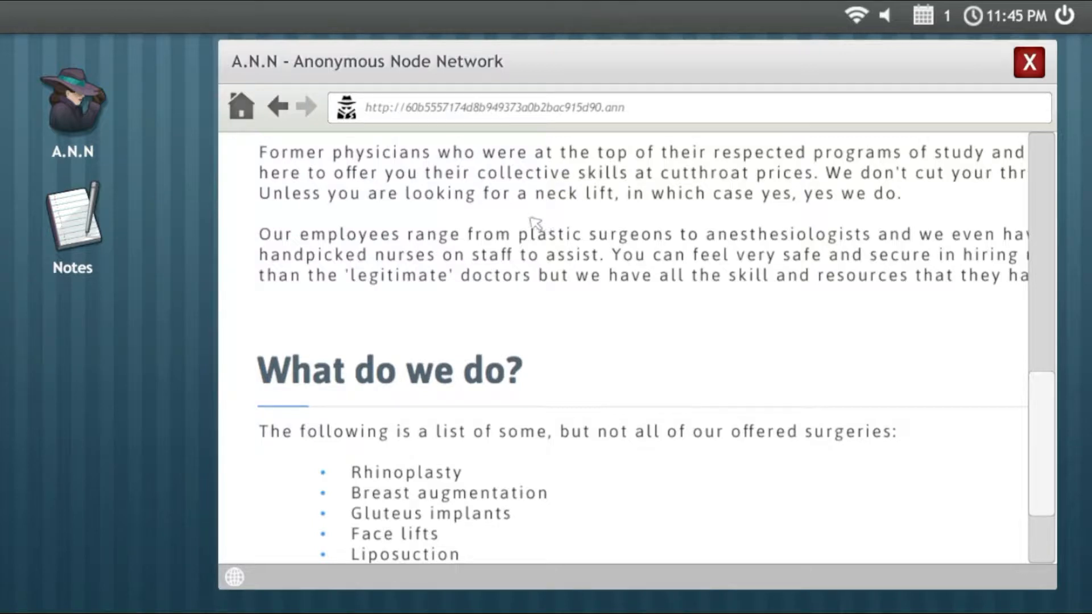
pyautogui.moveTo(429, 203)
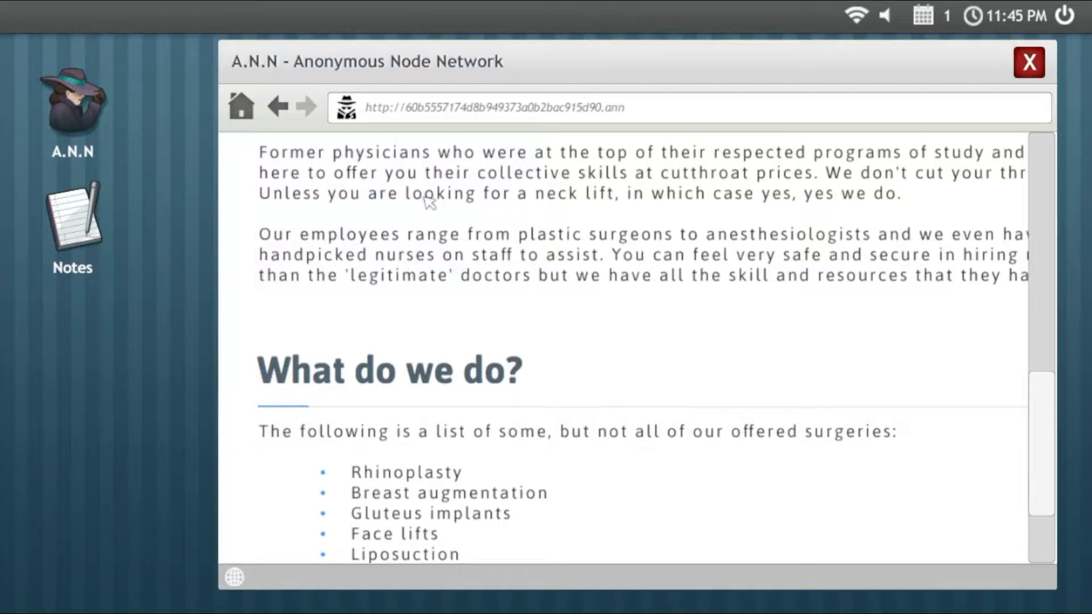
pyautogui.moveTo(932, 292)
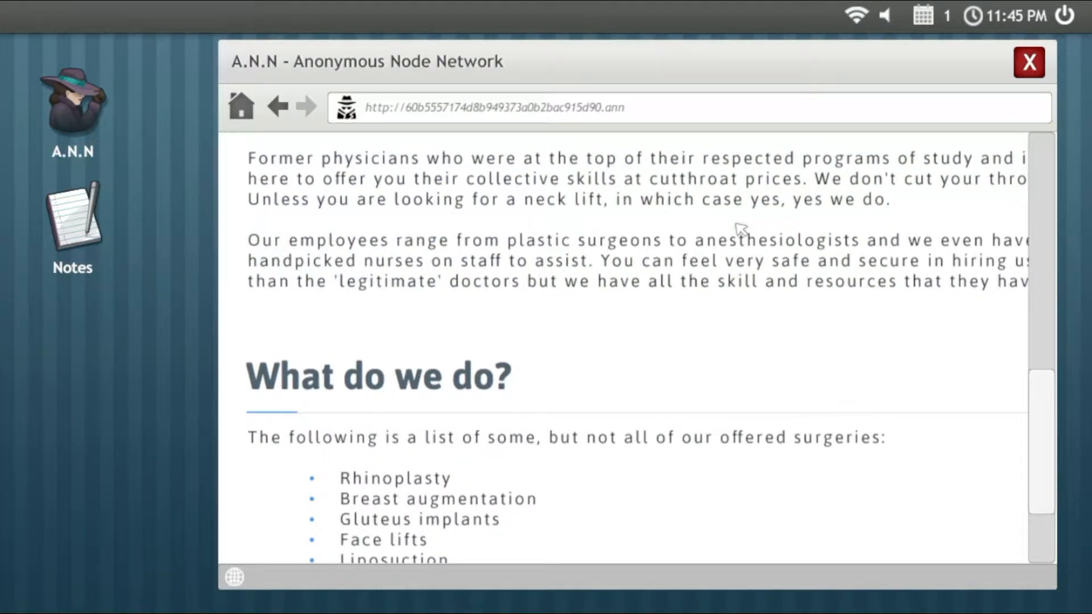
# Step: Read the 'What do we do?' surgery list, then scroll back toward the top banner
pyautogui.scroll(-3)
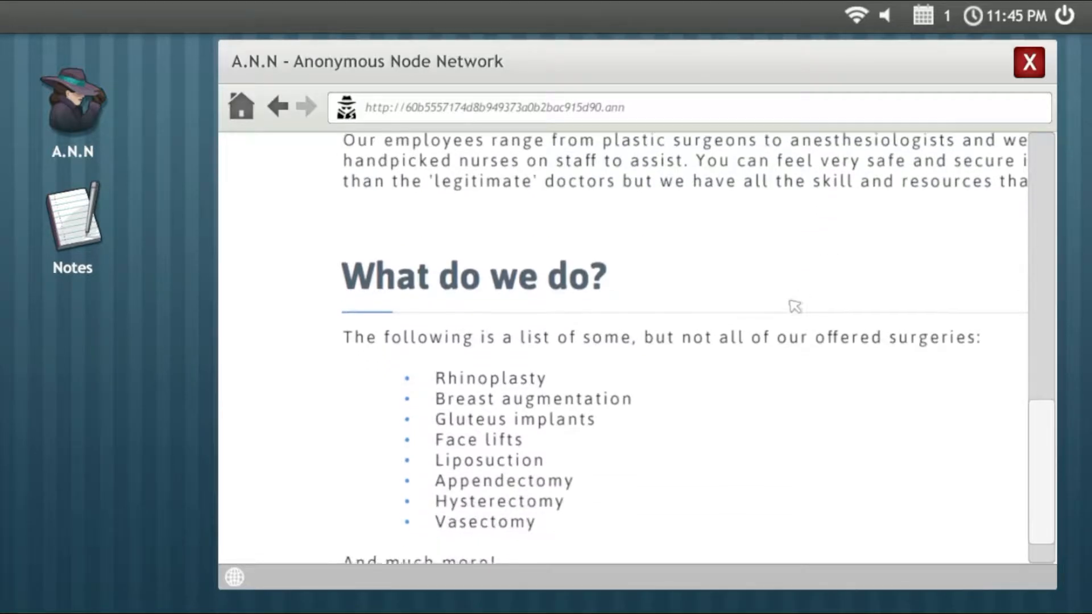
pyautogui.scroll(-3)
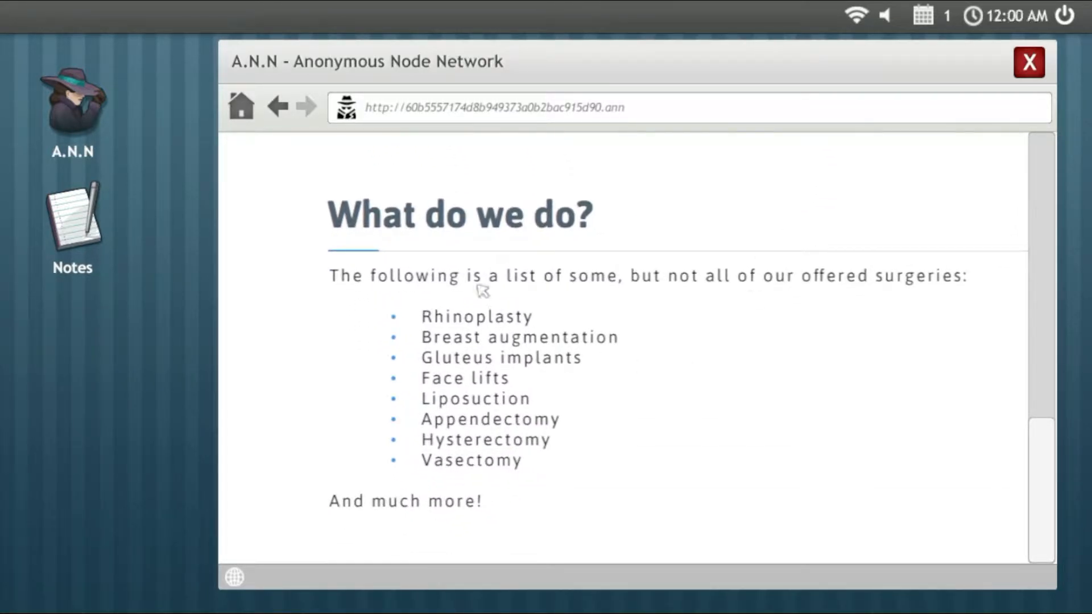
pyautogui.moveTo(718, 298)
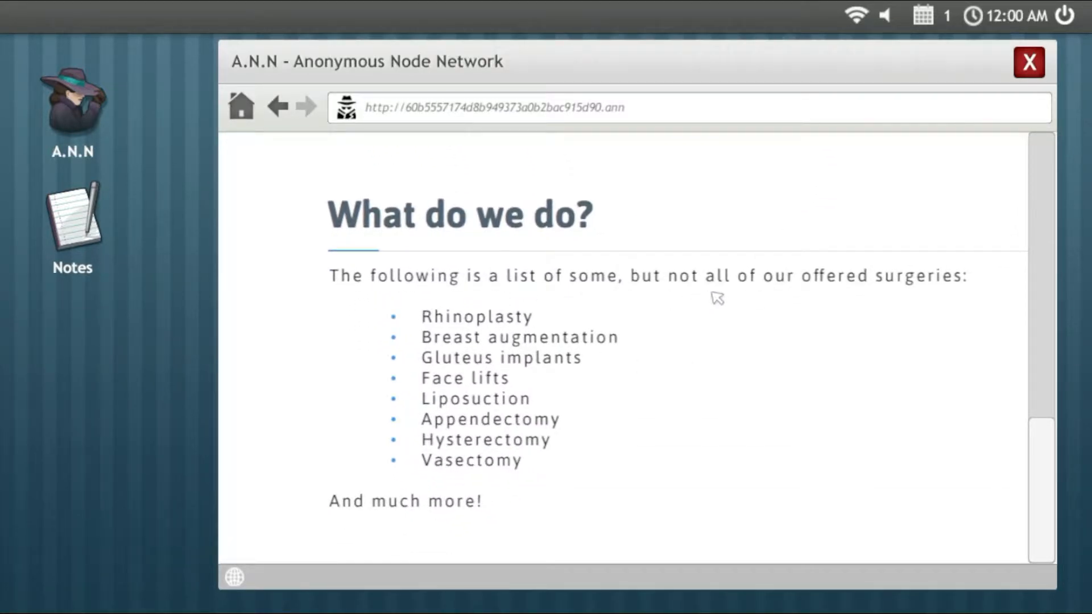
pyautogui.moveTo(851, 310)
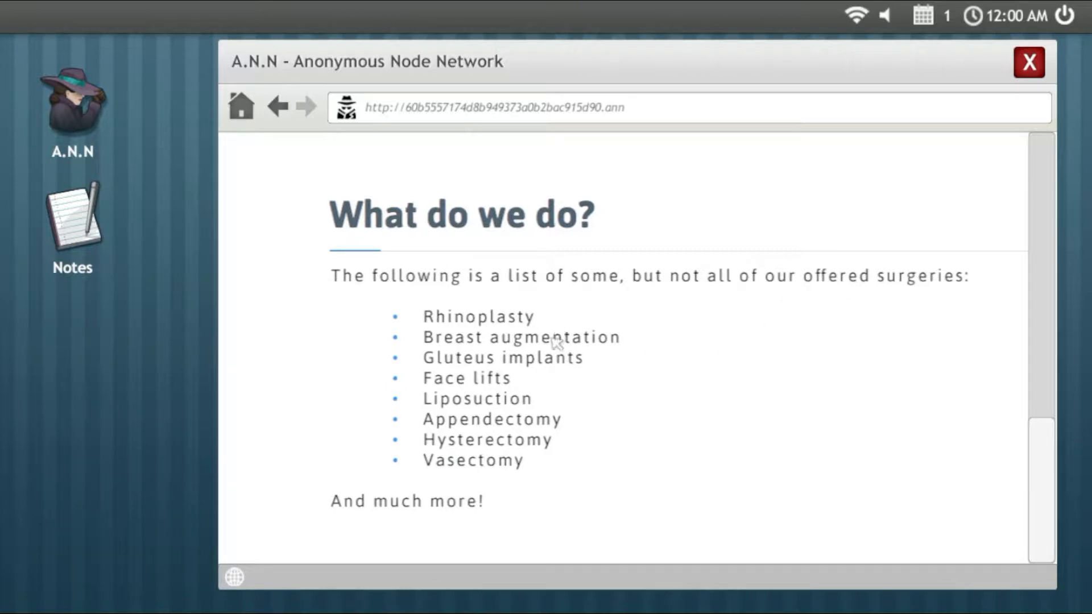
pyautogui.moveTo(561, 381)
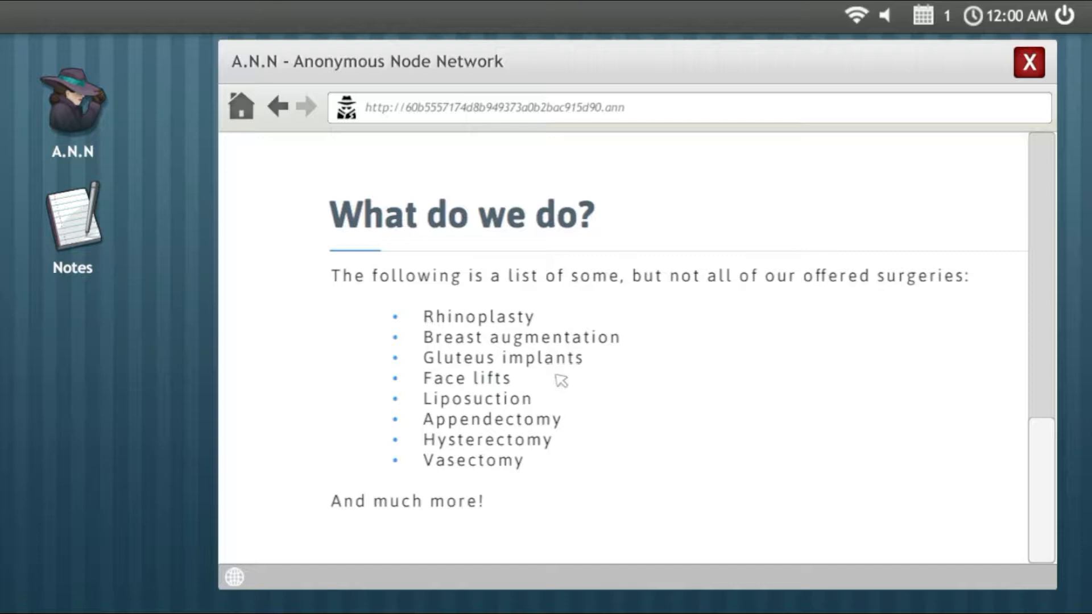
pyautogui.scroll(-3)
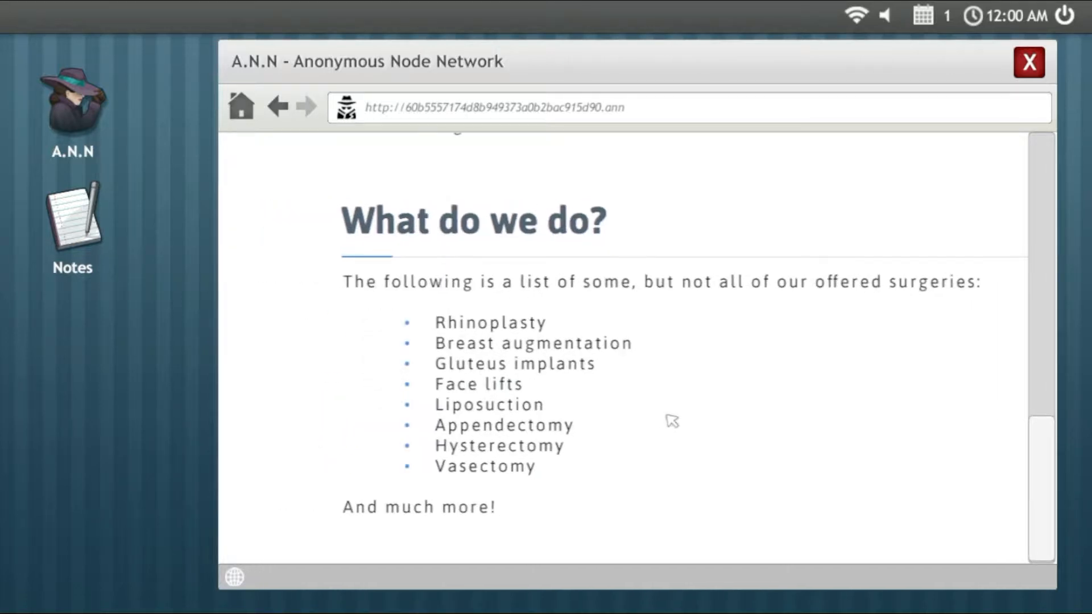
pyautogui.scroll(3)
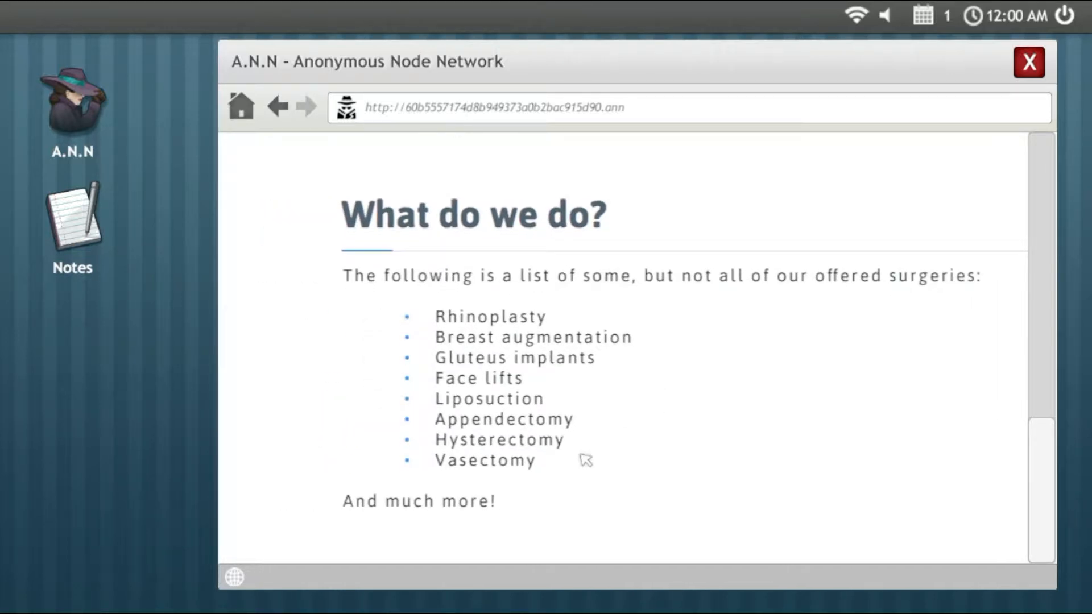
pyautogui.scroll(3)
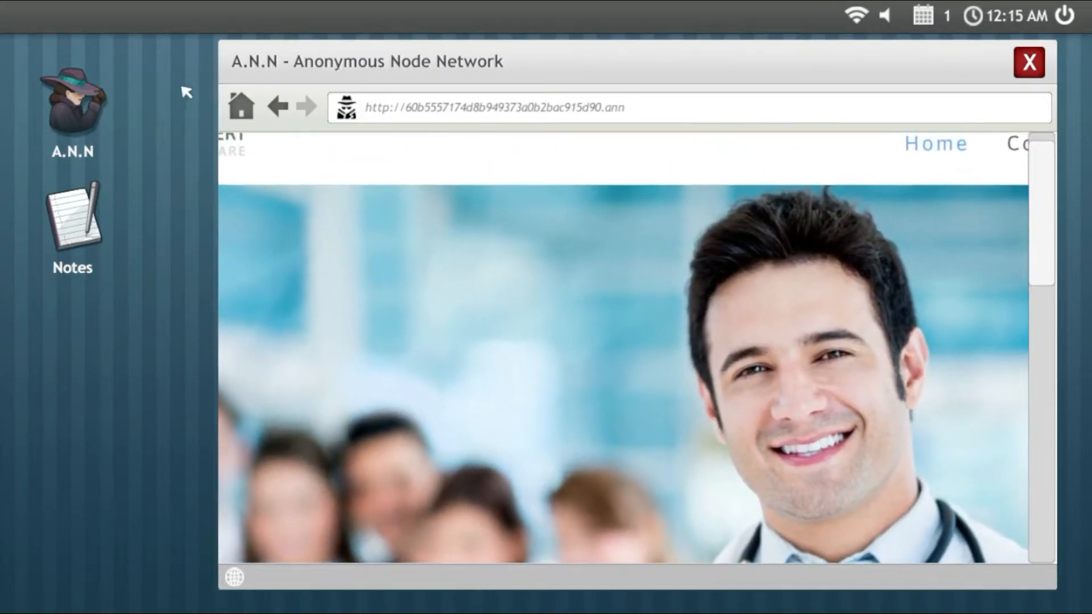
# Step: Visit the ChosenAwake cryptic message site, then return to the Deep Wiki I list
pyautogui.click(277, 107)
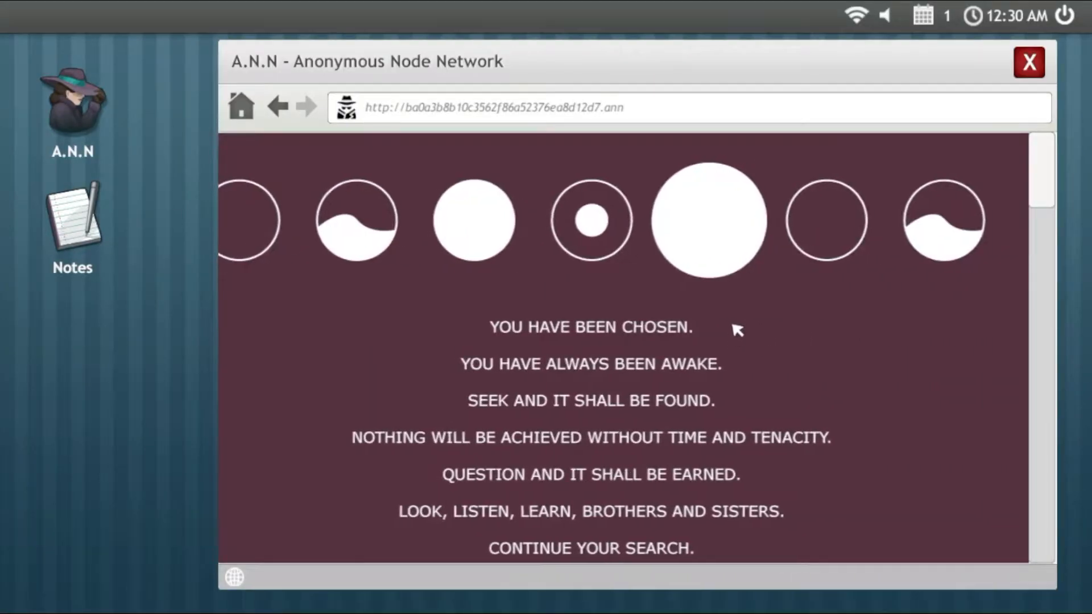
pyautogui.scroll(-3)
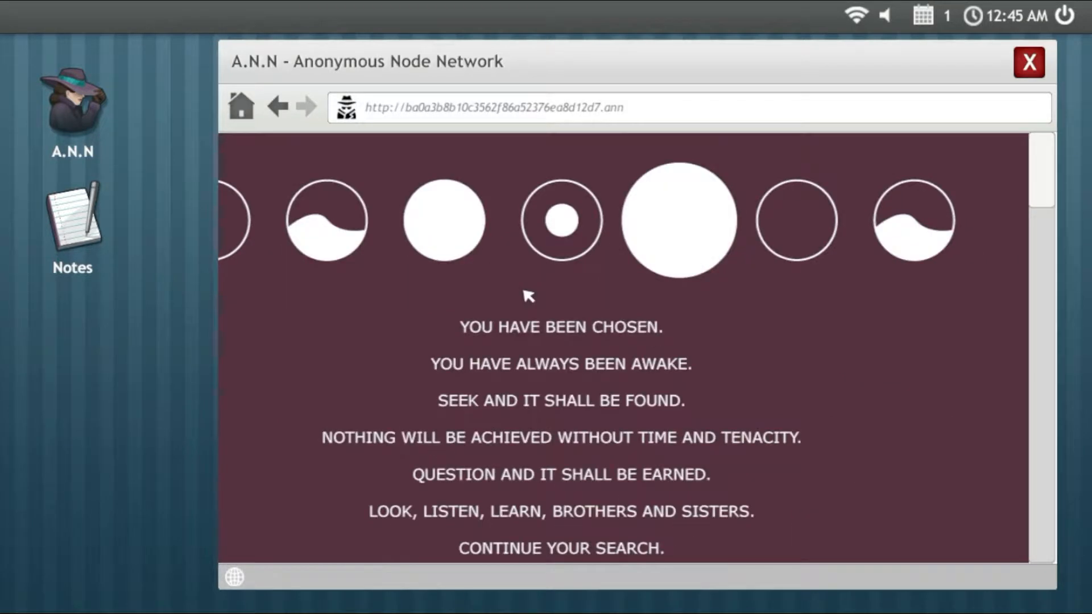
pyautogui.click(278, 106)
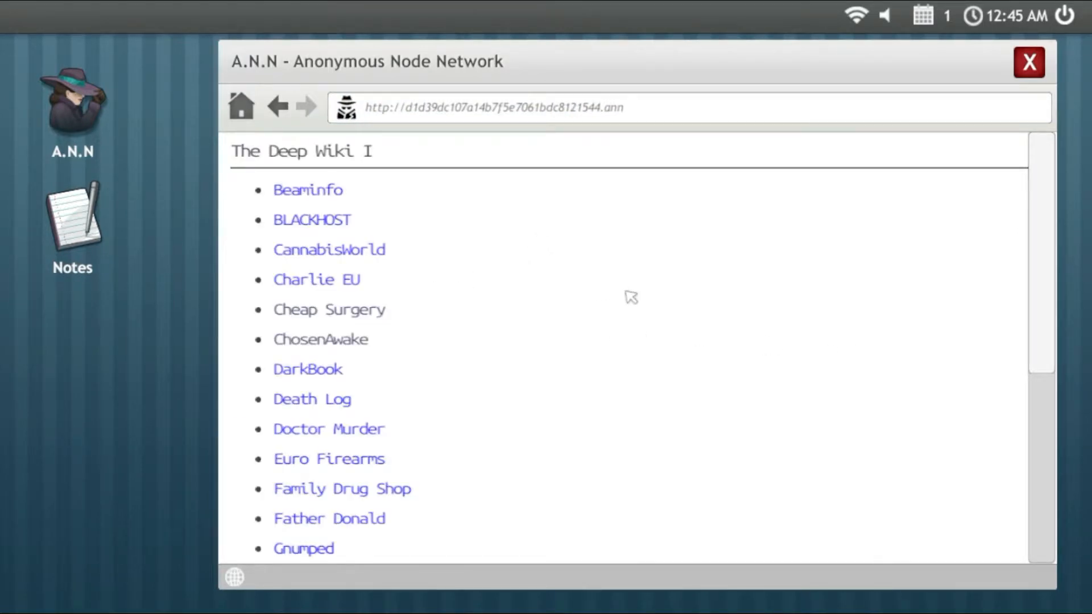
# Step: Open the DarkBook site and read its welcome page with the access-contact code
pyautogui.click(330, 309)
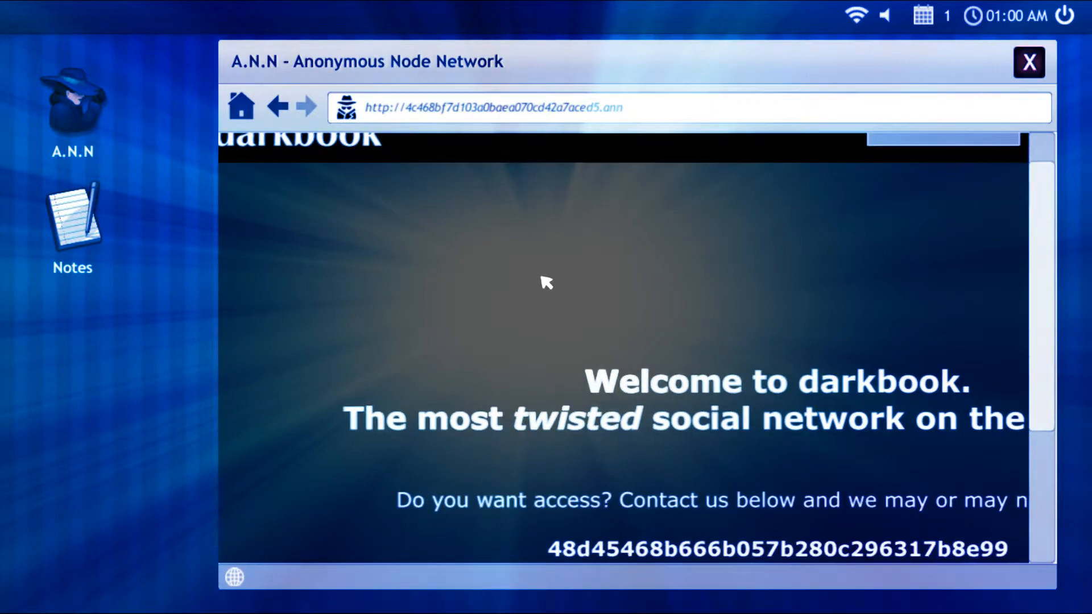
pyautogui.scroll(-3)
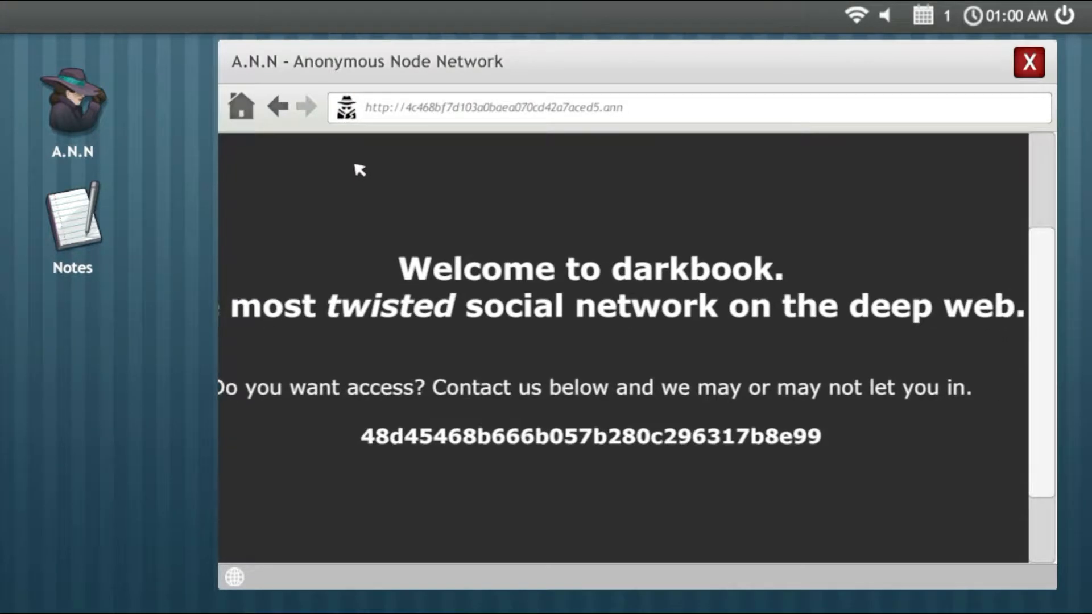
pyautogui.scroll(-3)
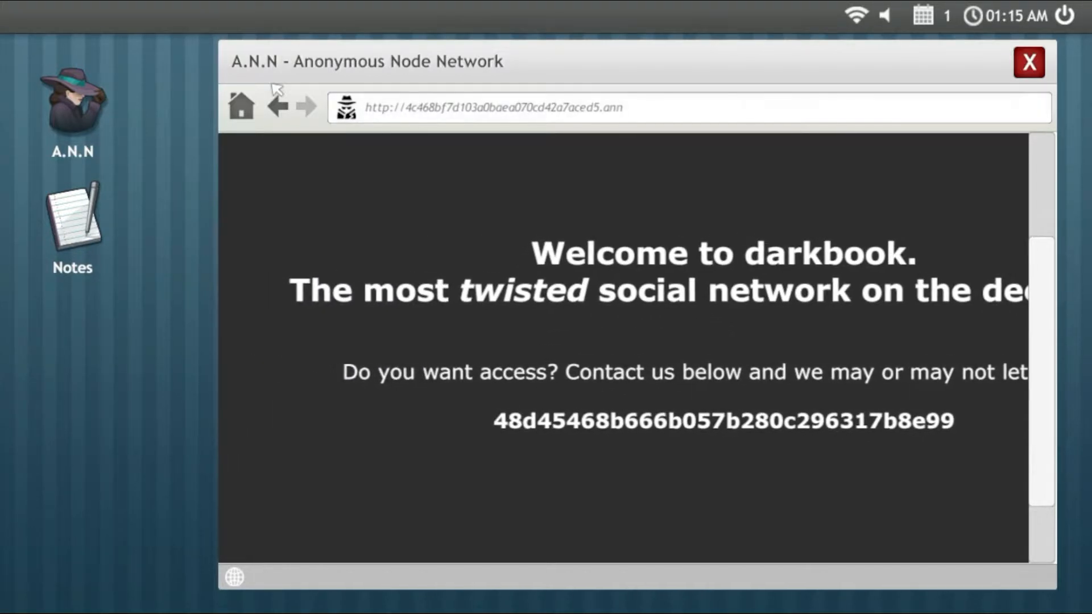
# Step: Open the Death Log site and read through its confessional entries
pyautogui.click(278, 107)
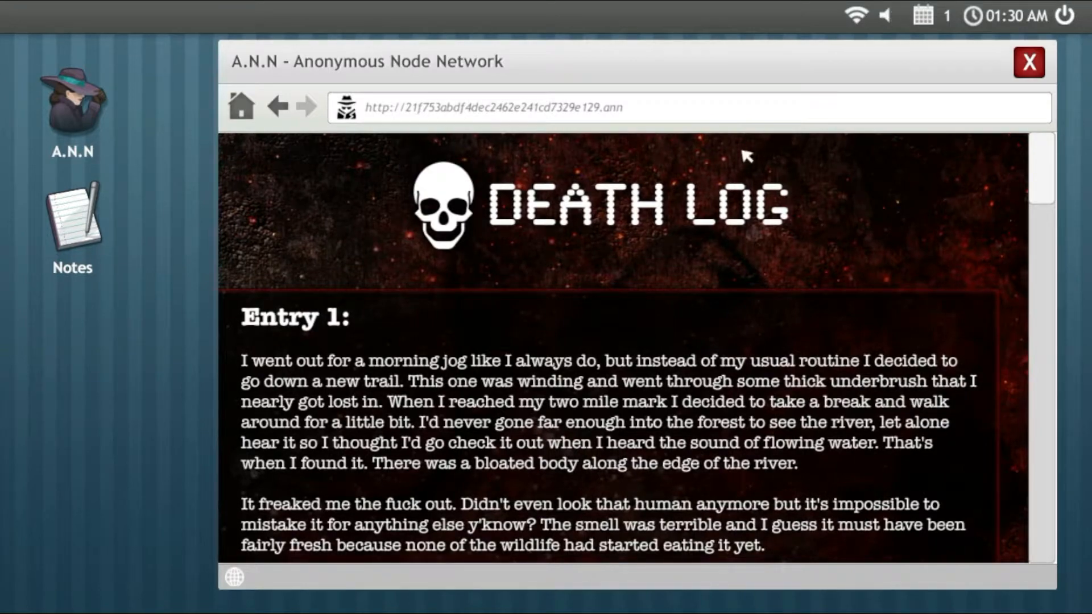
pyautogui.scroll(-3)
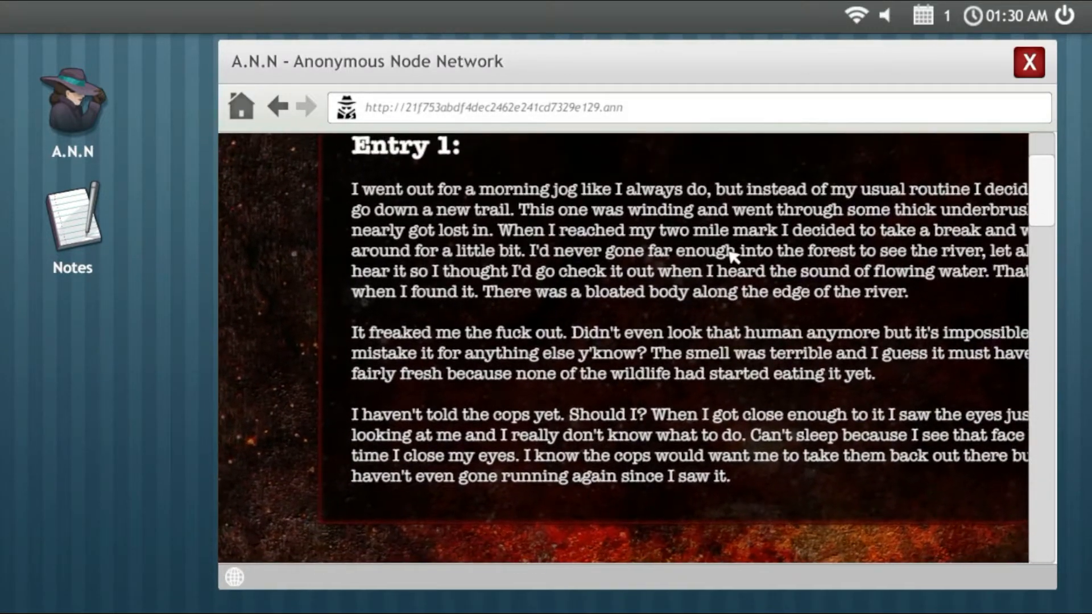
pyautogui.scroll(3)
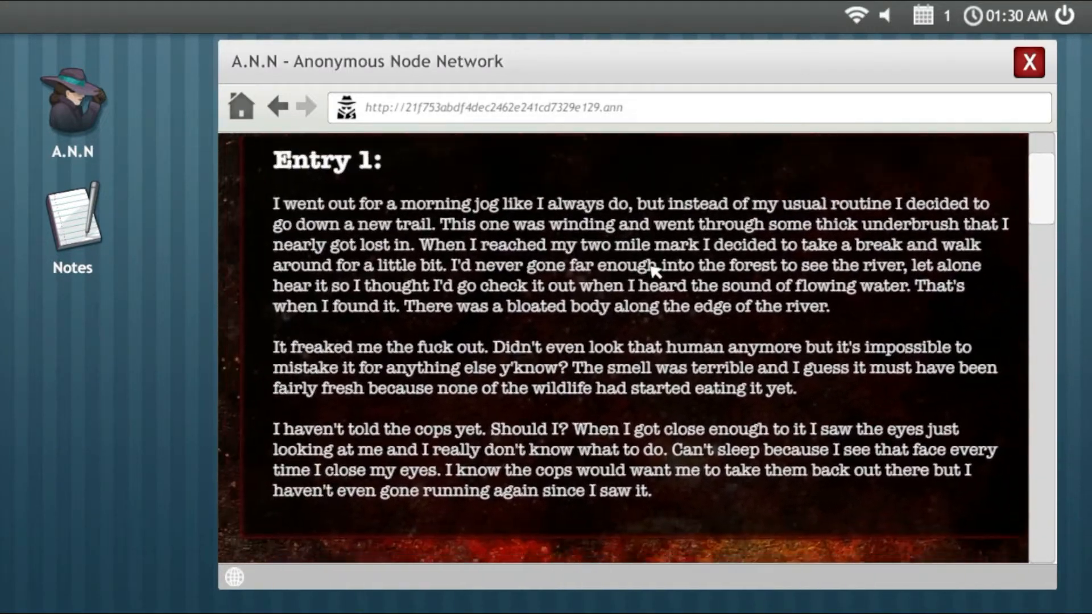
pyautogui.scroll(-3)
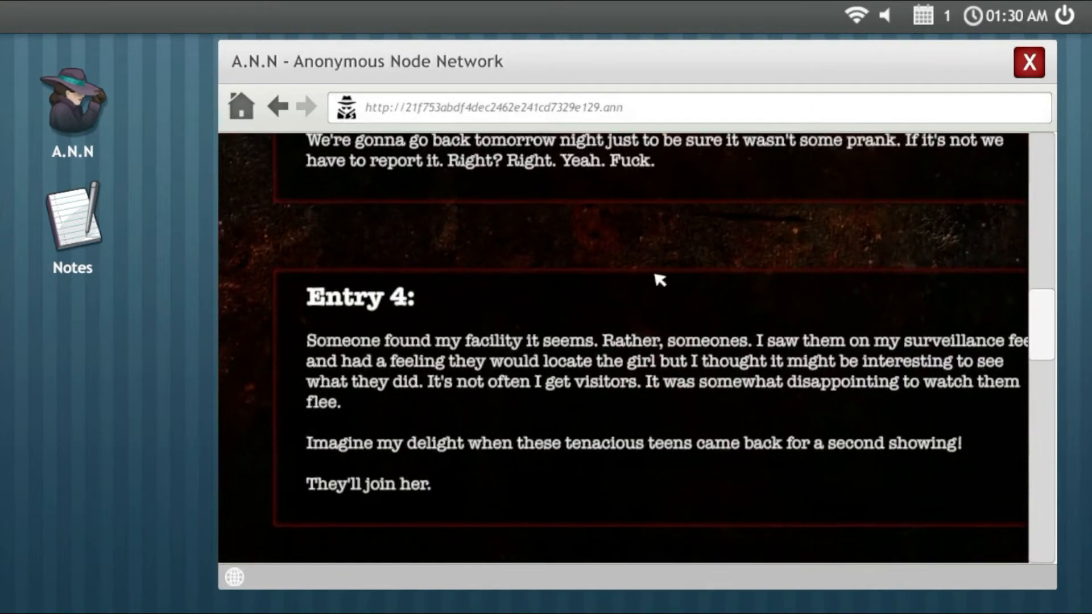
pyautogui.scroll(3)
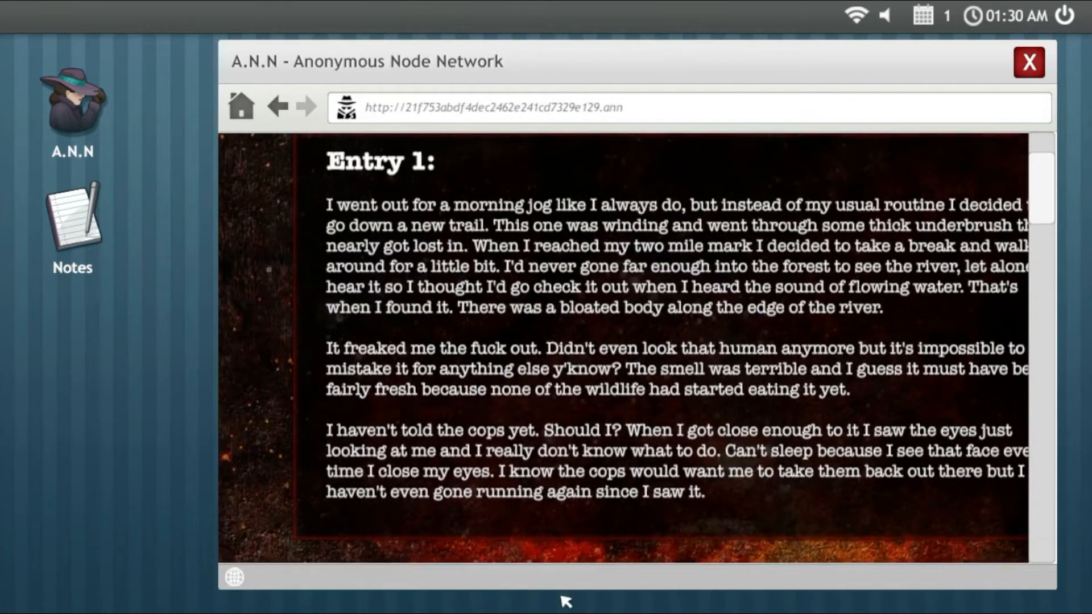
pyautogui.scroll(-3)
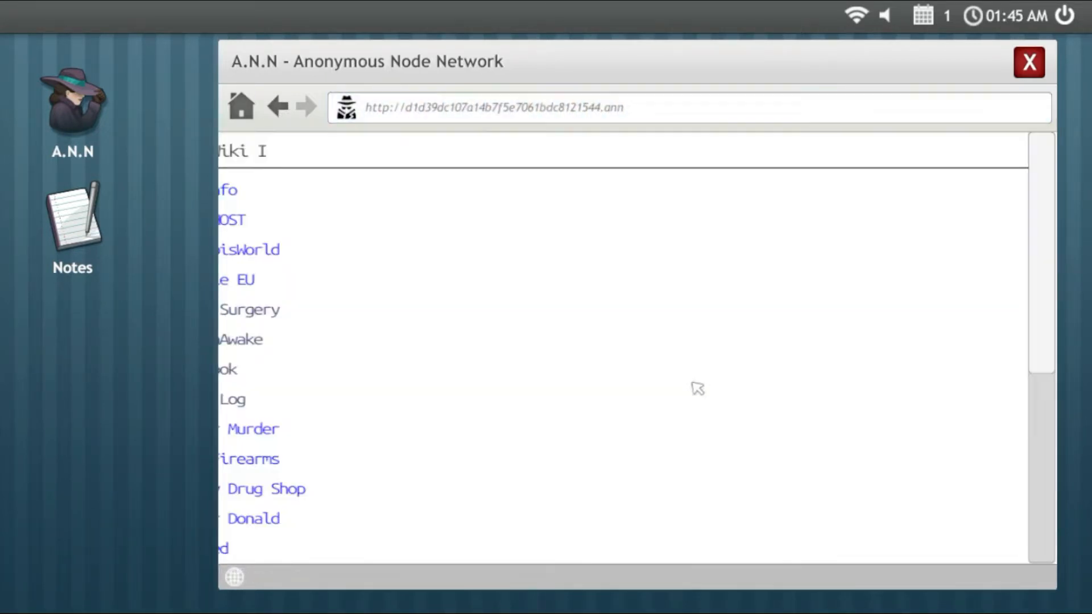
# Step: Scroll the Deep Wiki I list down to Warehouse 33 and back up toward the top
pyautogui.scroll(-3)
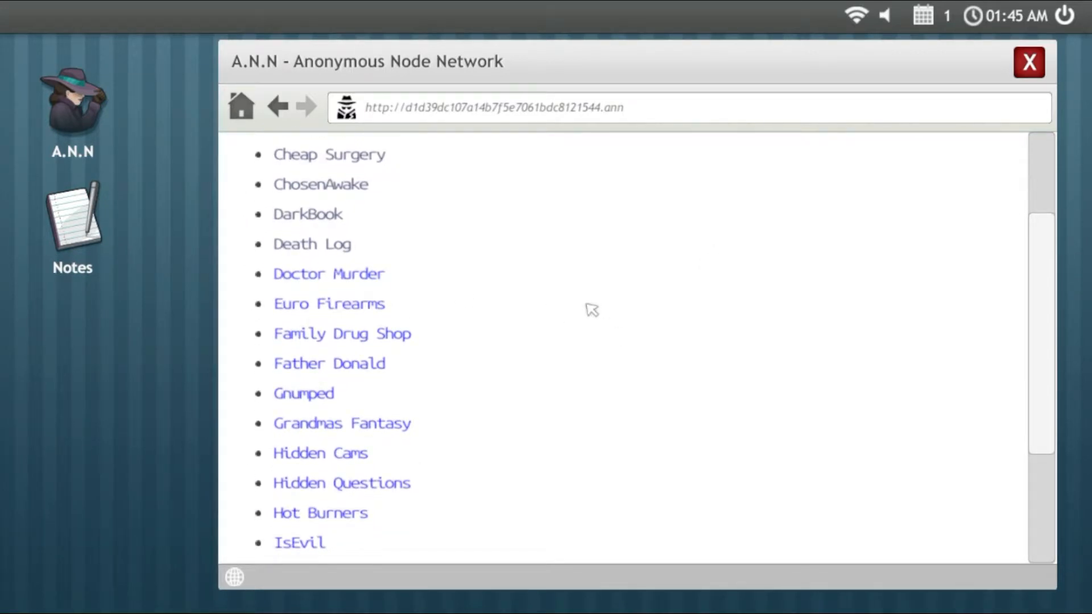
pyautogui.moveTo(555, 302)
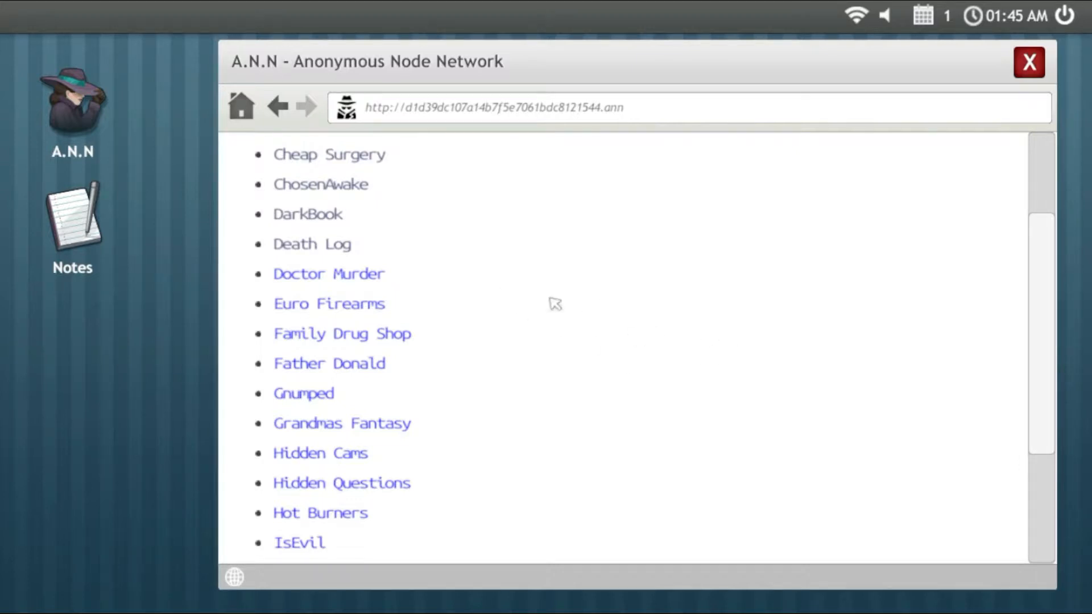
pyautogui.scroll(-3)
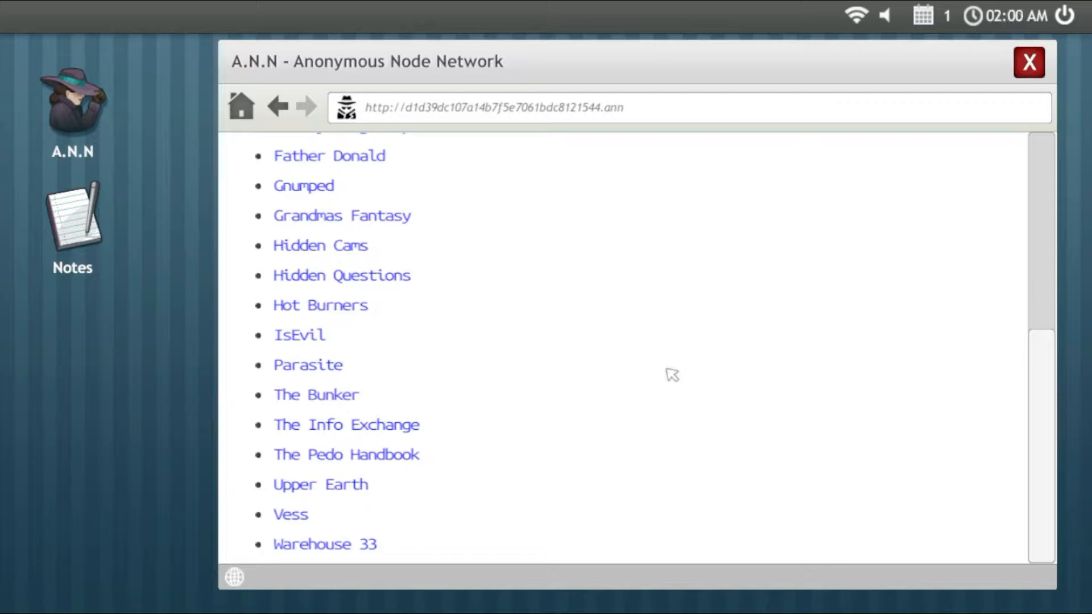
pyautogui.moveTo(529, 442)
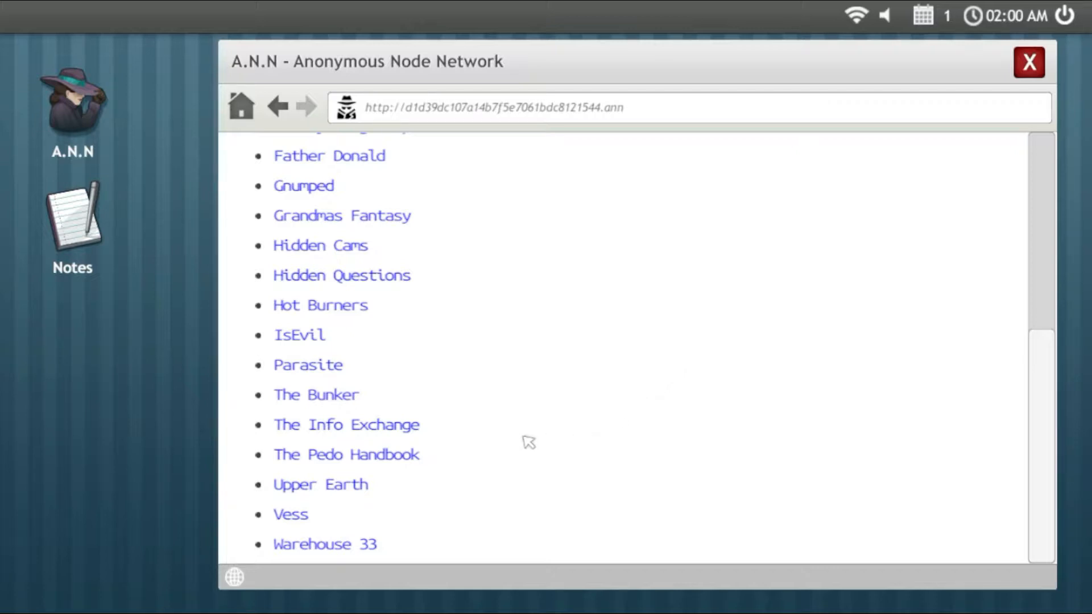
pyautogui.moveTo(633, 386)
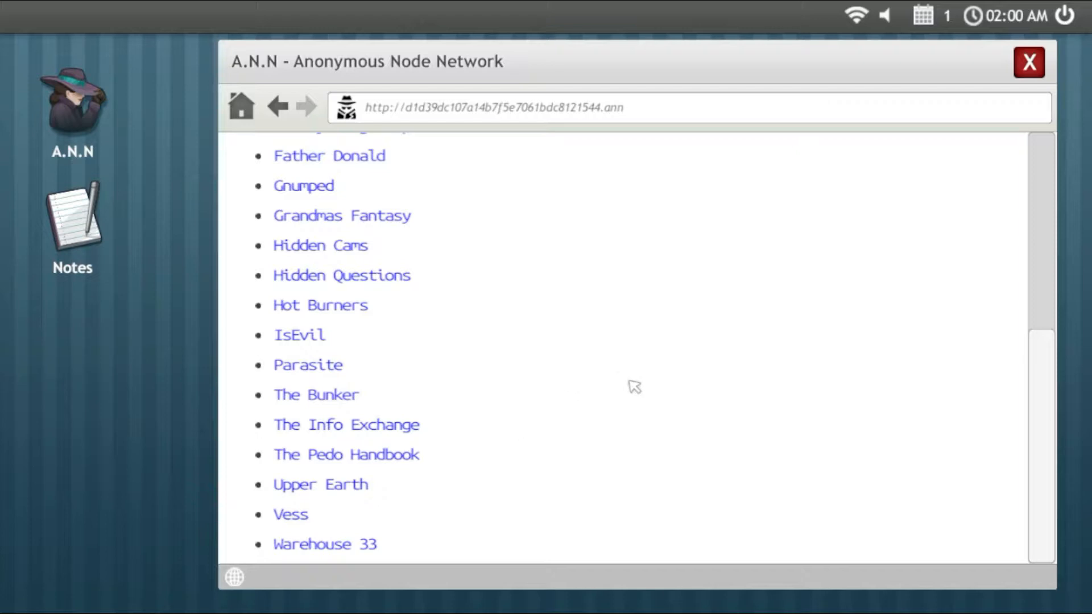
pyautogui.scroll(3)
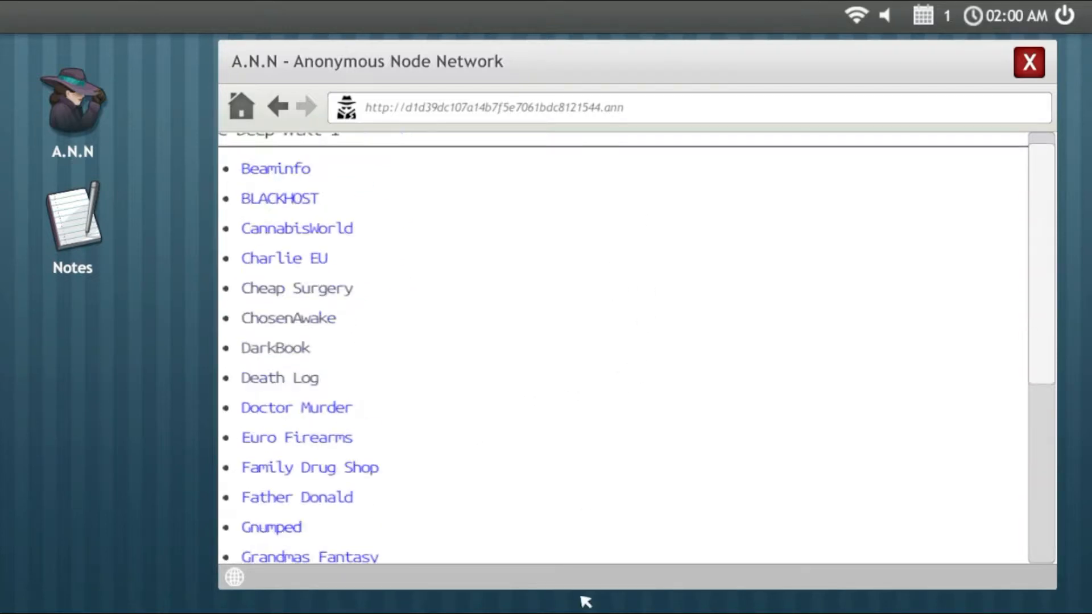
pyautogui.scroll(3)
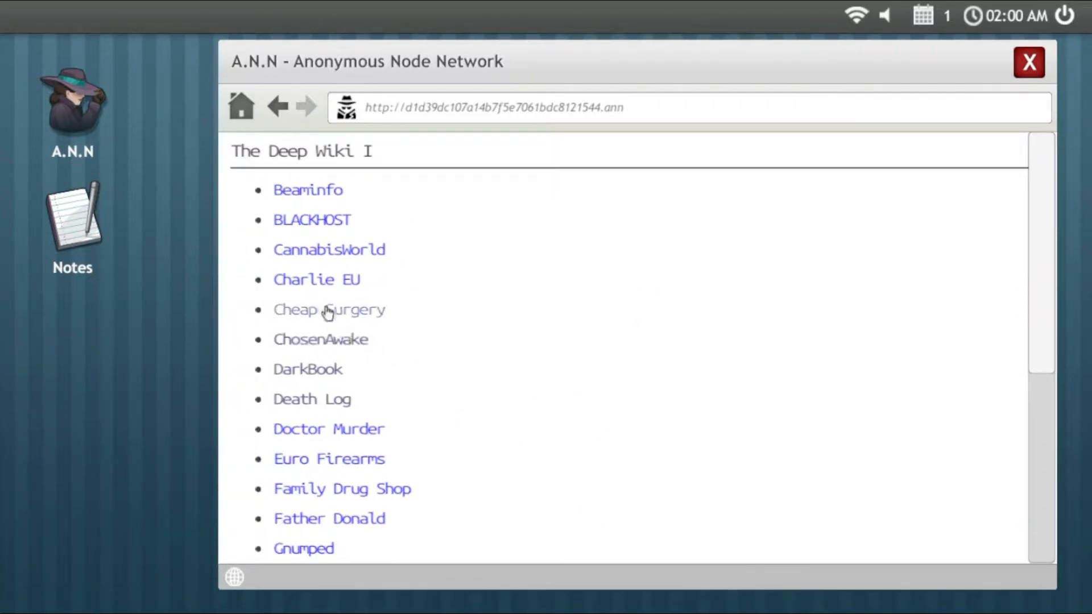
pyautogui.moveTo(362, 339)
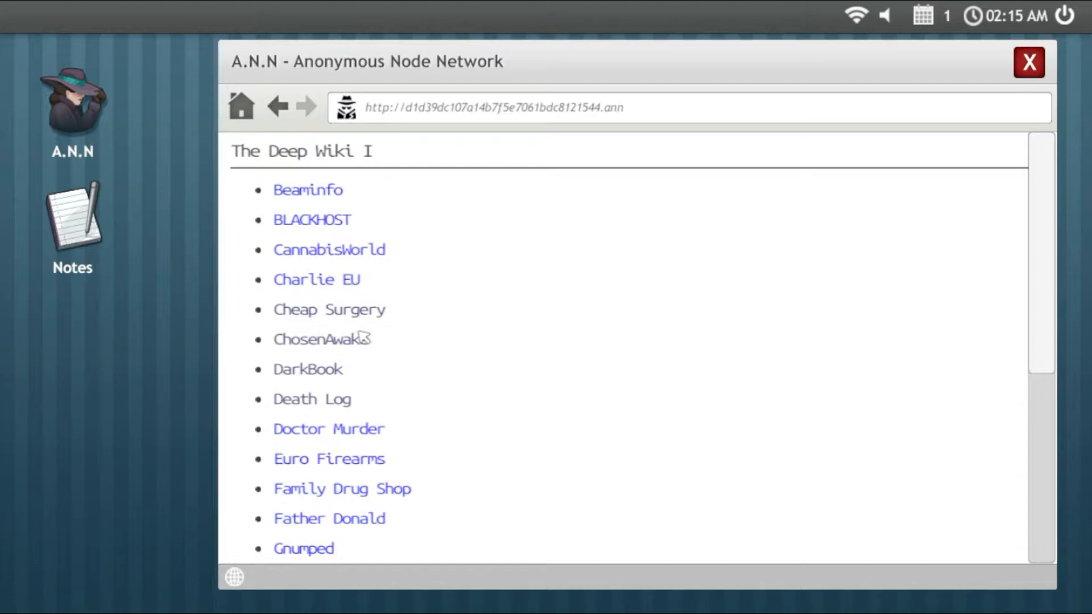
pyautogui.scroll(-3)
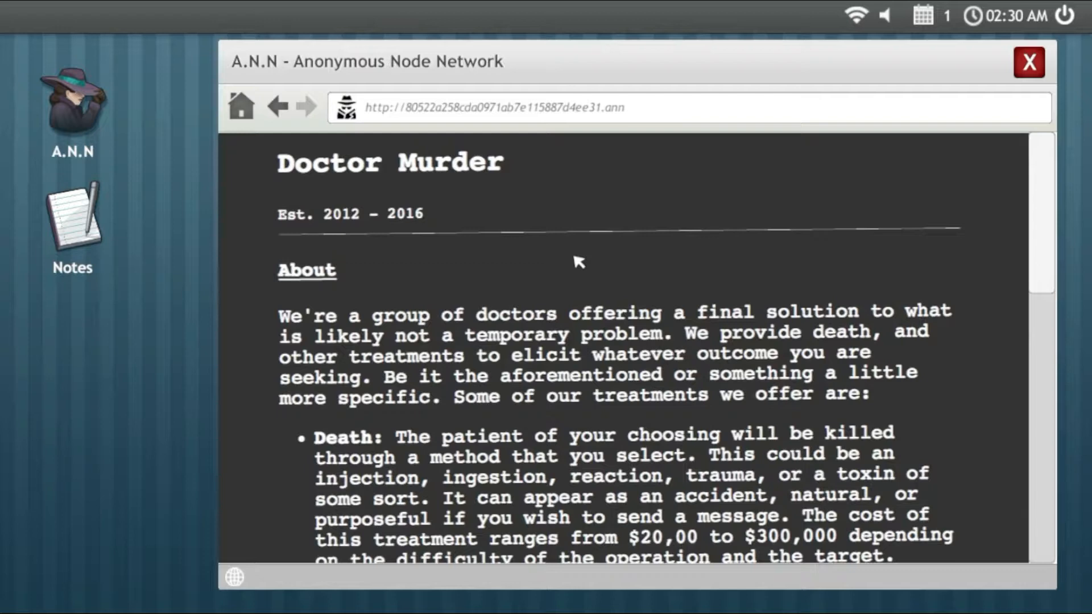
pyautogui.moveTo(430, 282)
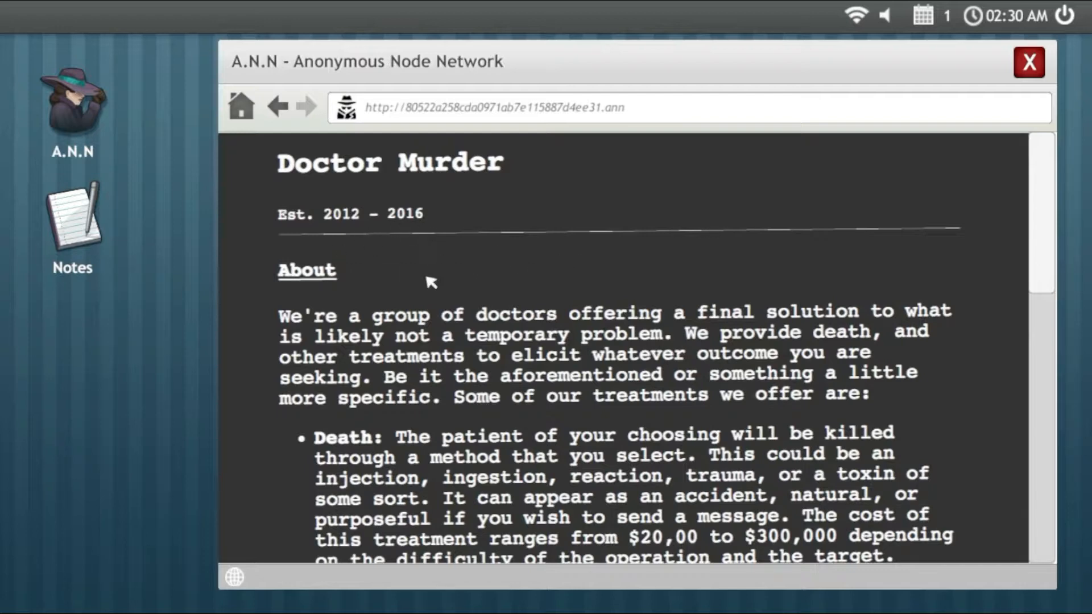
# Step: Read Doctor Murder's treatments down to the Contact section, then return to Deep Wiki I
pyautogui.scroll(-3)
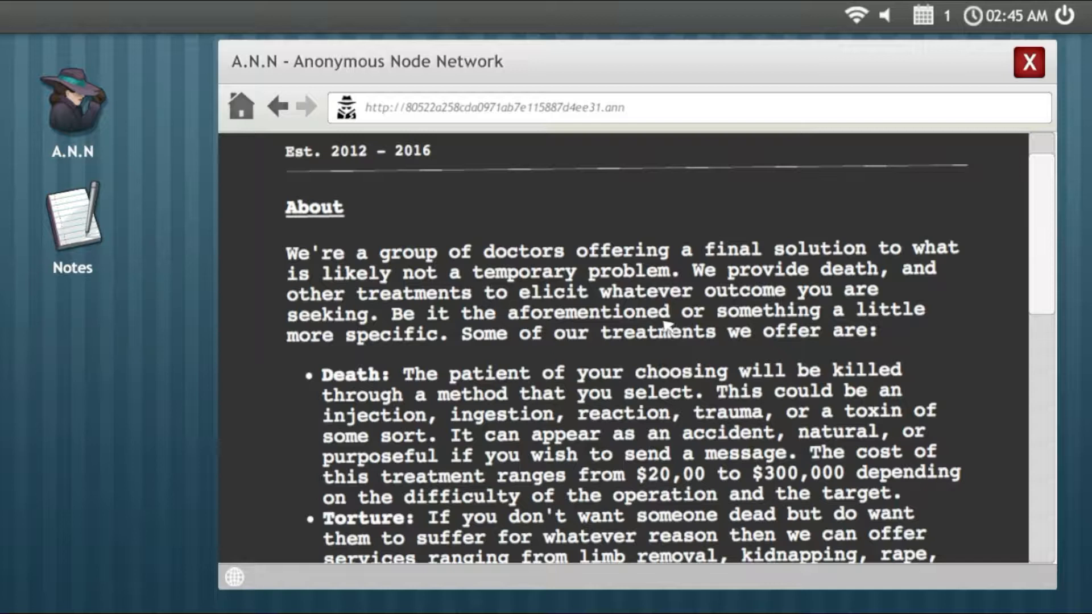
pyautogui.moveTo(658, 334)
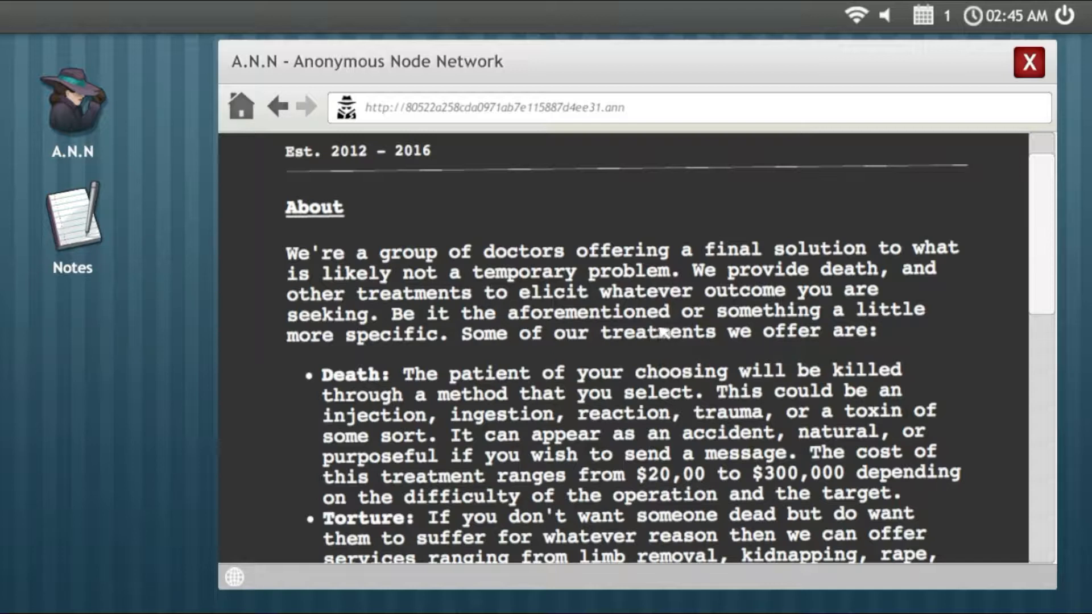
pyautogui.moveTo(689, 367)
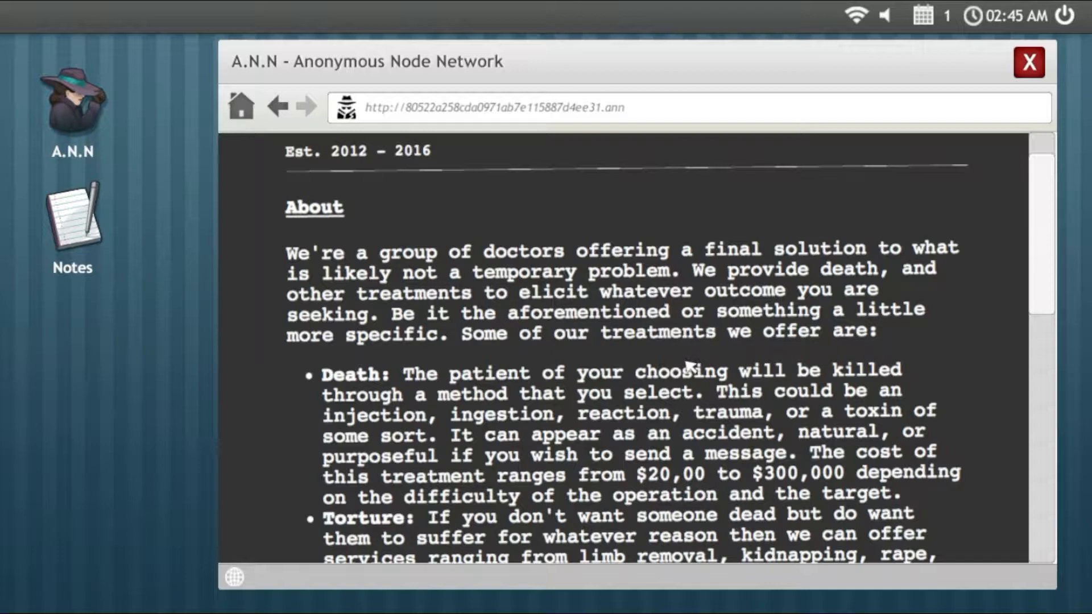
pyautogui.scroll(-3)
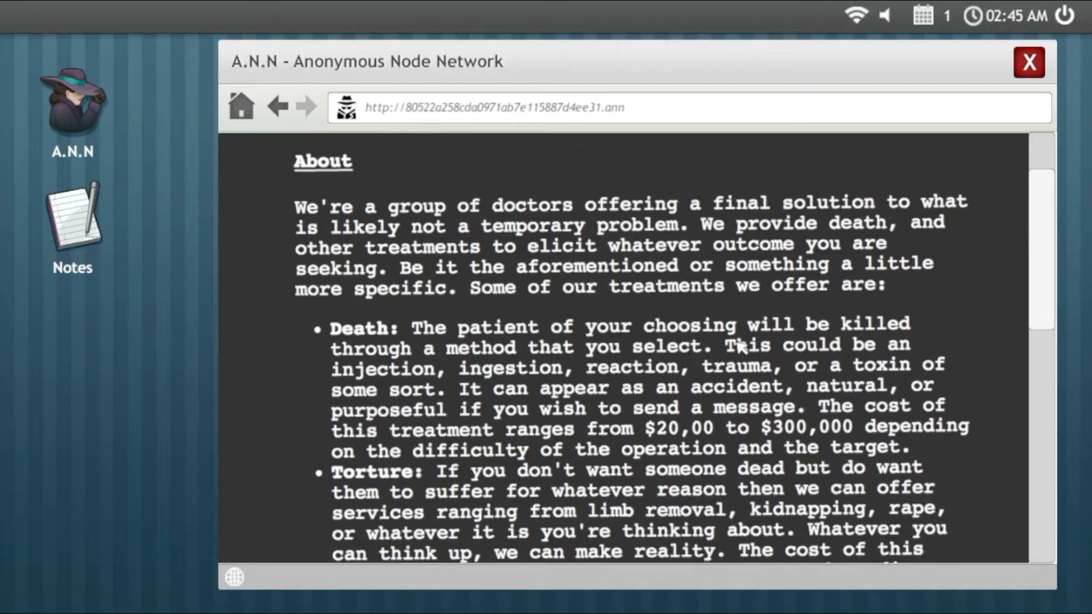
pyautogui.scroll(-3)
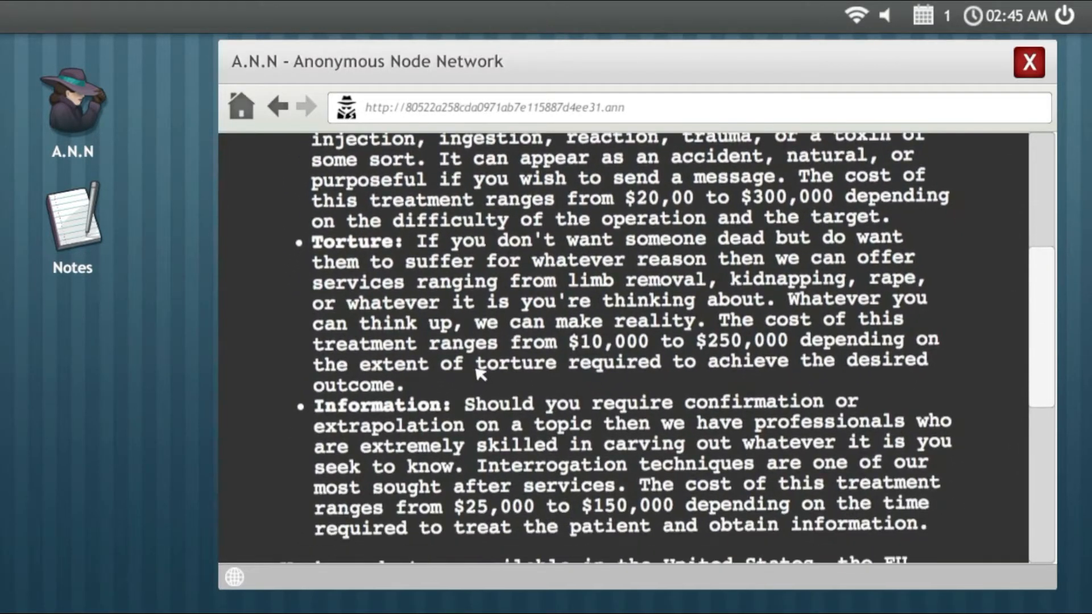
pyautogui.scroll(-3)
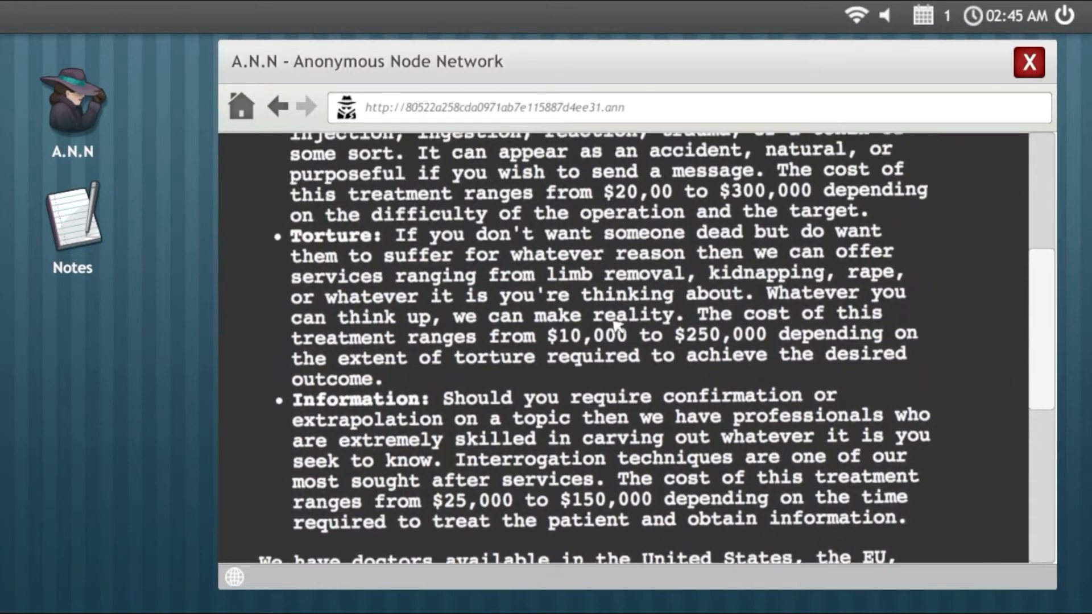
pyautogui.scroll(-3)
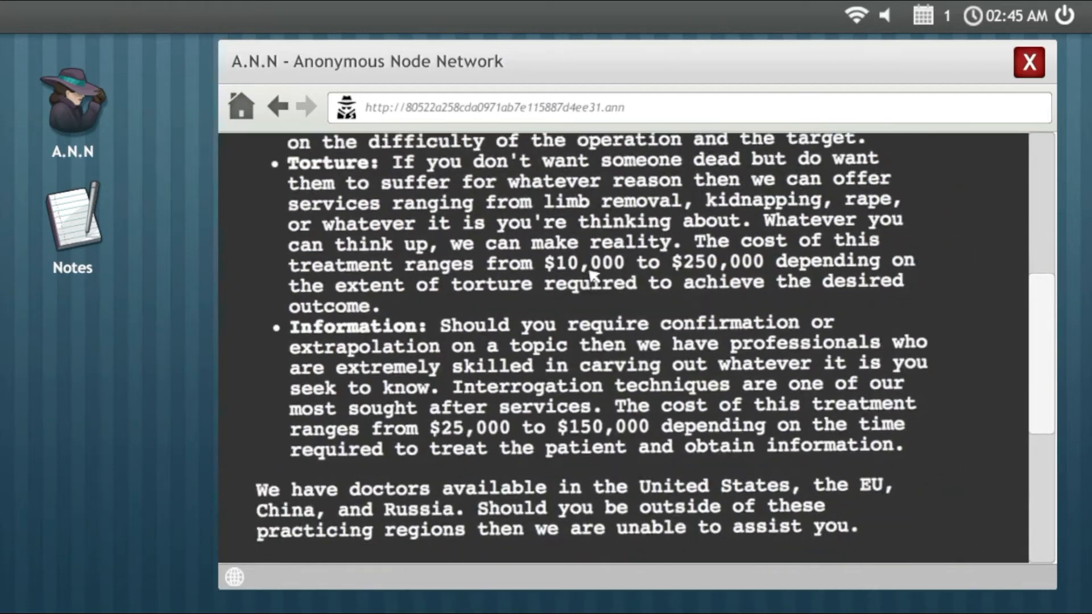
pyautogui.scroll(-3)
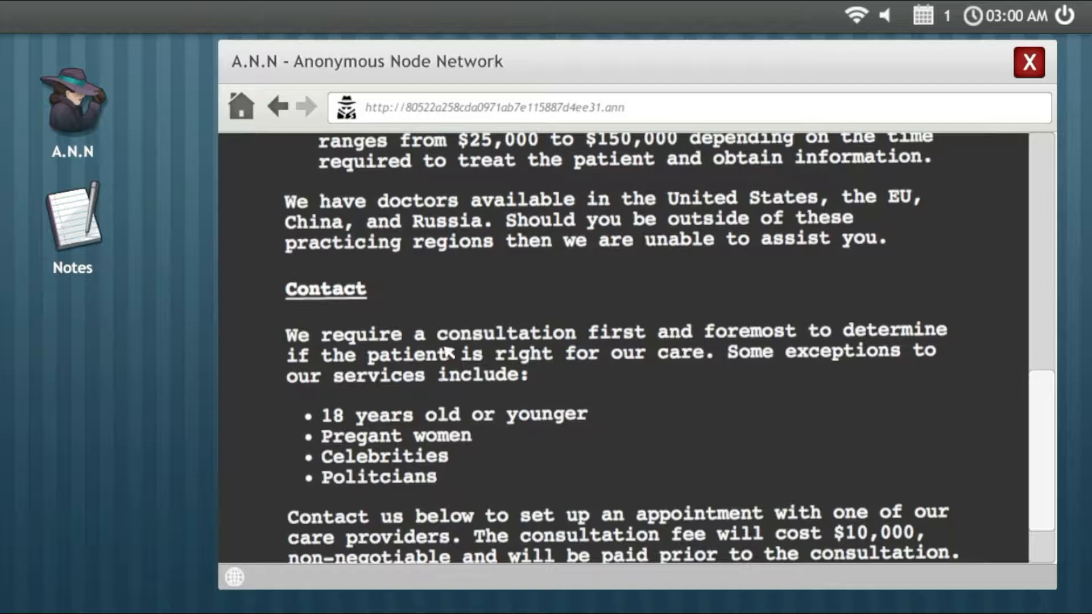
pyautogui.moveTo(414, 414)
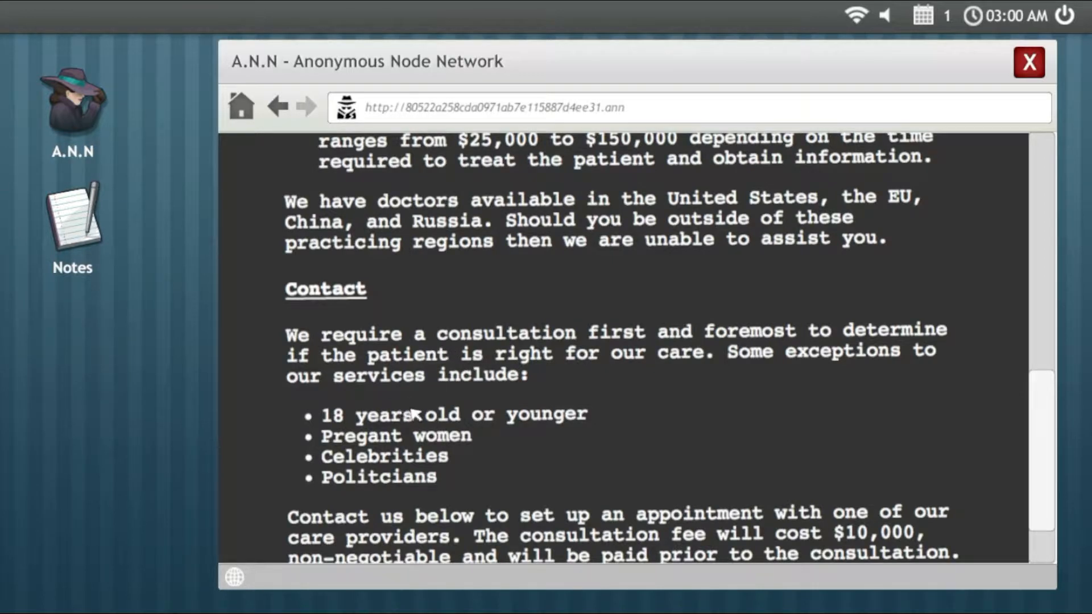
pyautogui.moveTo(519, 472)
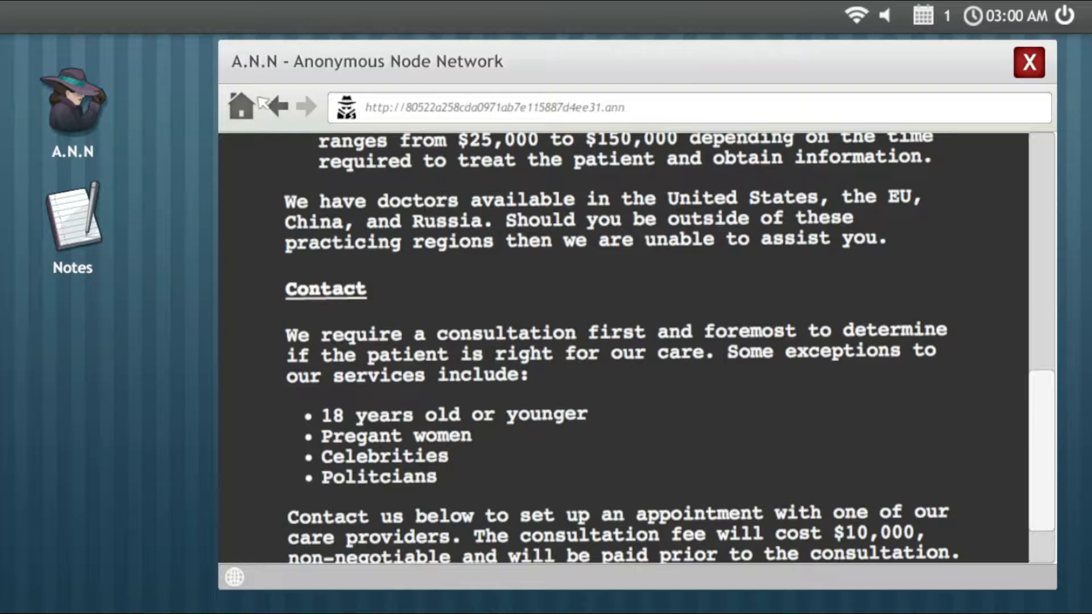
pyautogui.click(276, 107)
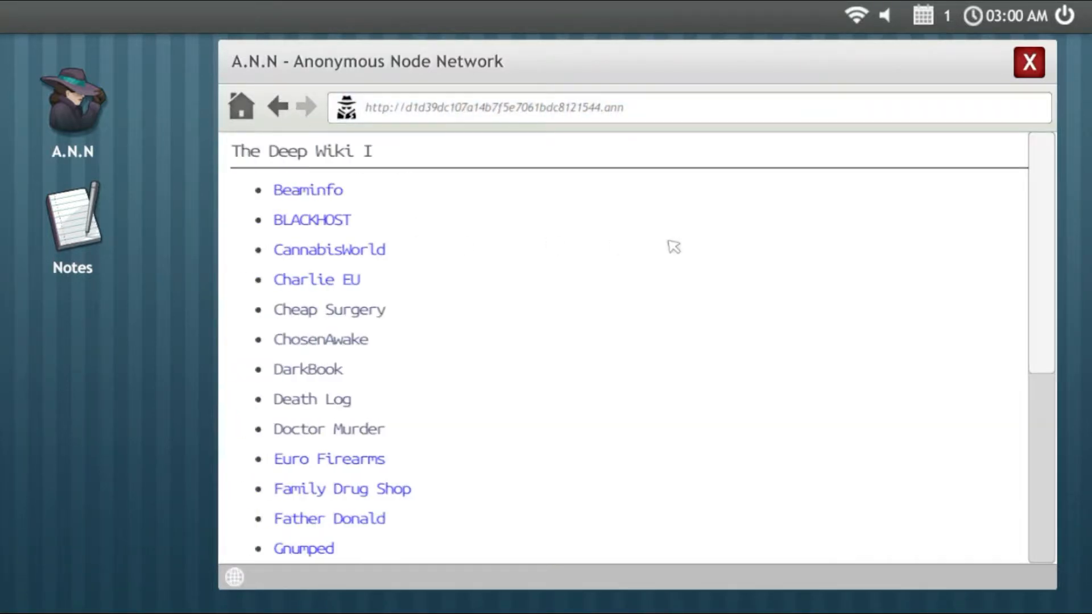
# Step: Scroll the Deep Wiki I list and open the Family Drug Shop site
pyautogui.scroll(-3)
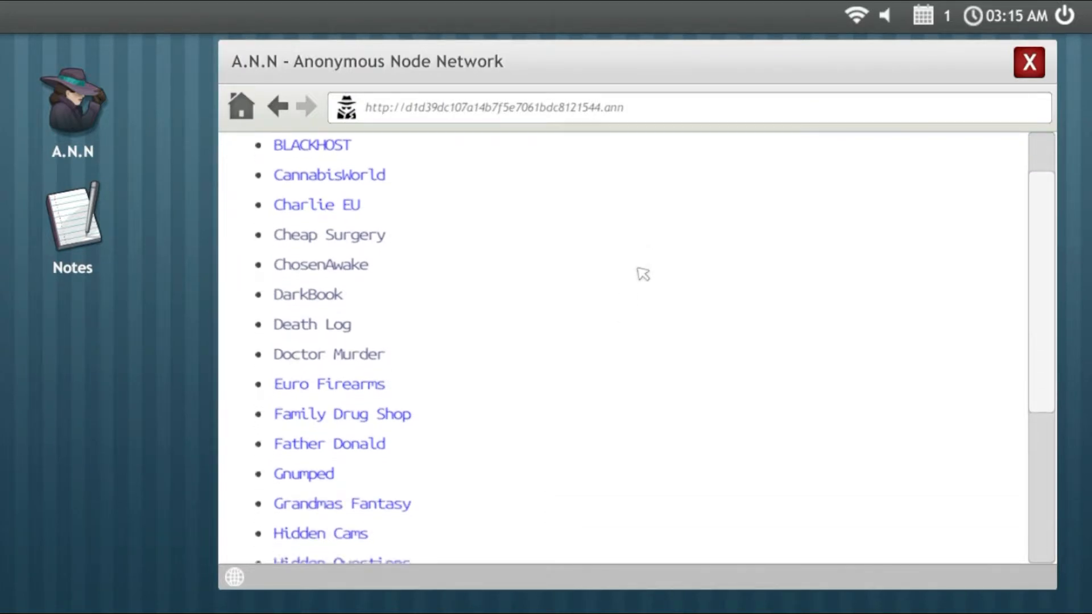
pyautogui.scroll(-3)
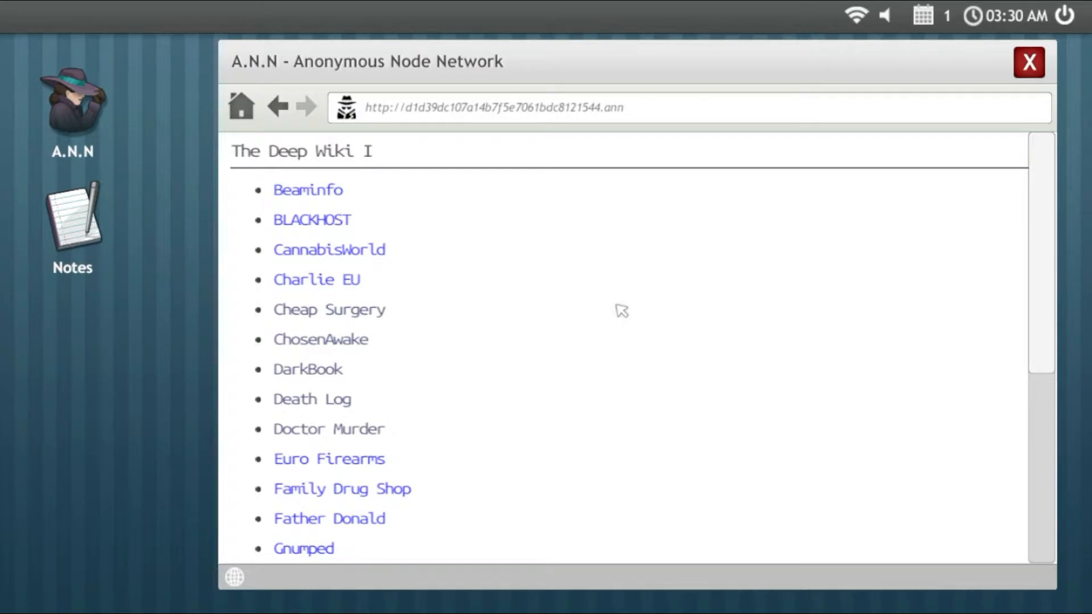
pyautogui.moveTo(637, 439)
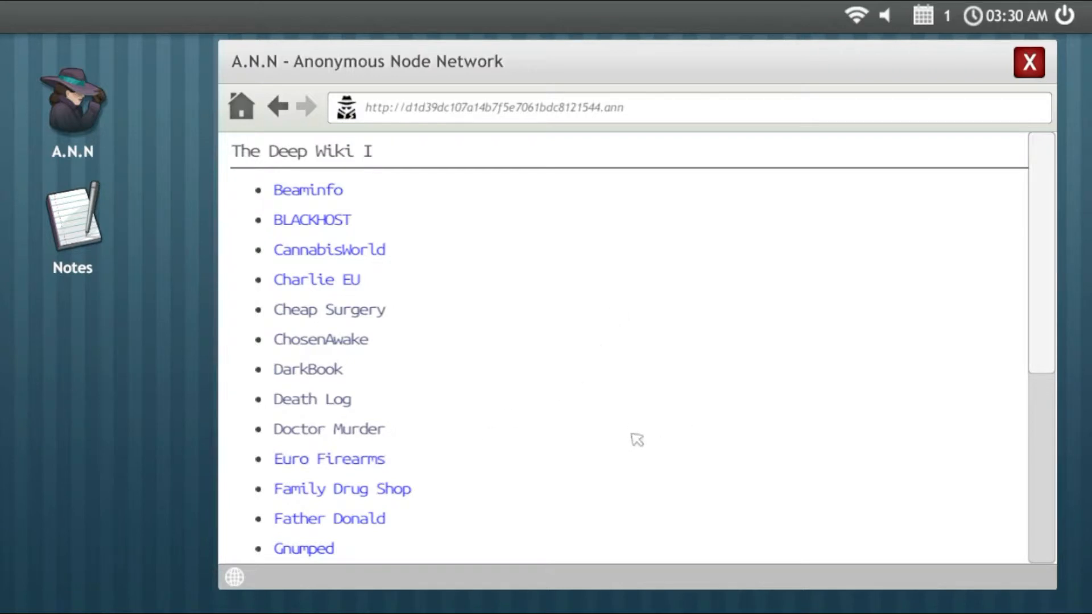
pyautogui.scroll(-3)
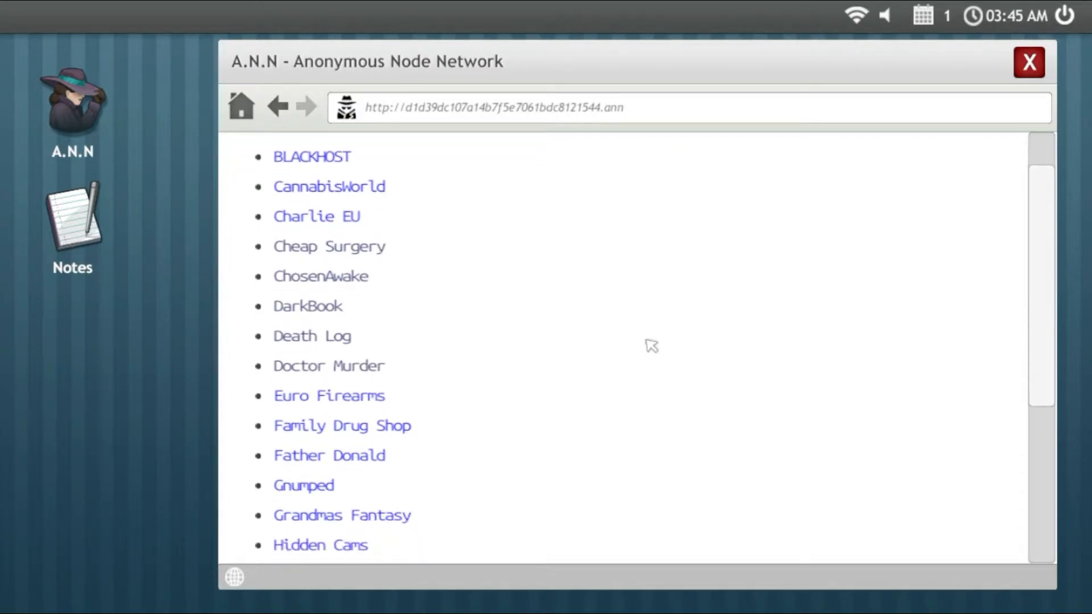
pyautogui.scroll(-3)
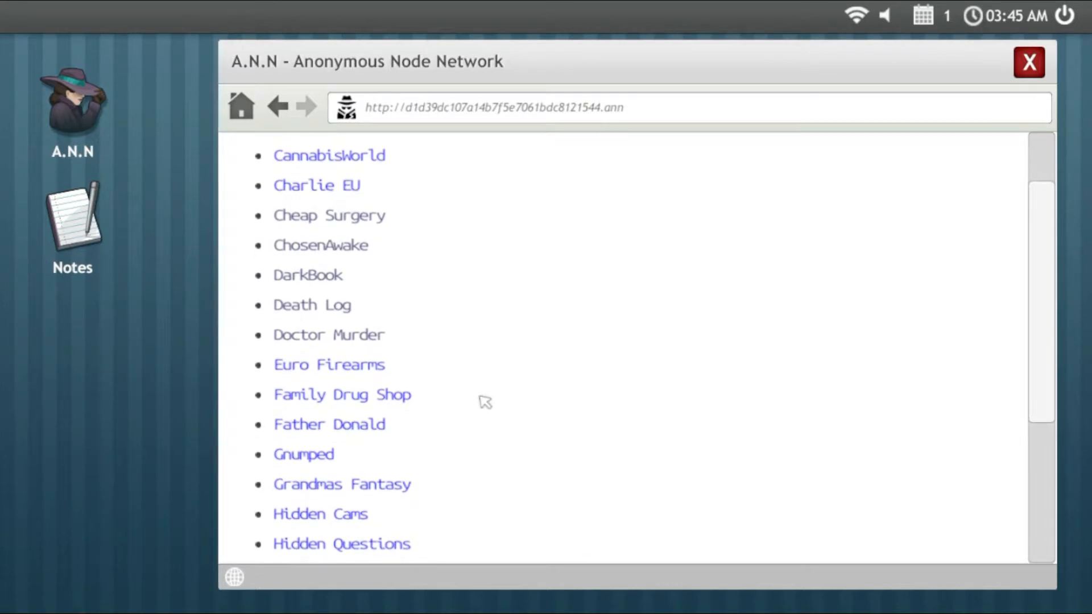
pyautogui.moveTo(561, 387)
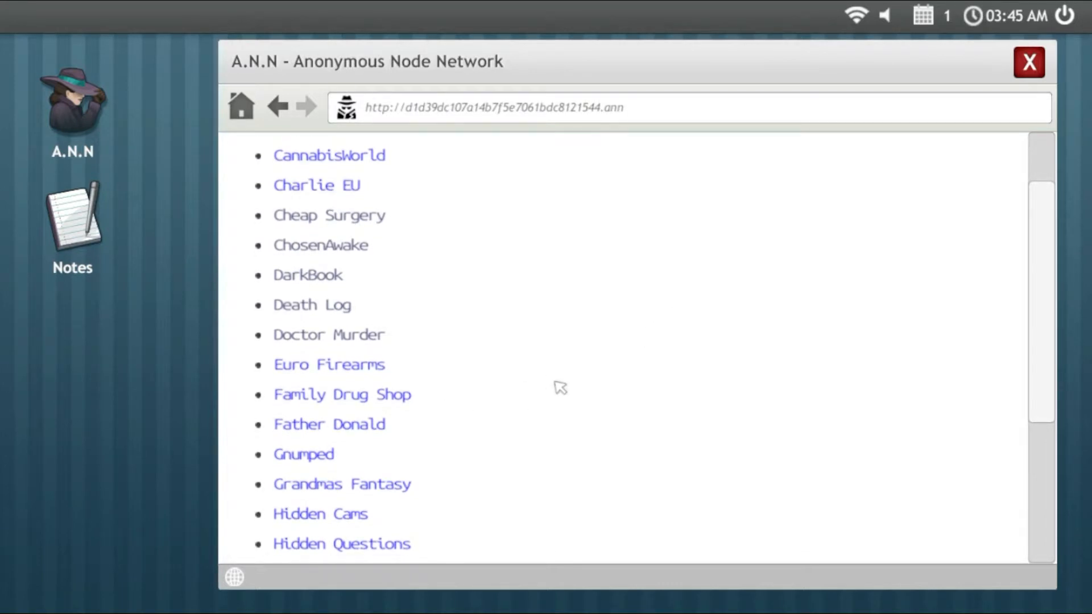
pyautogui.moveTo(434, 396)
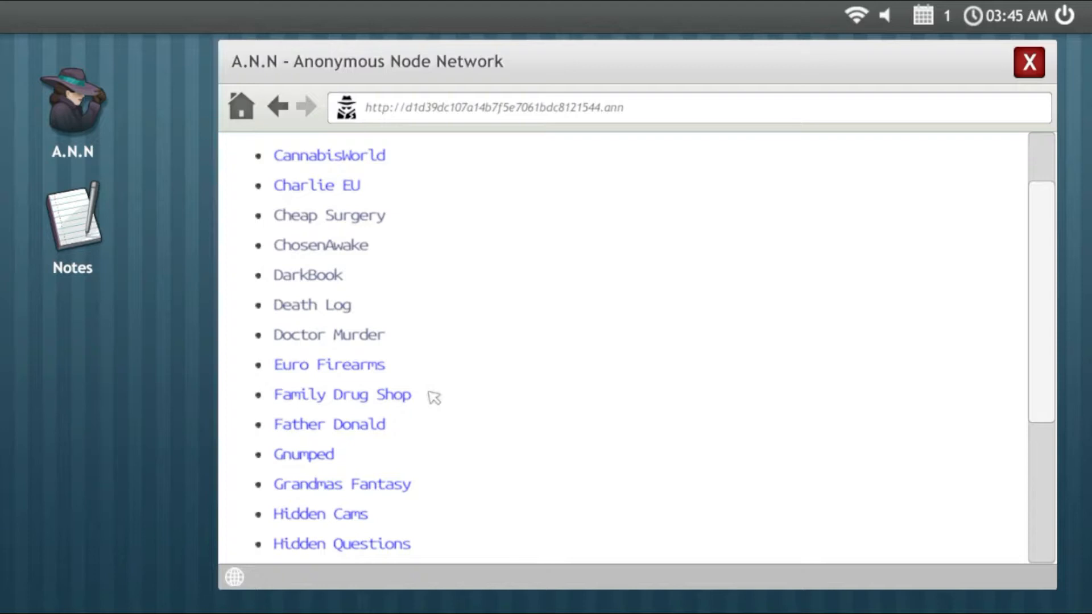
pyautogui.click(342, 394)
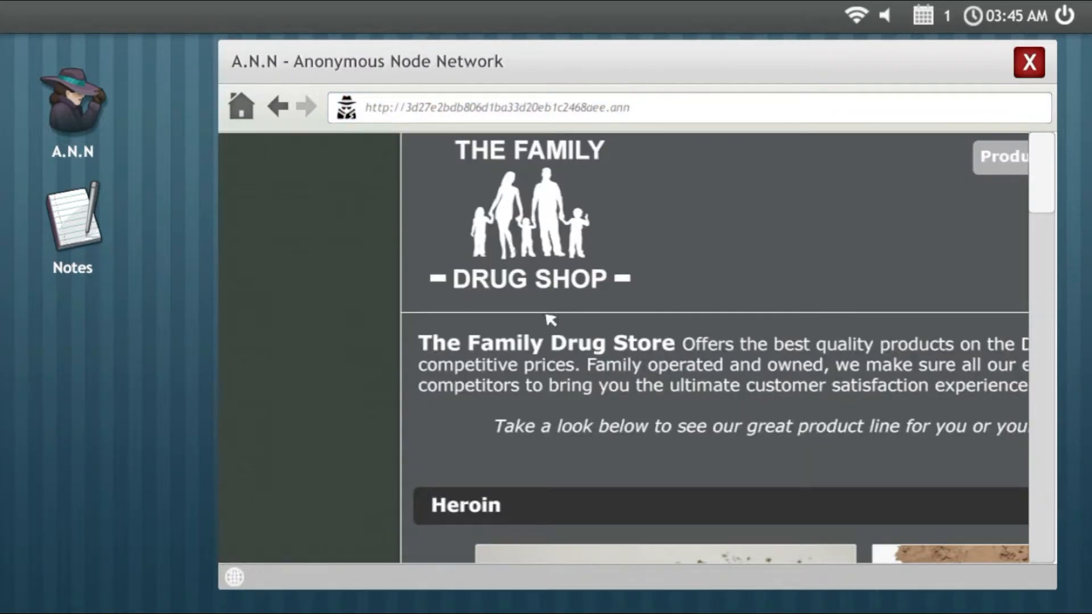
pyautogui.hscroll(-3)
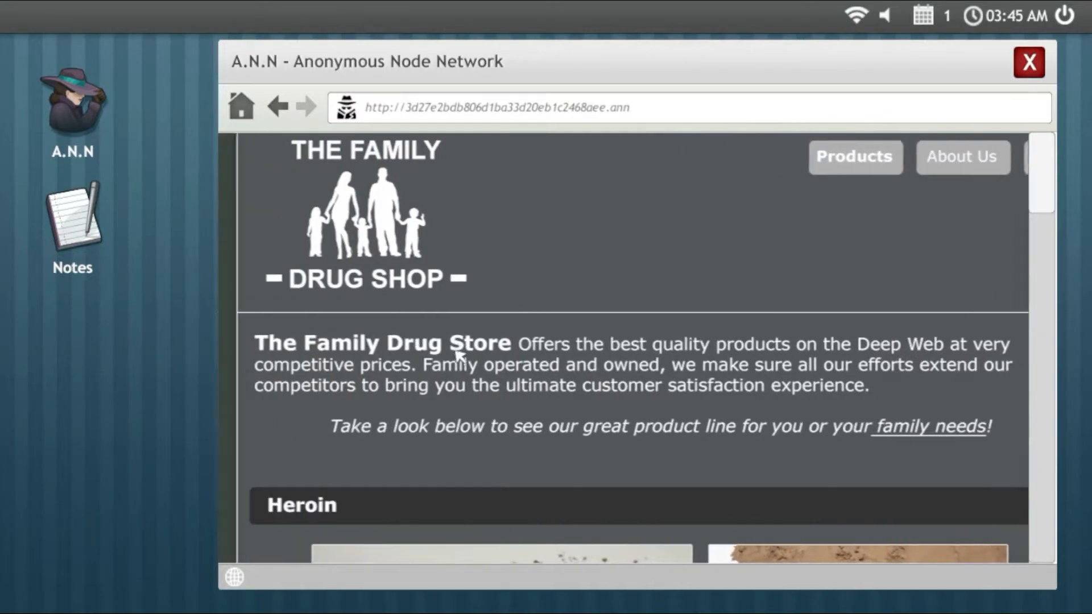
pyautogui.hscroll(3)
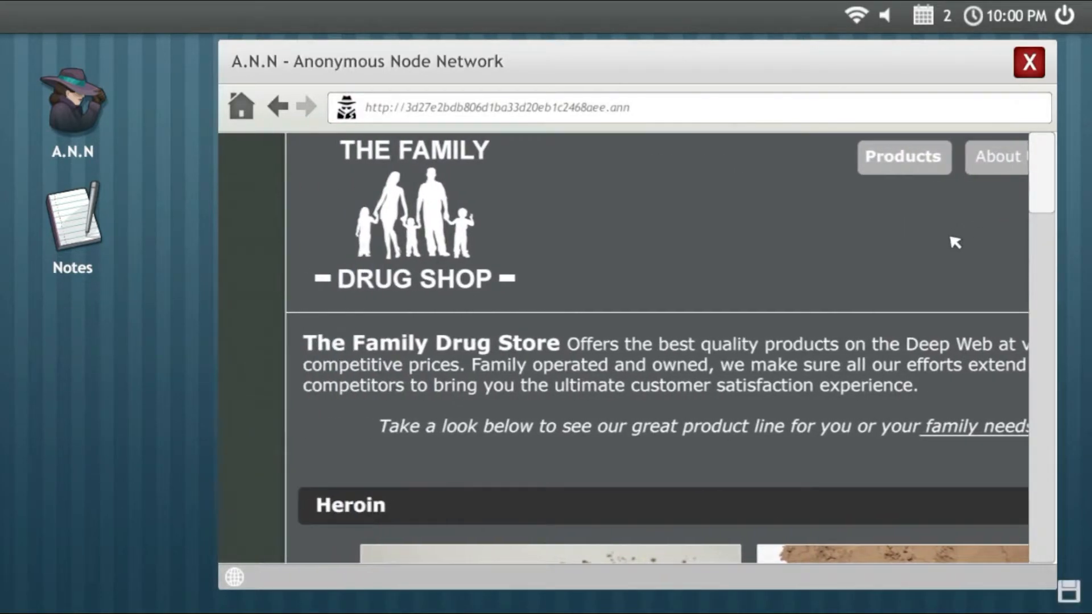
pyautogui.scroll(-3)
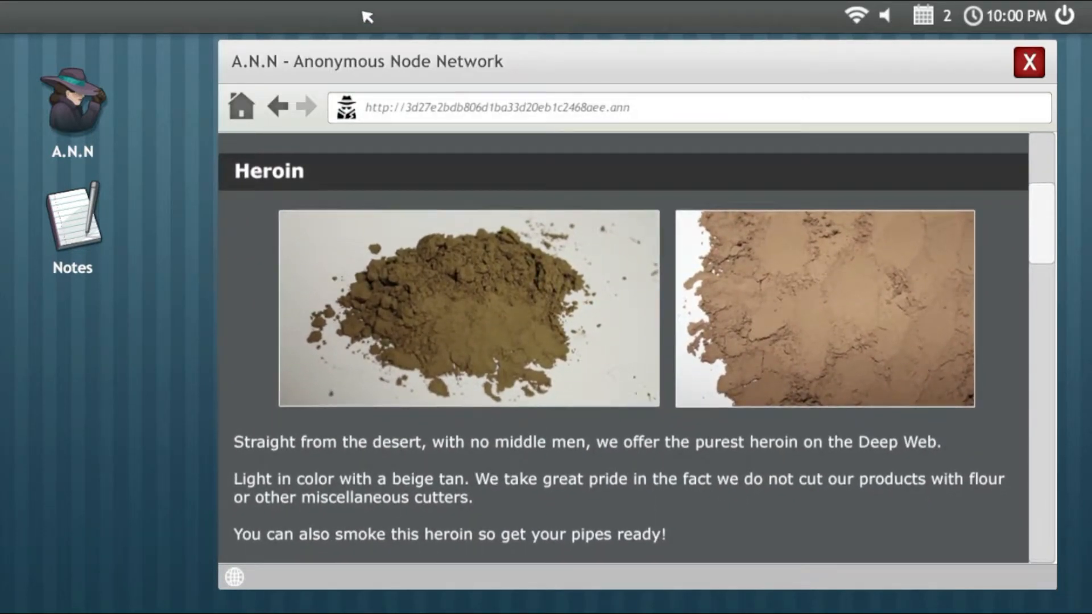
pyautogui.moveTo(355, 243)
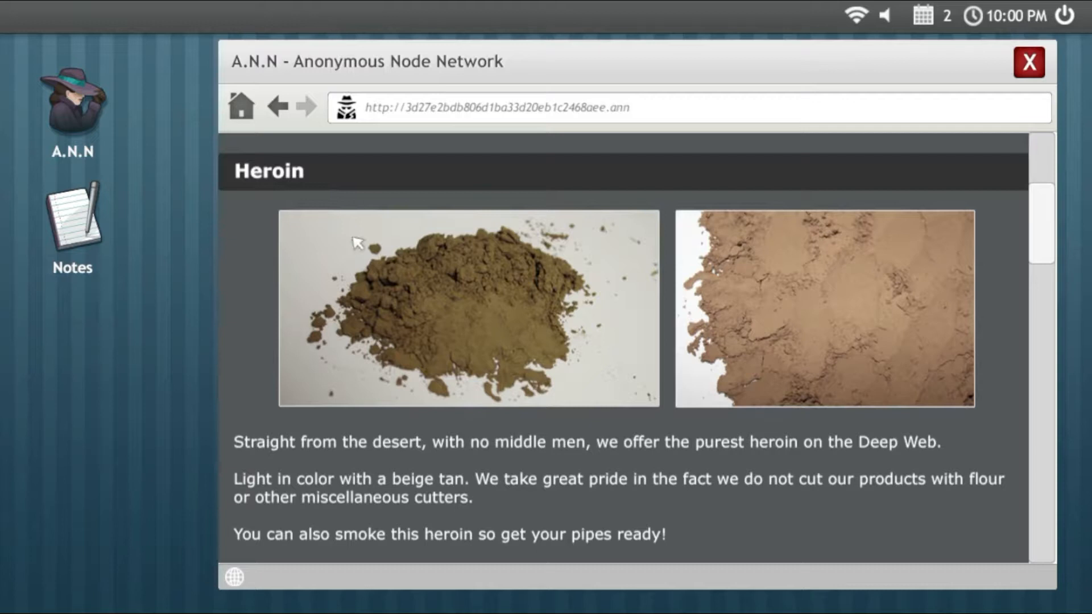
pyautogui.scroll(-3)
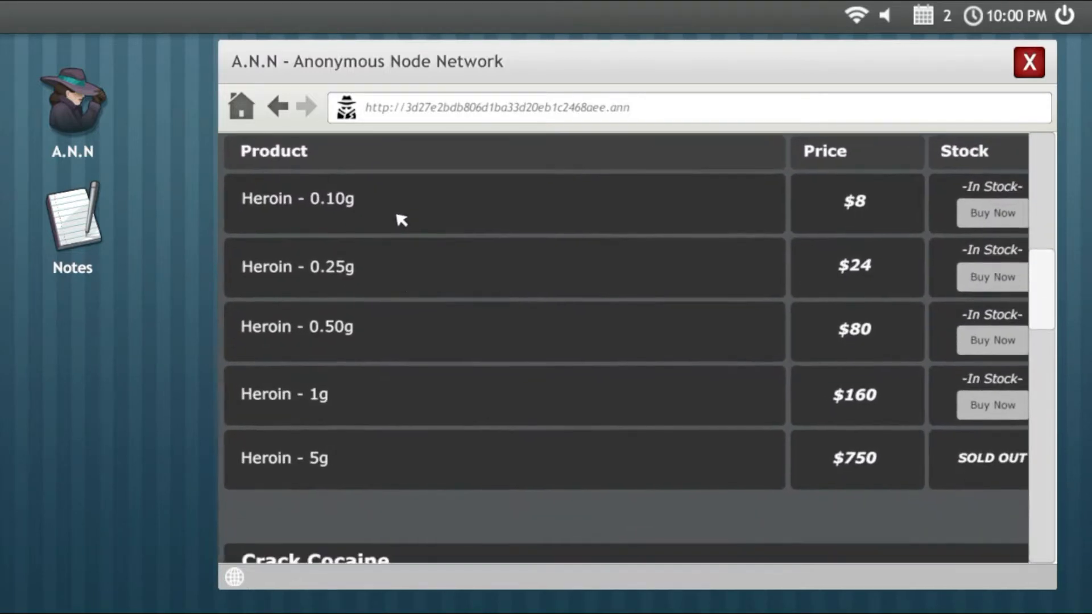
pyautogui.scroll(3)
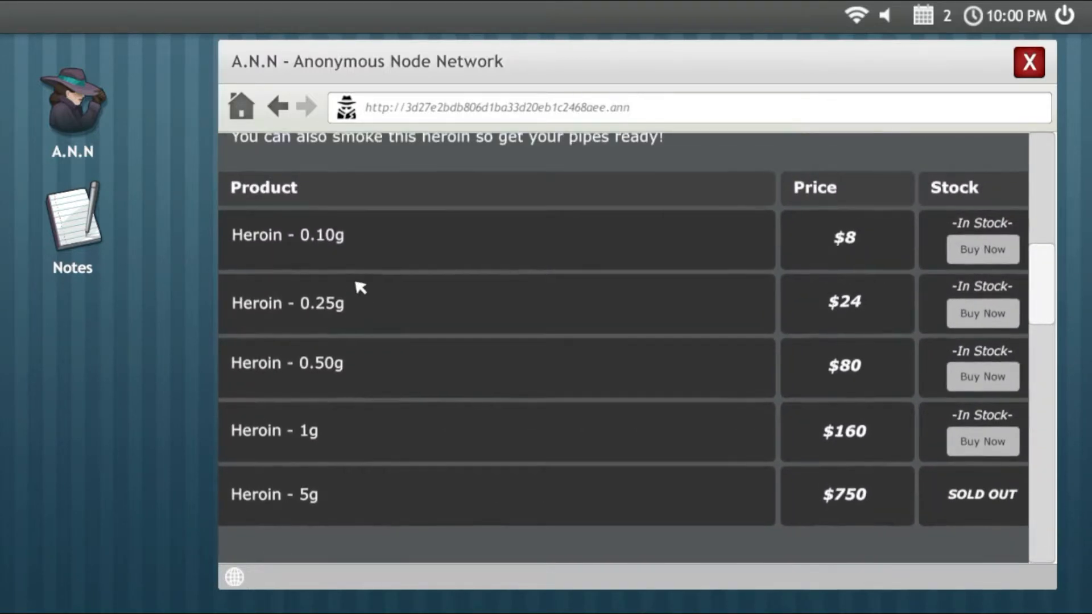
pyautogui.moveTo(727, 348)
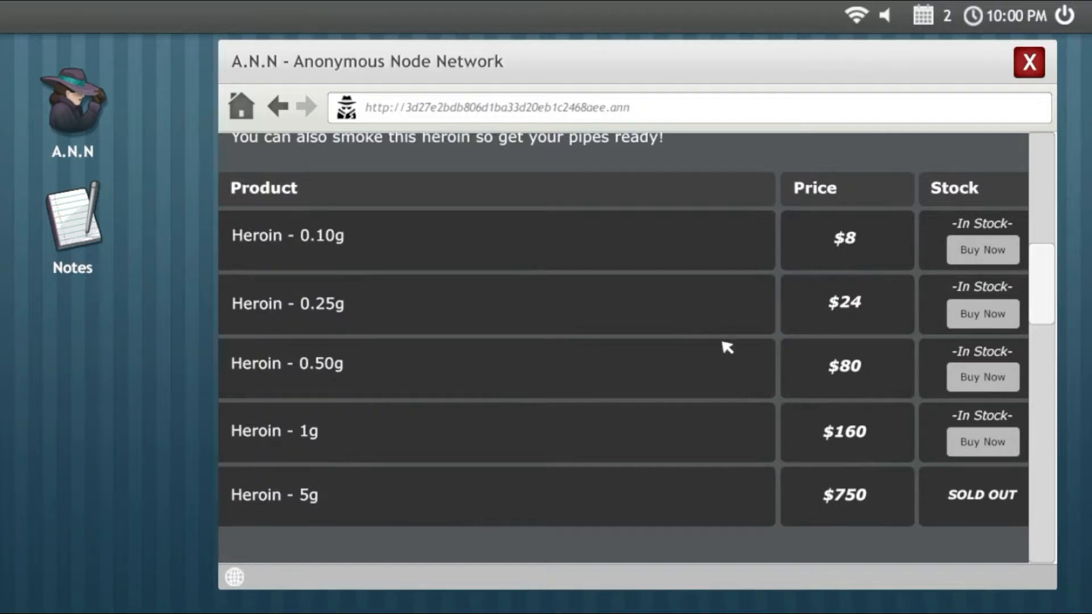
pyautogui.scroll(-3)
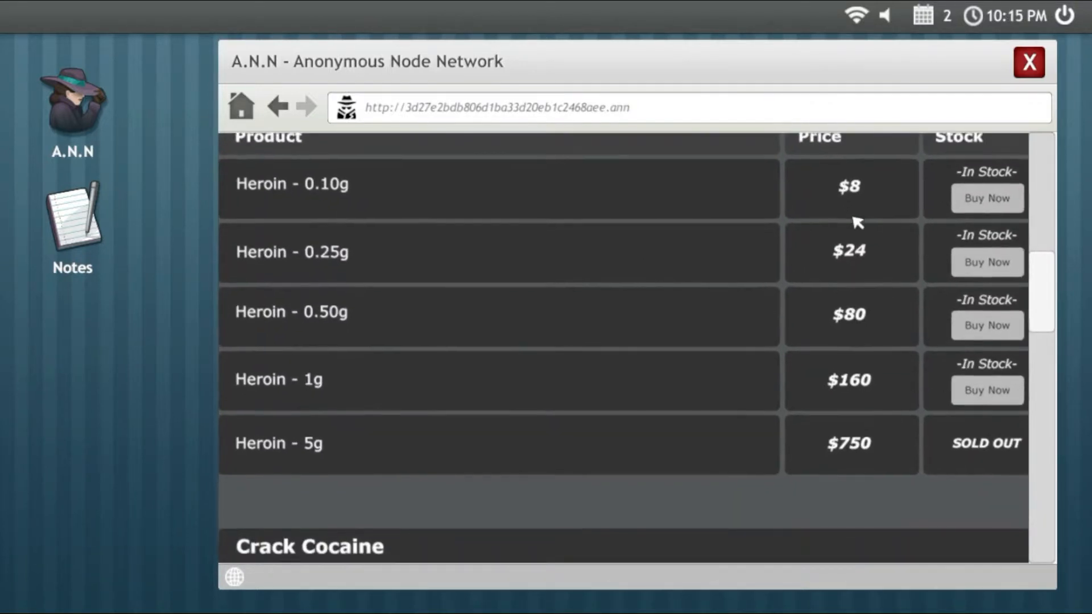
pyautogui.scroll(-3)
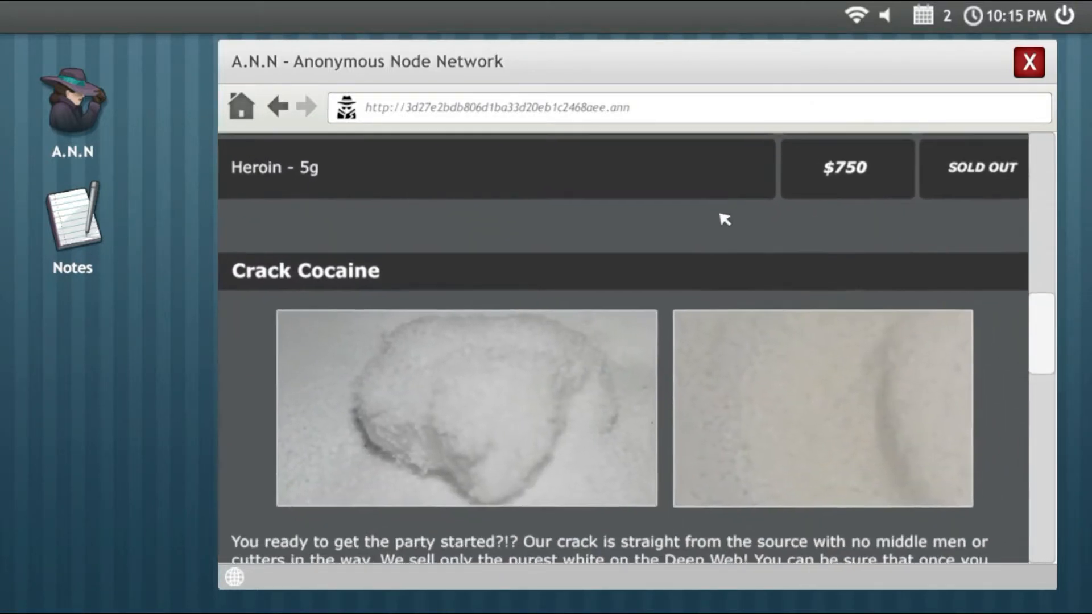
pyautogui.scroll(-3)
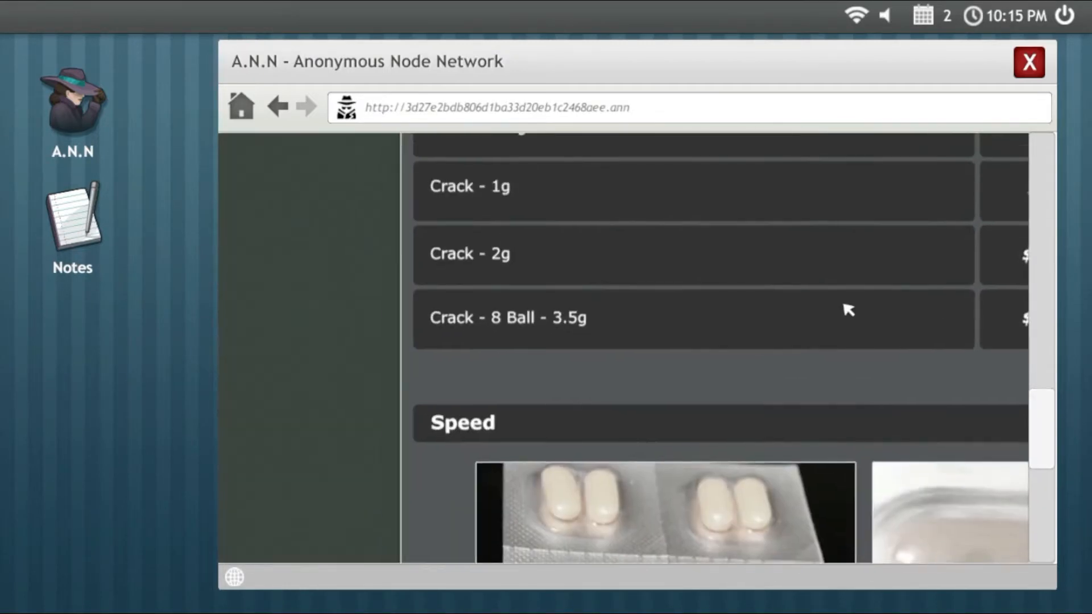
pyautogui.scroll(-3)
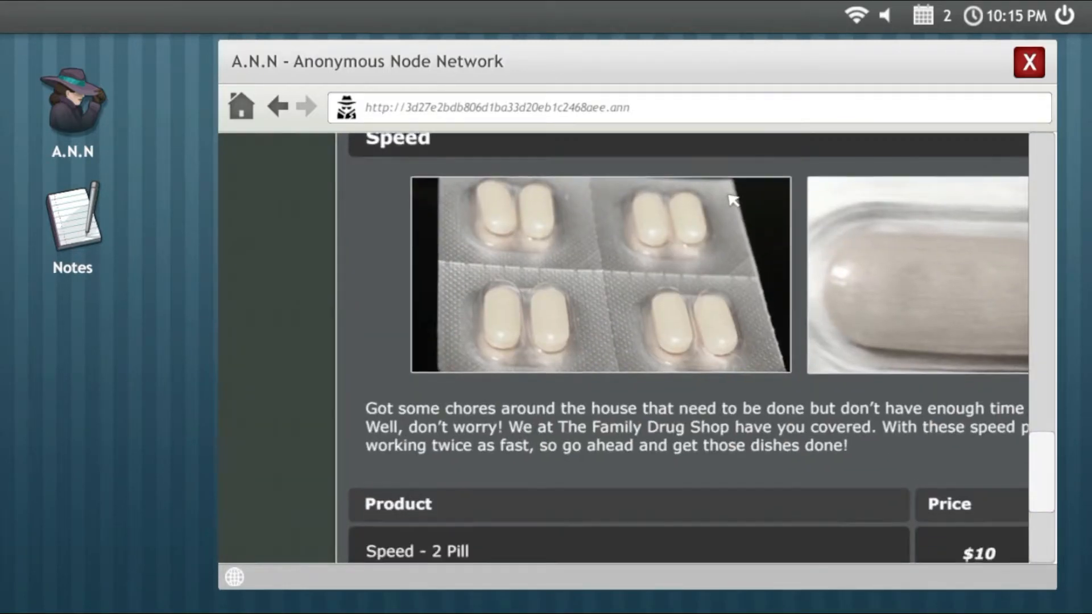
pyautogui.scroll(3)
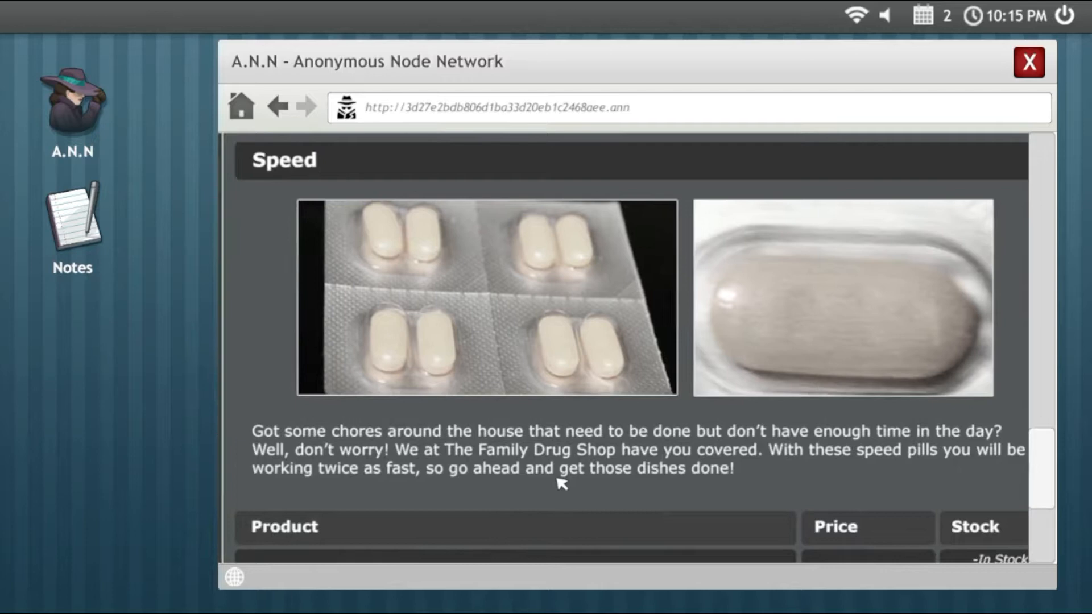
pyautogui.scroll(-3)
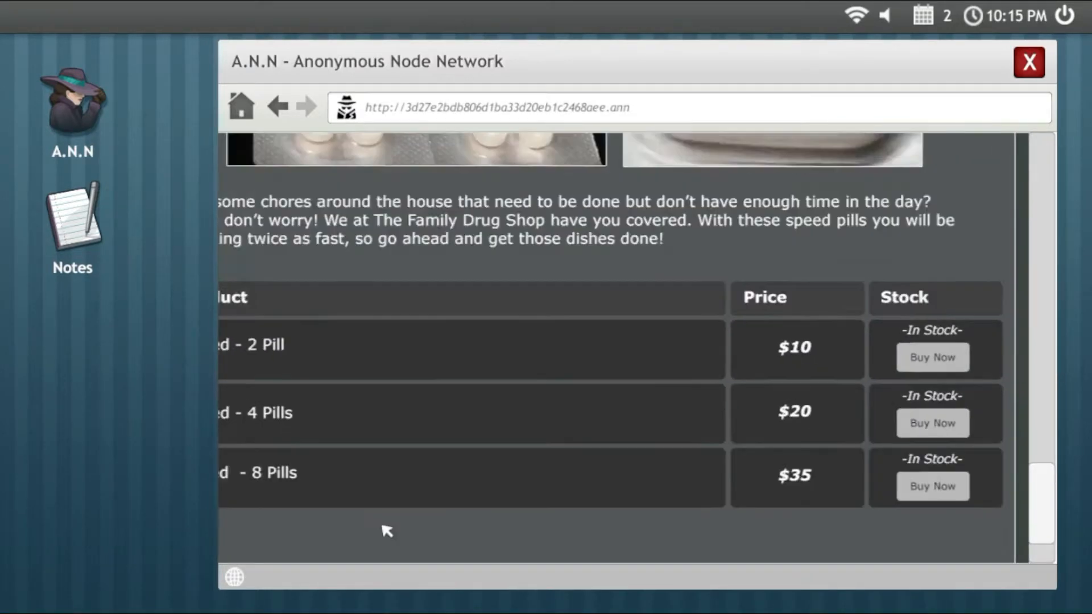
pyautogui.scroll(3)
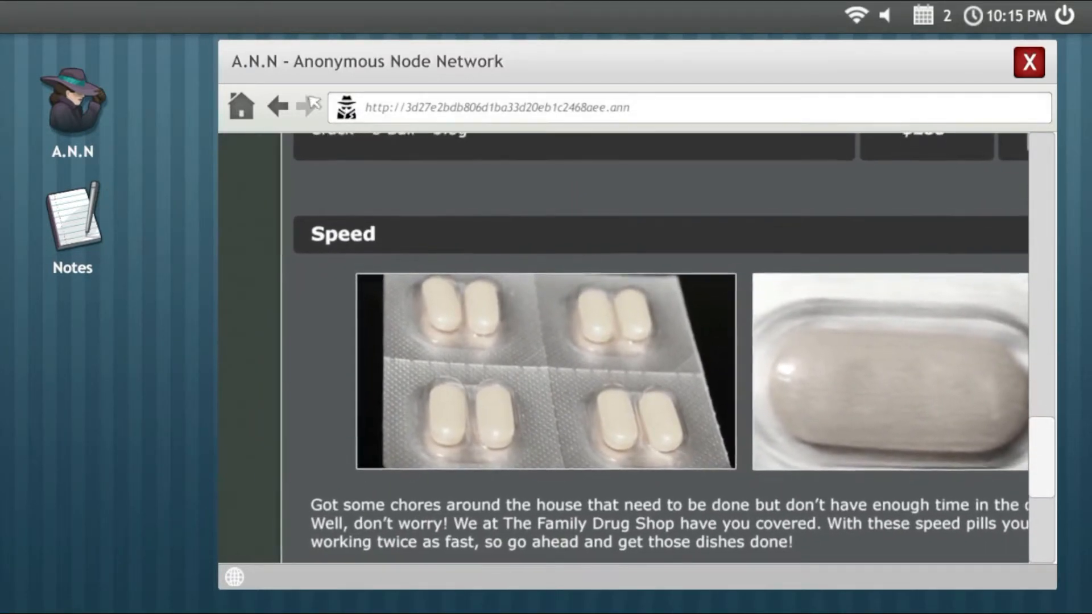
# Step: Return to Deep Wiki I, try the Gnumped link, and scroll on toward Hidden Cams
pyautogui.click(278, 107)
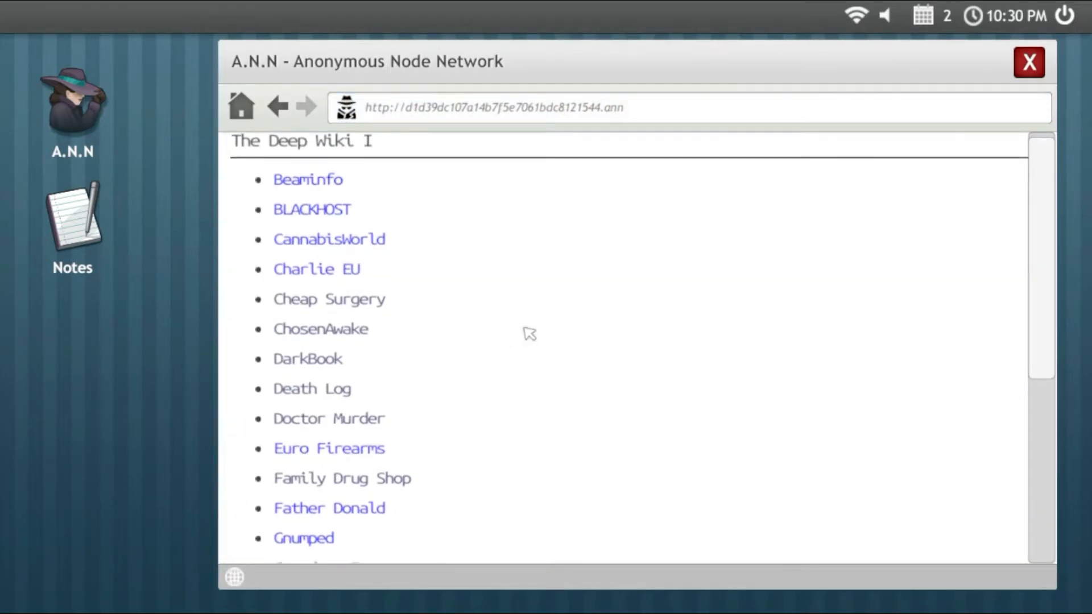
pyautogui.moveTo(698, 339)
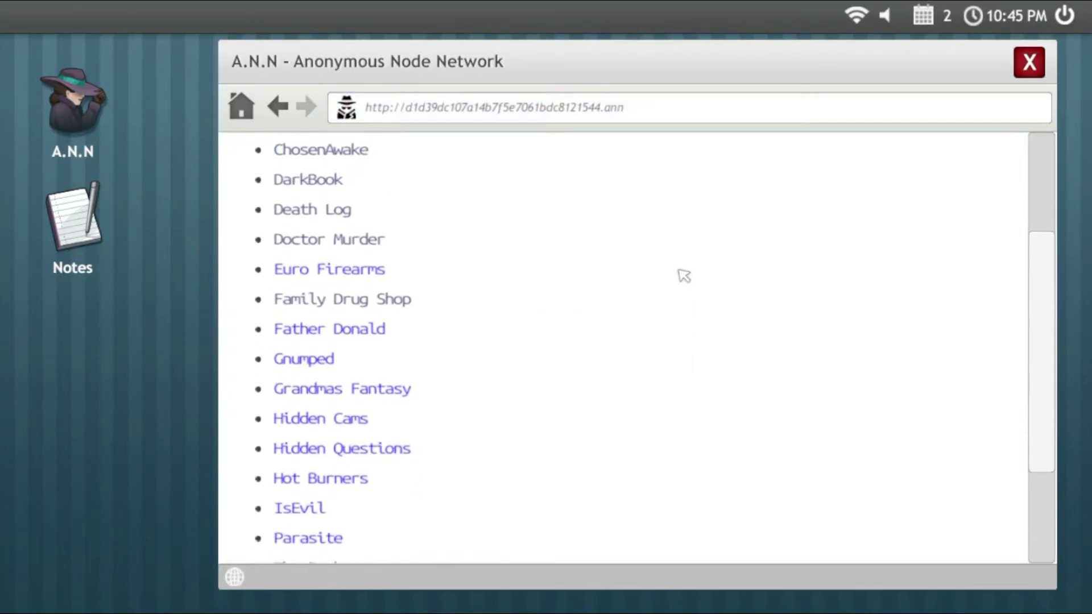
pyautogui.scroll(-3)
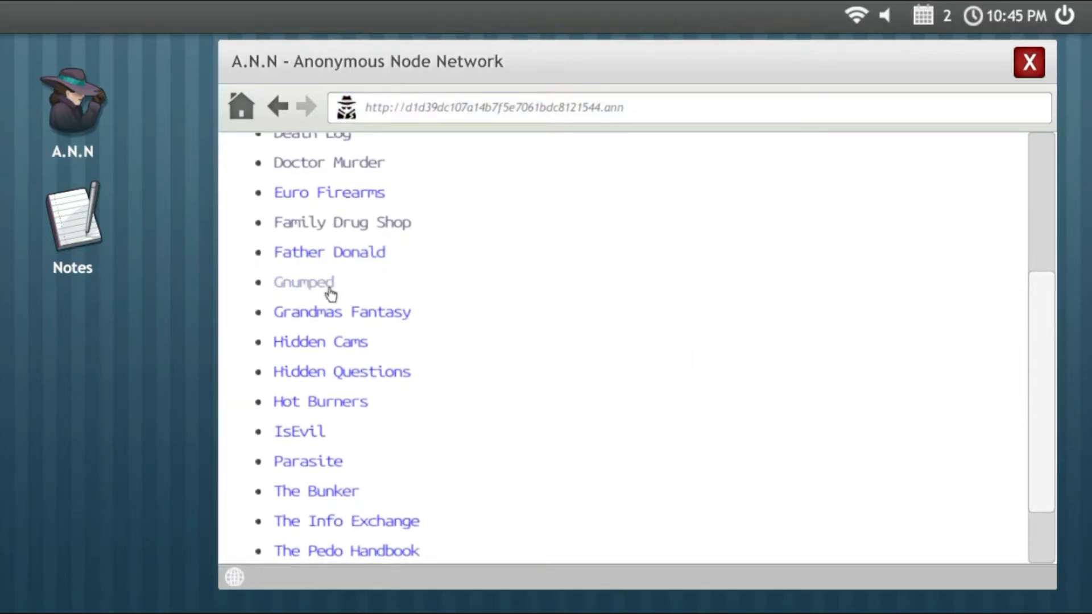
pyautogui.click(302, 281)
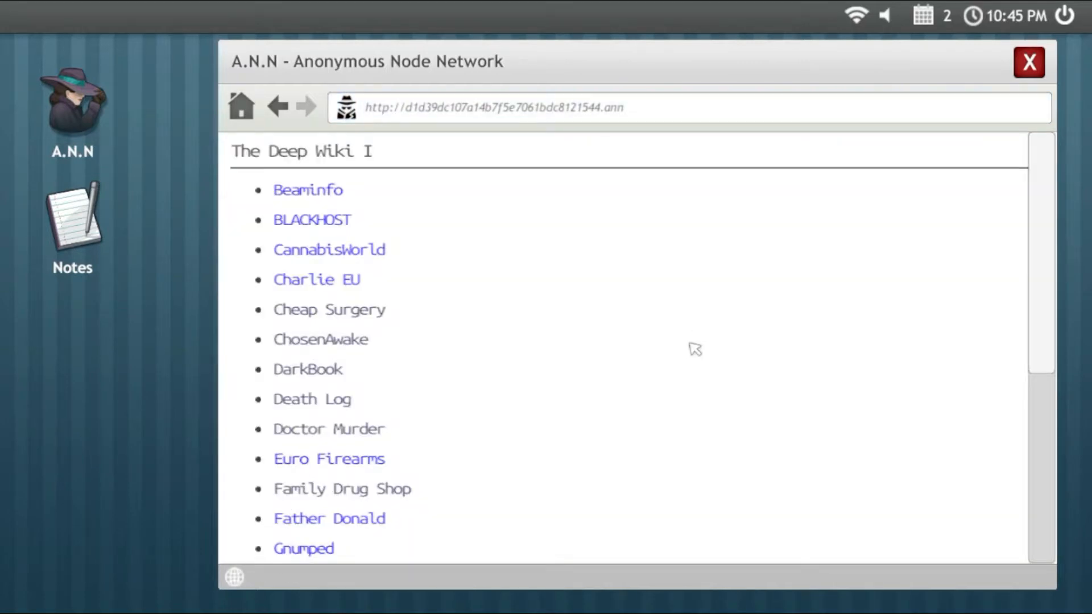
pyautogui.scroll(-3)
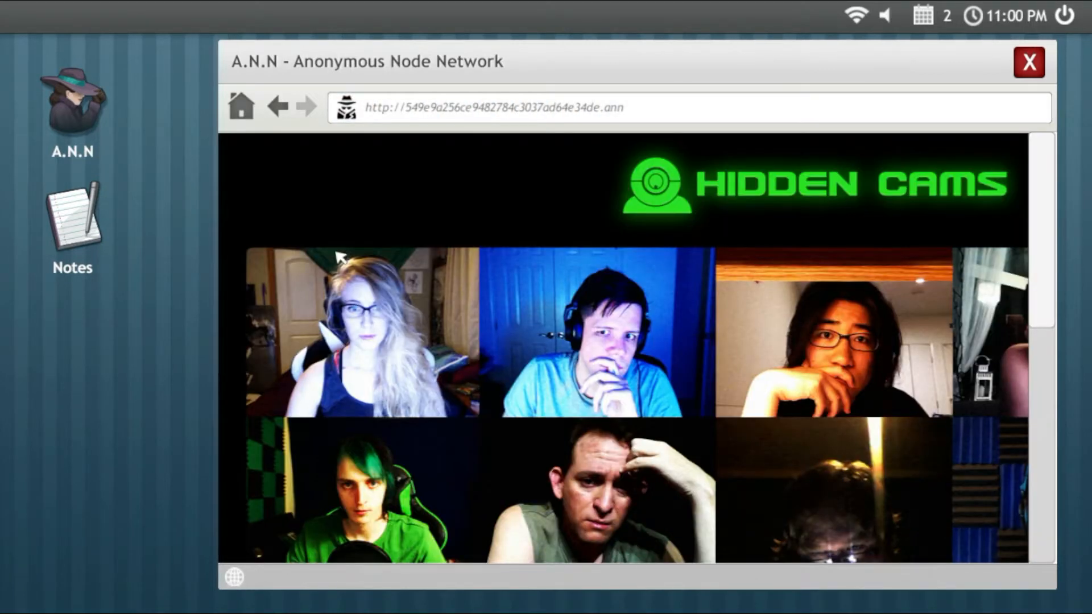
# Step: Scroll through the Hidden Cams webcam grid and its description text
pyautogui.scroll(-3)
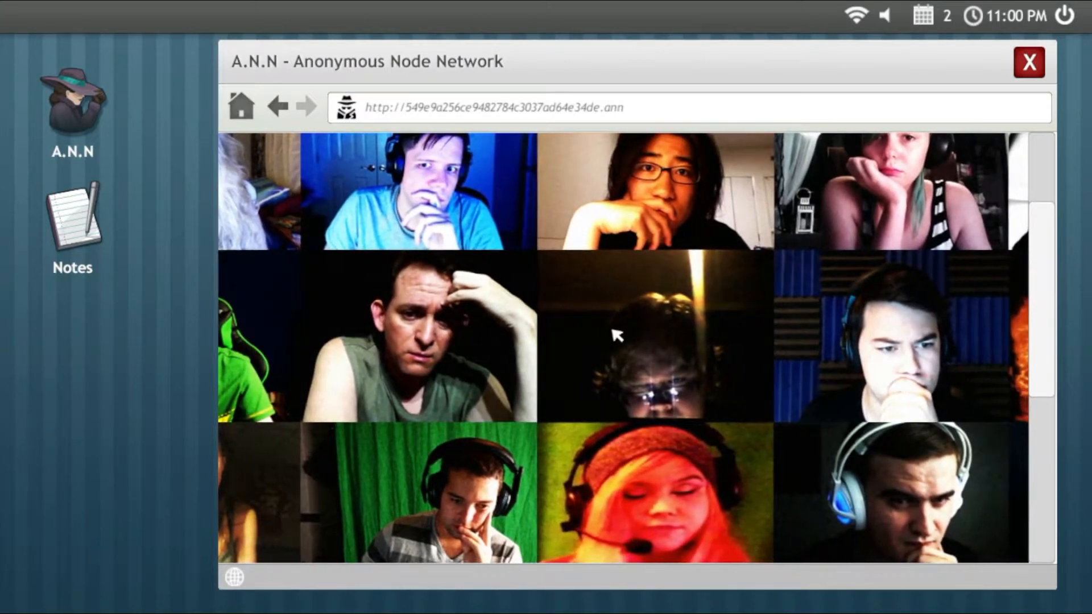
pyautogui.moveTo(647, 400)
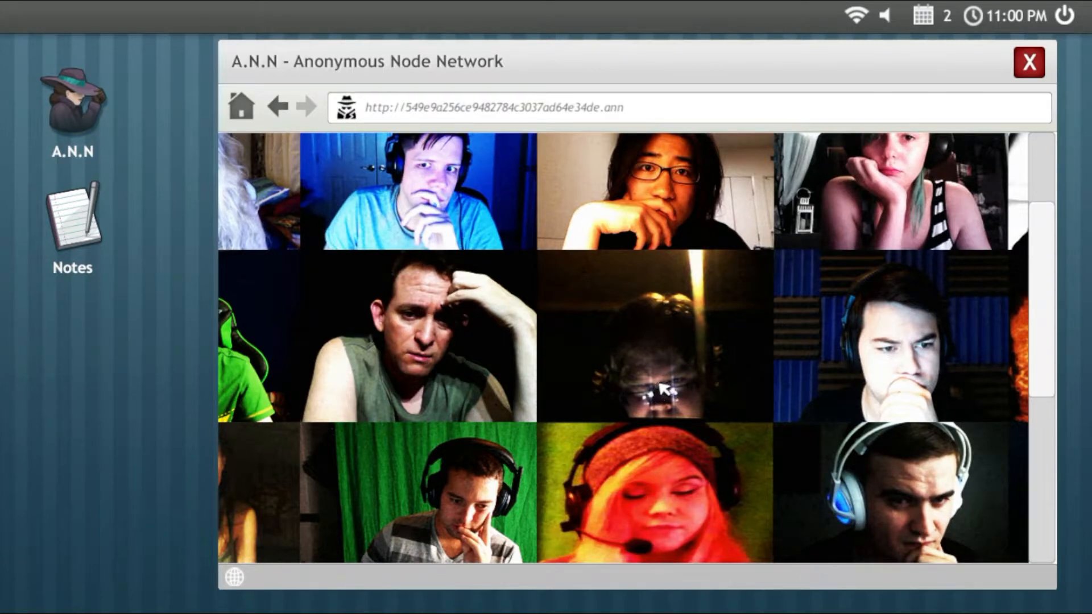
pyautogui.scroll(-3)
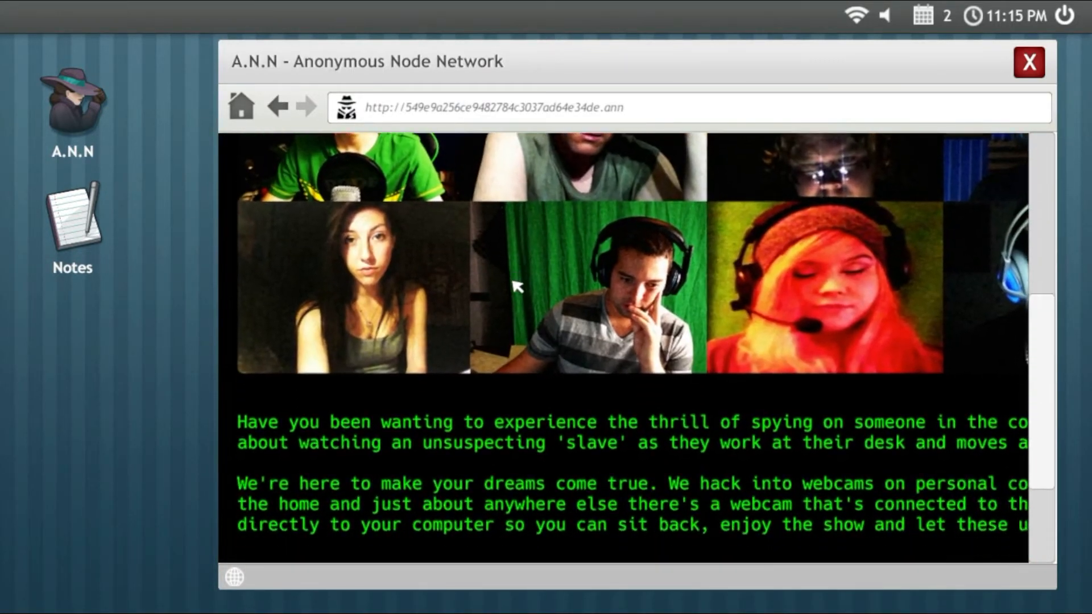
pyautogui.scroll(3)
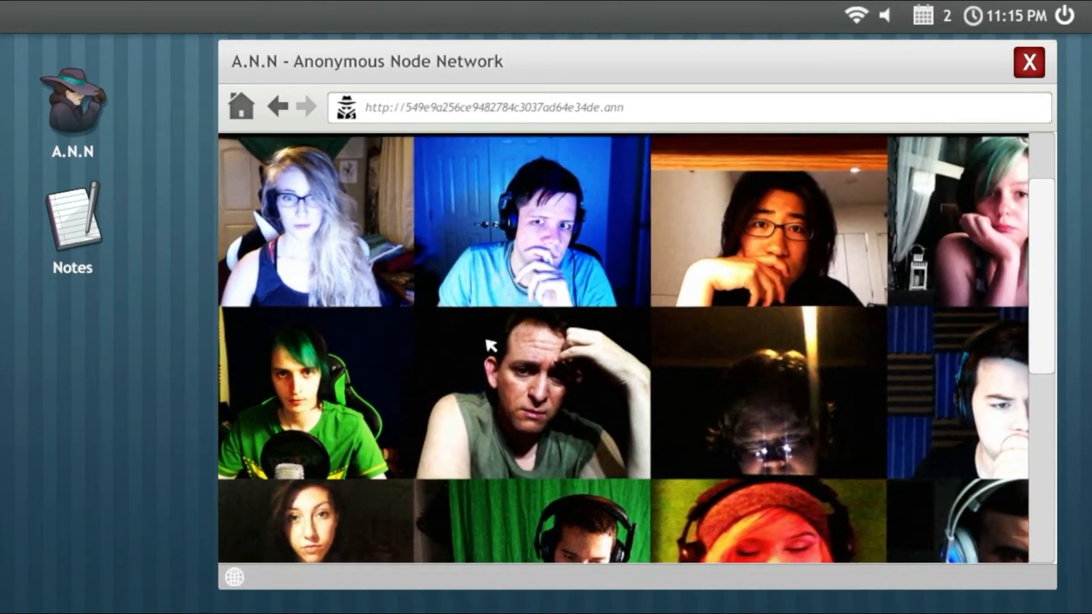
pyautogui.scroll(-3)
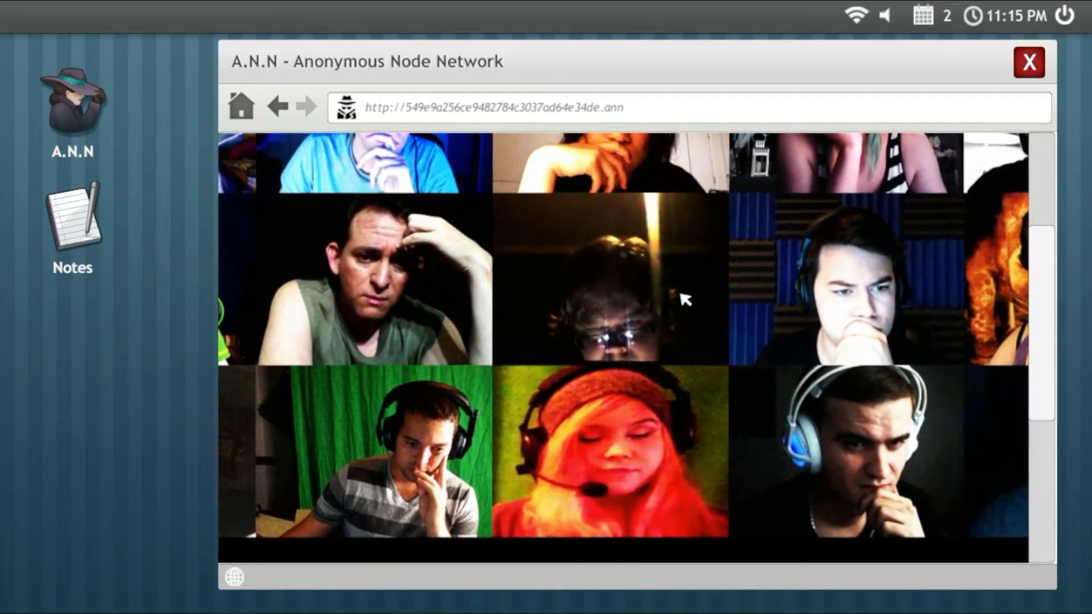
pyautogui.moveTo(583, 292)
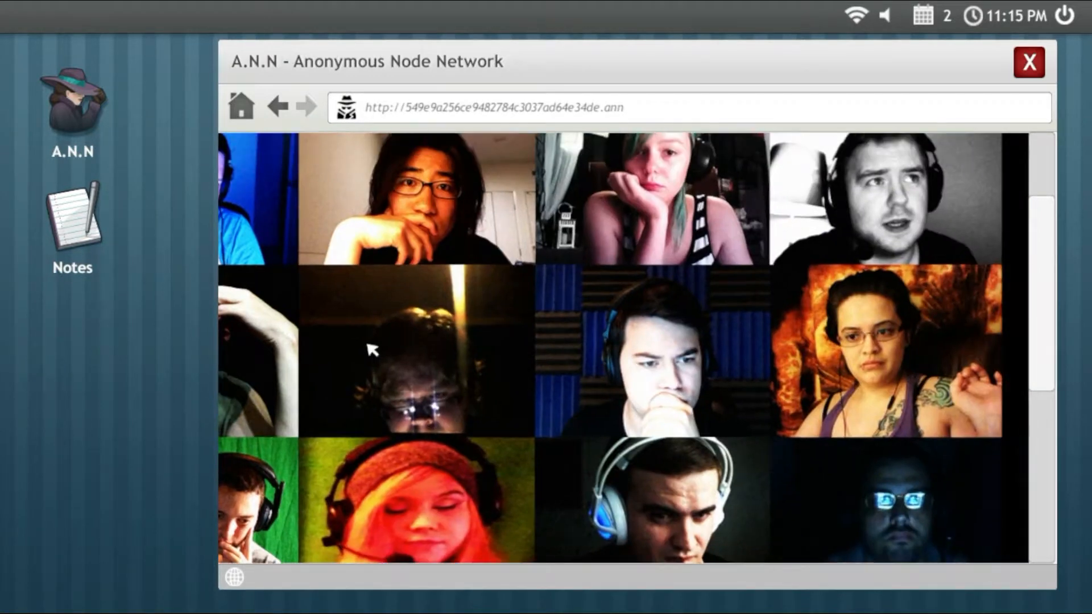
pyautogui.scroll(3)
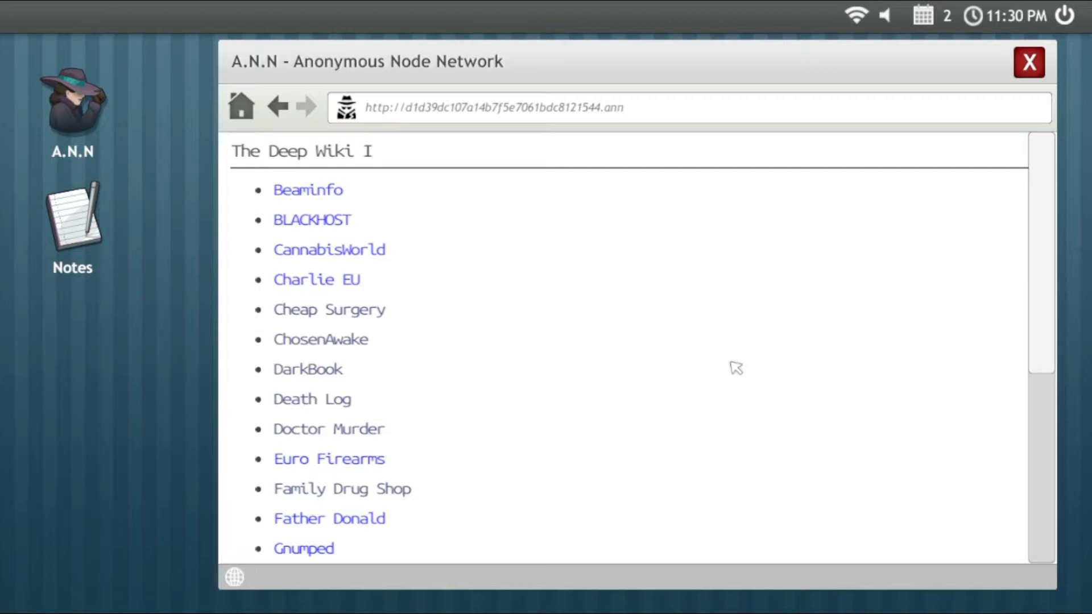
# Step: Scroll down the Deep Wiki I list and reach the Hot Burners gun shop link
pyautogui.scroll(-3)
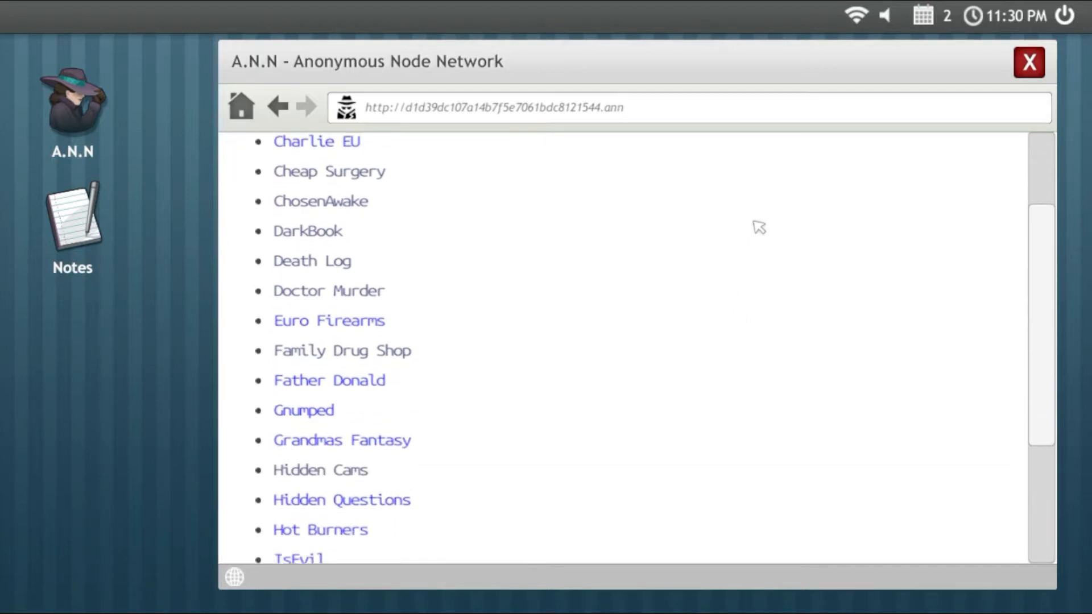
pyautogui.scroll(-3)
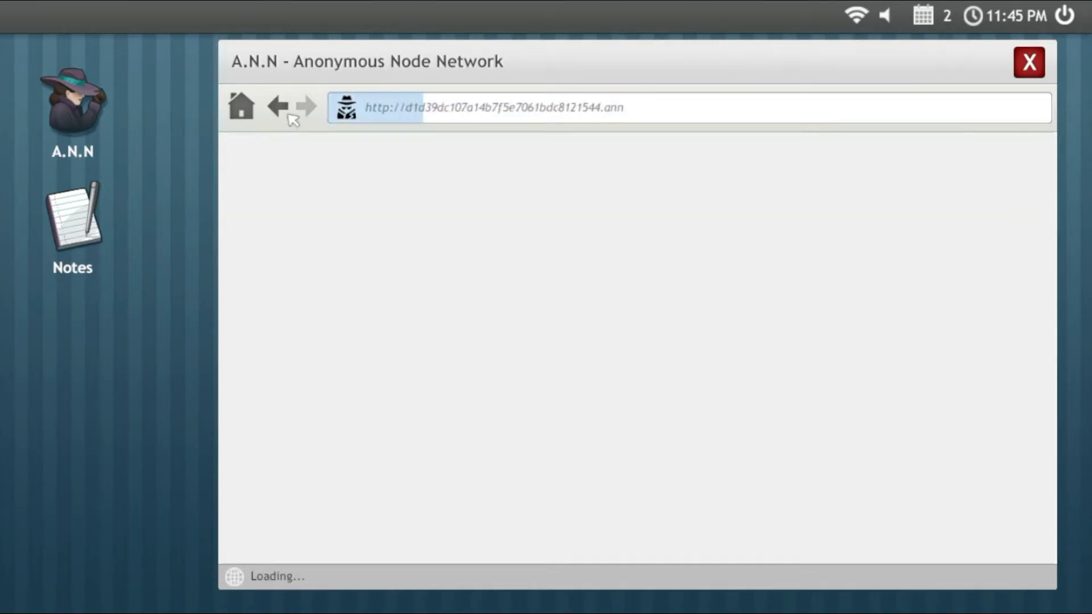
pyautogui.click(626, 107)
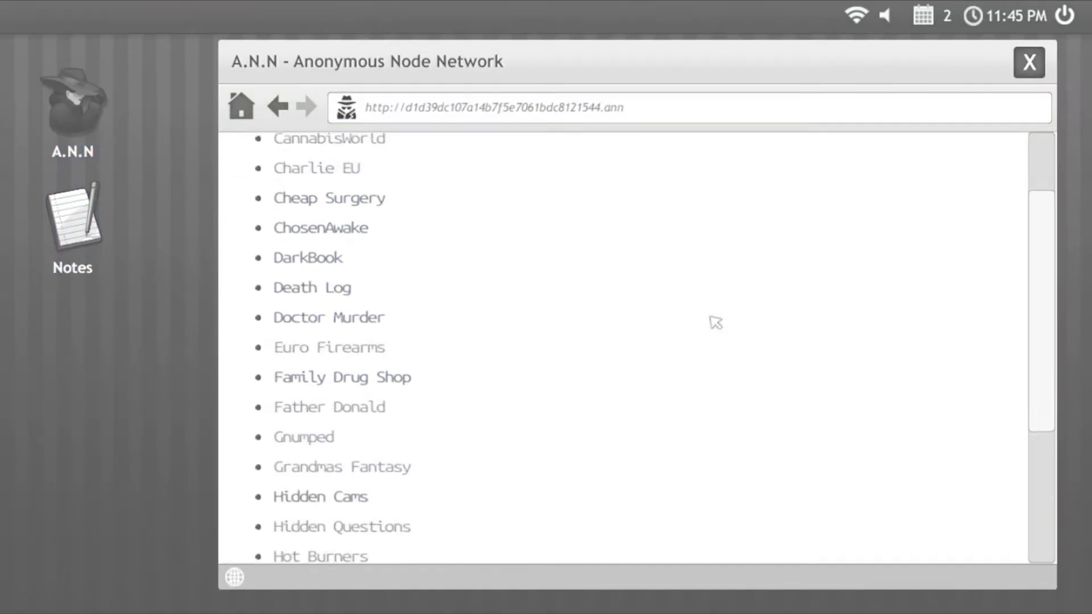
pyautogui.scroll(-3)
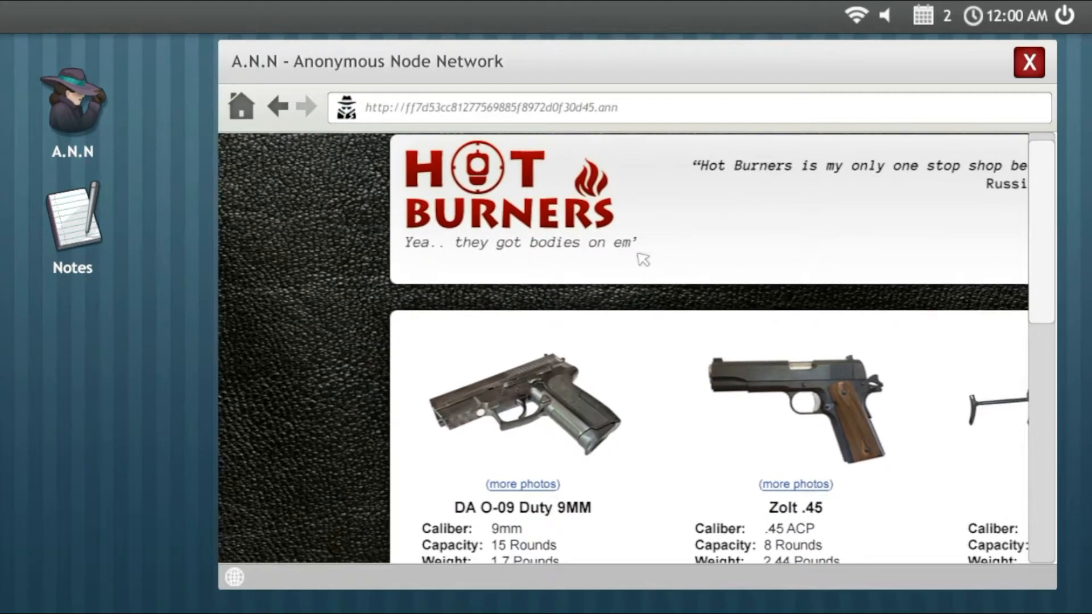
# Step: Scroll through the first Hot Burners handgun listings and their specs
pyautogui.scroll(-3)
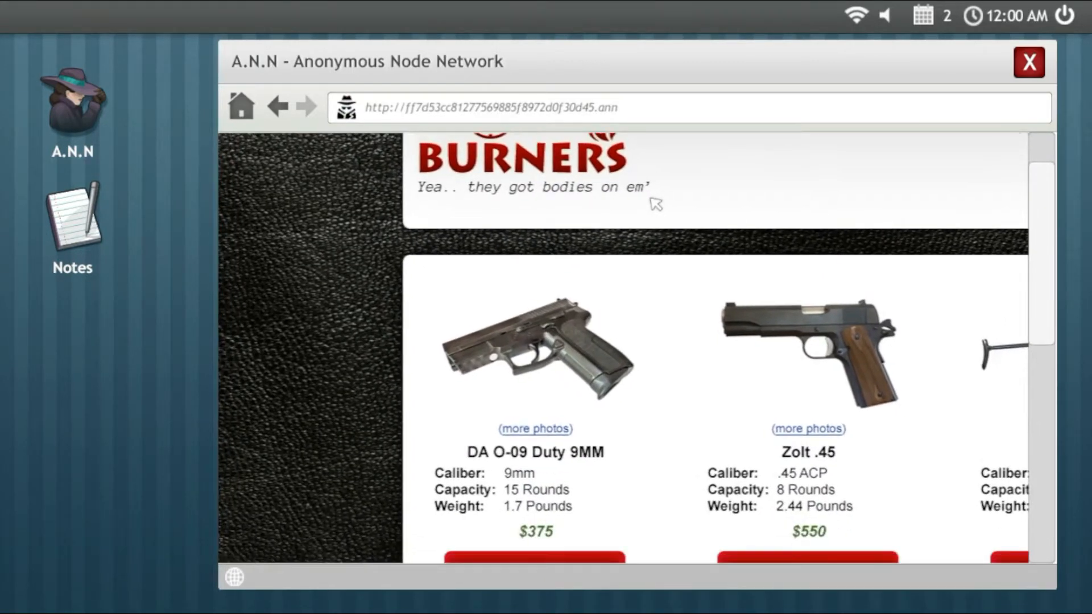
pyautogui.scroll(-3)
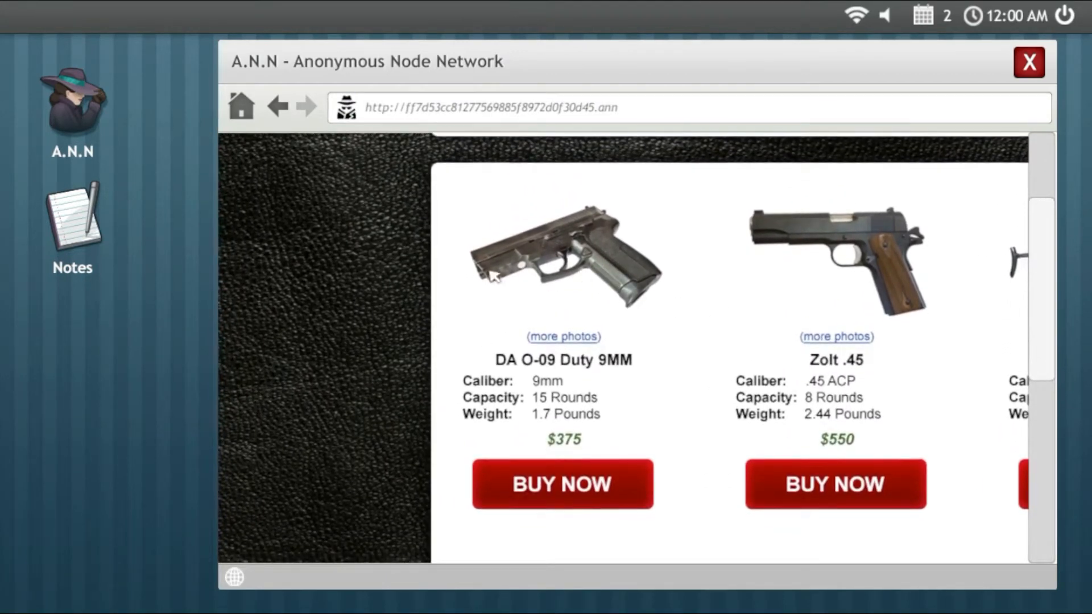
pyautogui.hscroll(3)
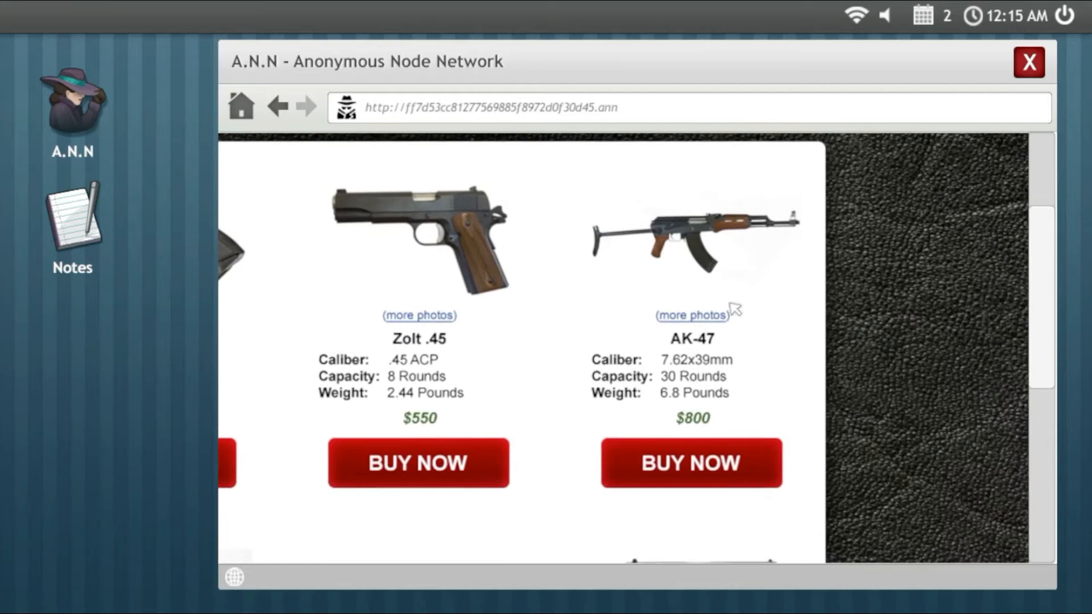
pyautogui.scroll(3)
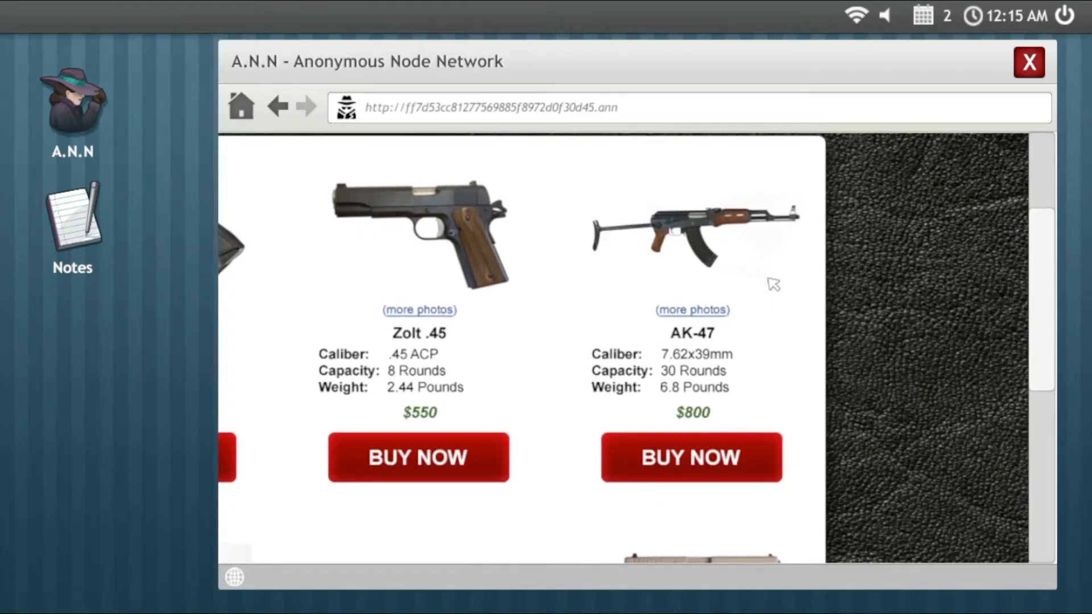
pyautogui.moveTo(745, 356)
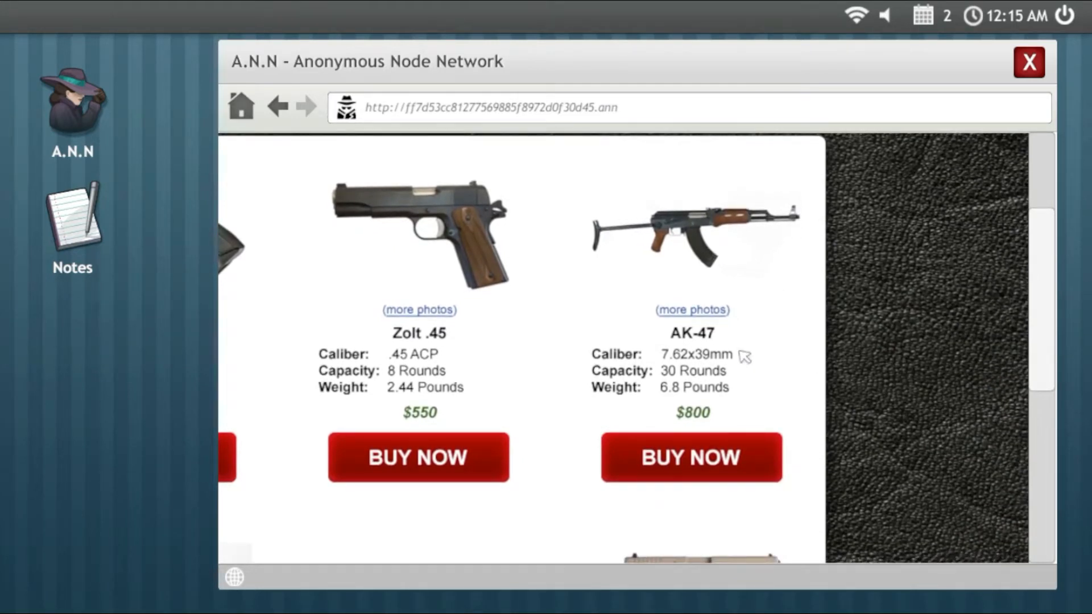
pyautogui.moveTo(754, 309)
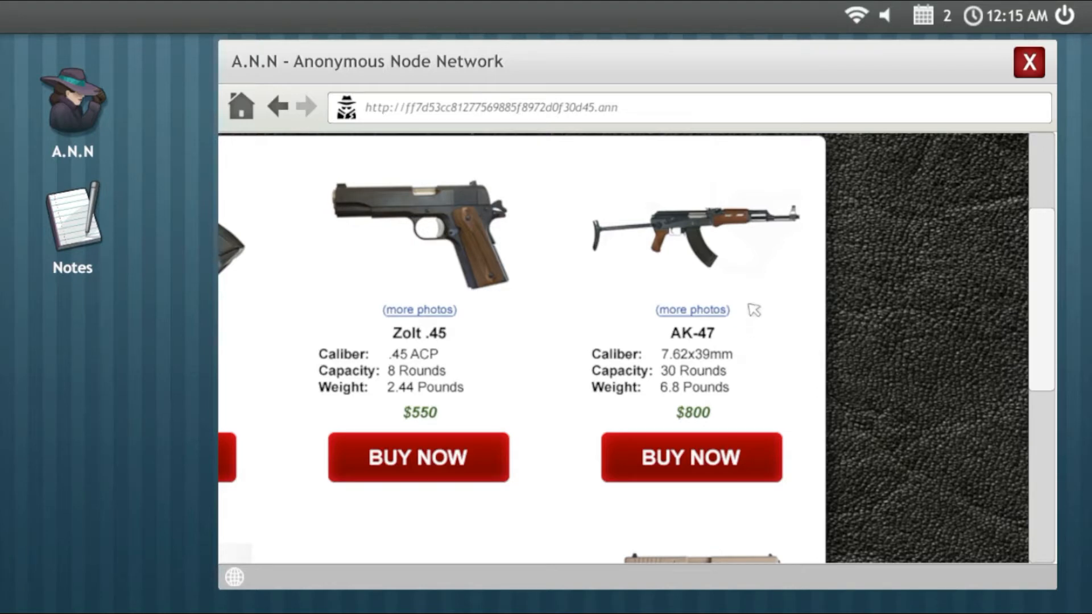
pyautogui.moveTo(731, 290)
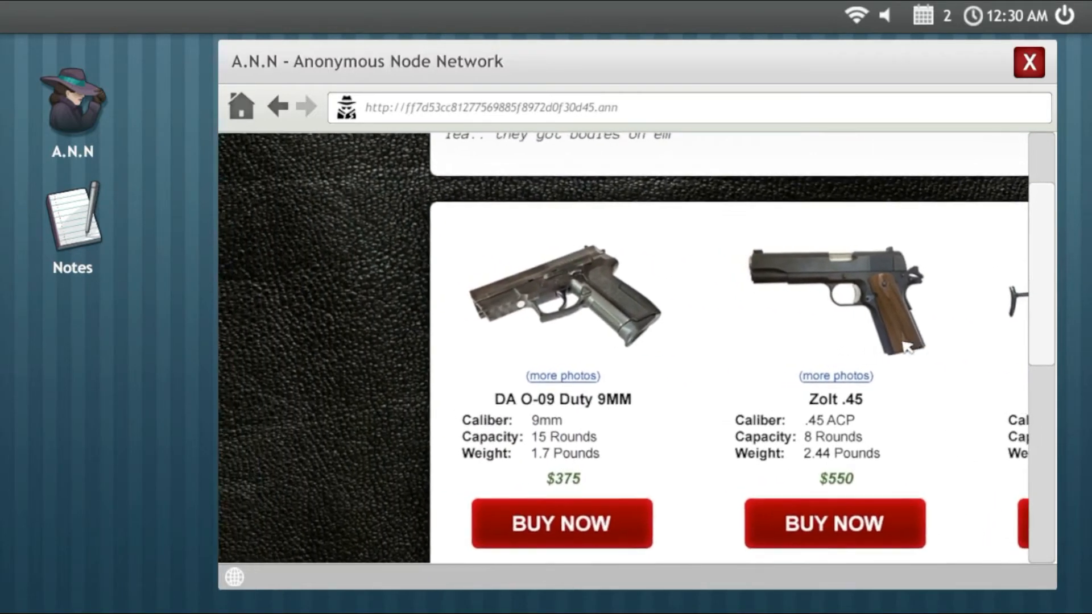
pyautogui.hscroll(3)
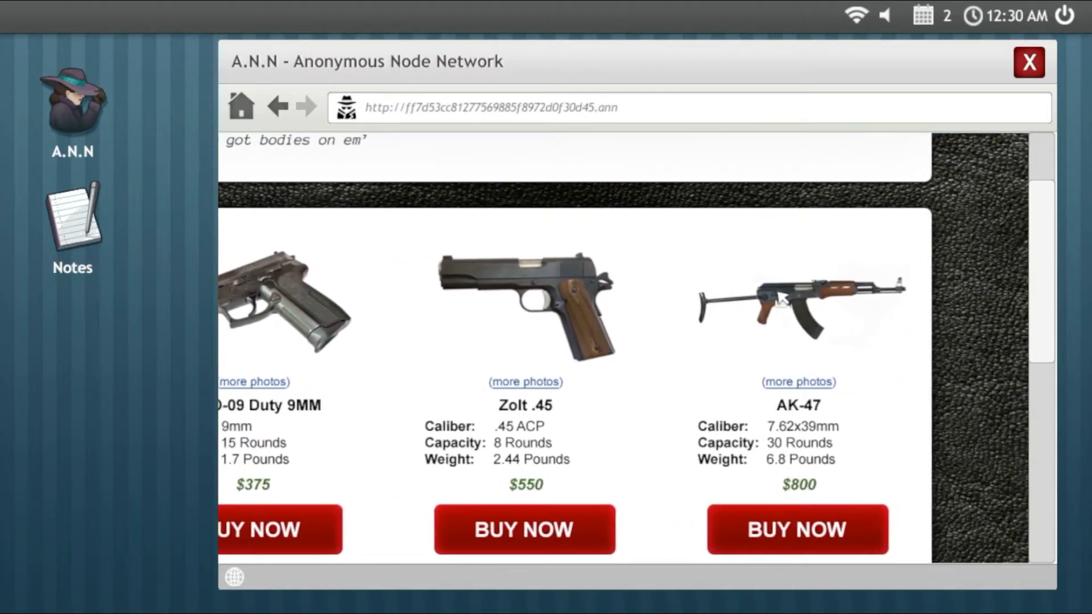
# Step: Browse the rest of the gun catalogue, then go back toward The Deep Wiki I
pyautogui.scroll(-3)
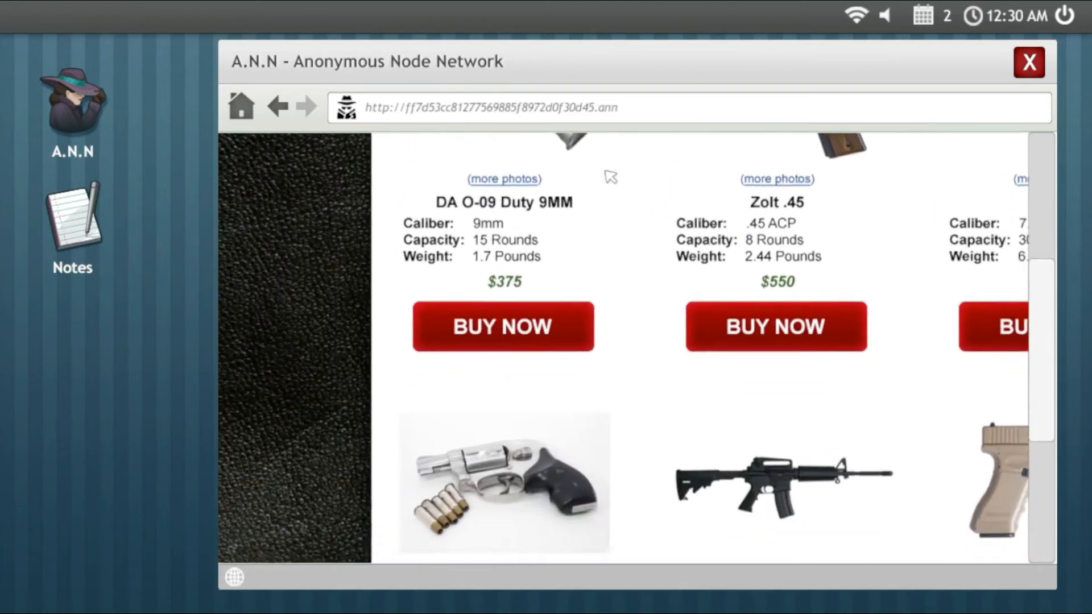
pyautogui.scroll(-3)
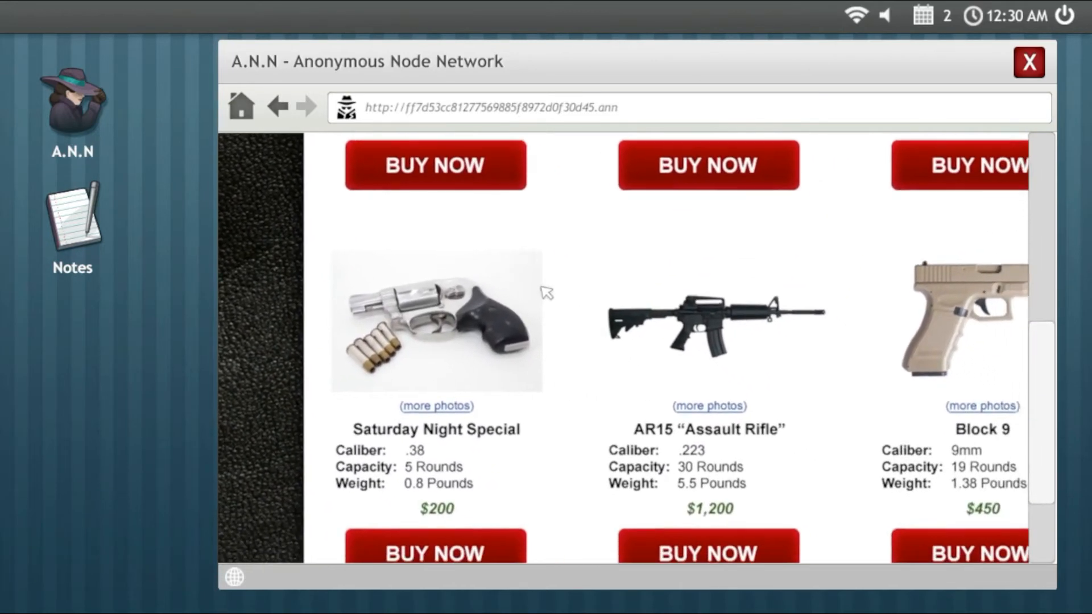
pyautogui.scroll(-3)
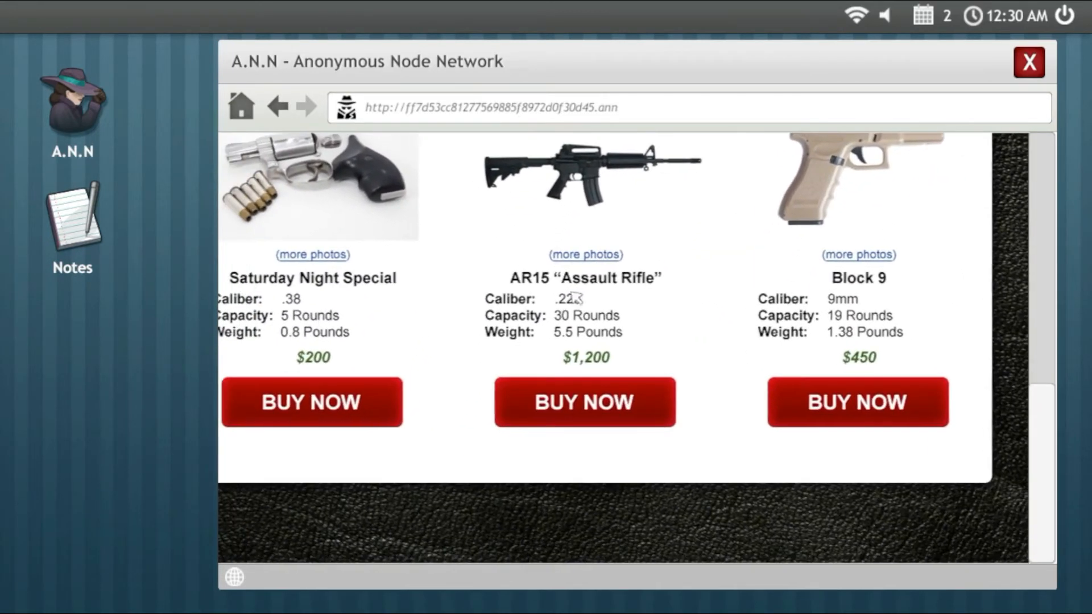
pyautogui.scroll(3)
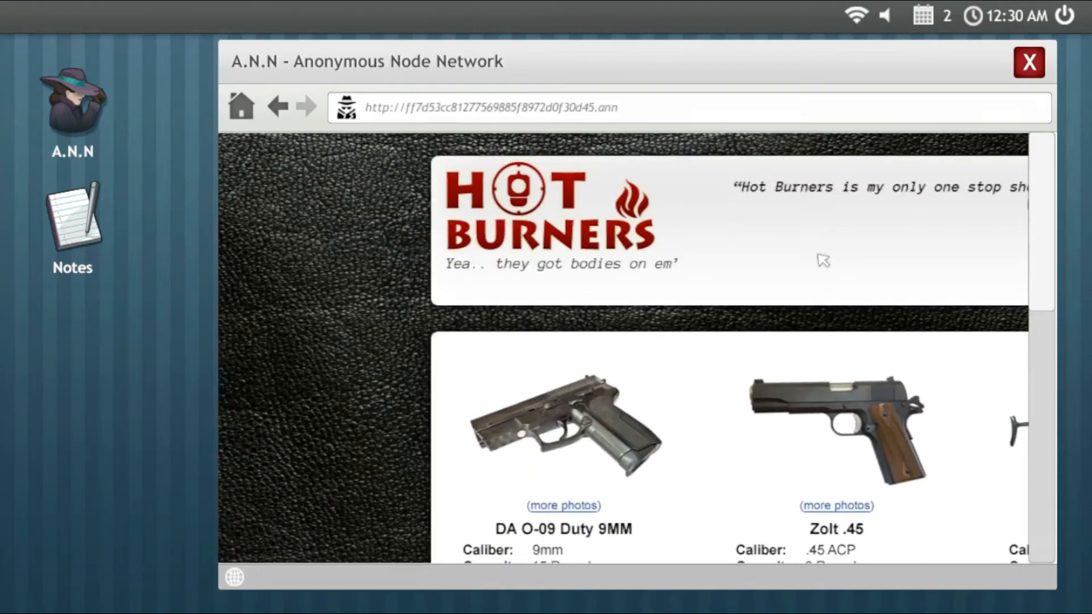
pyautogui.click(277, 107)
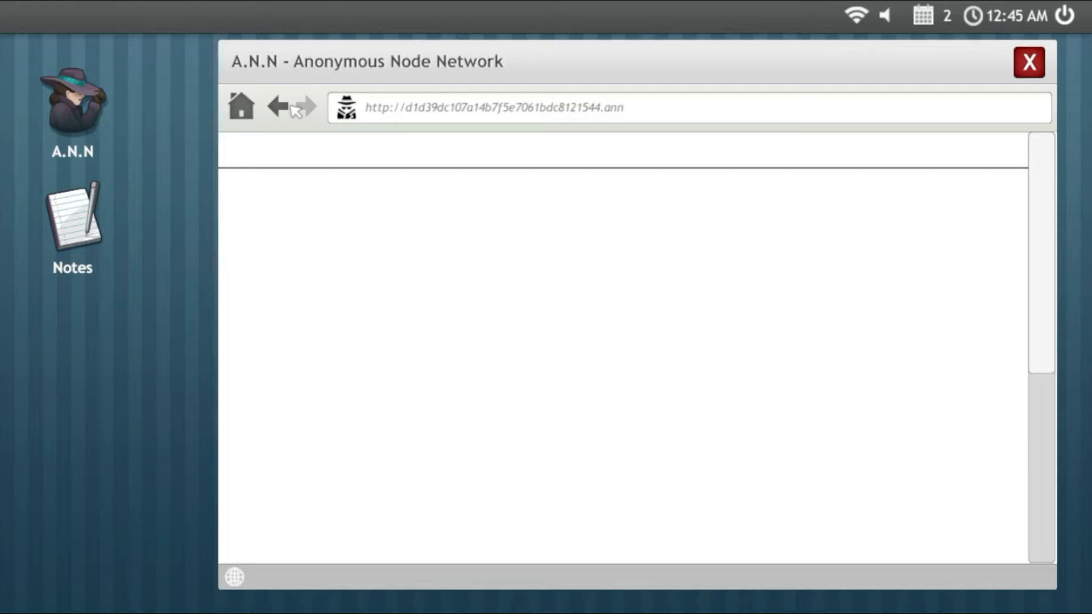
# Step: Visit Charlie EU, then scroll down Deep Wiki I and open the Parasite link
pyautogui.click(277, 107)
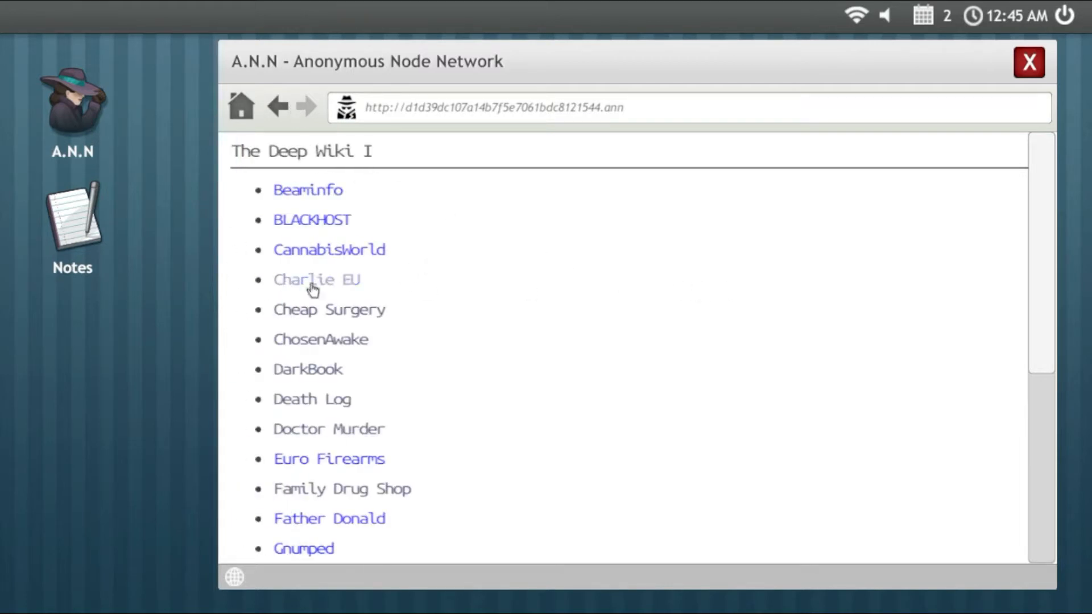
pyautogui.moveTo(341, 249)
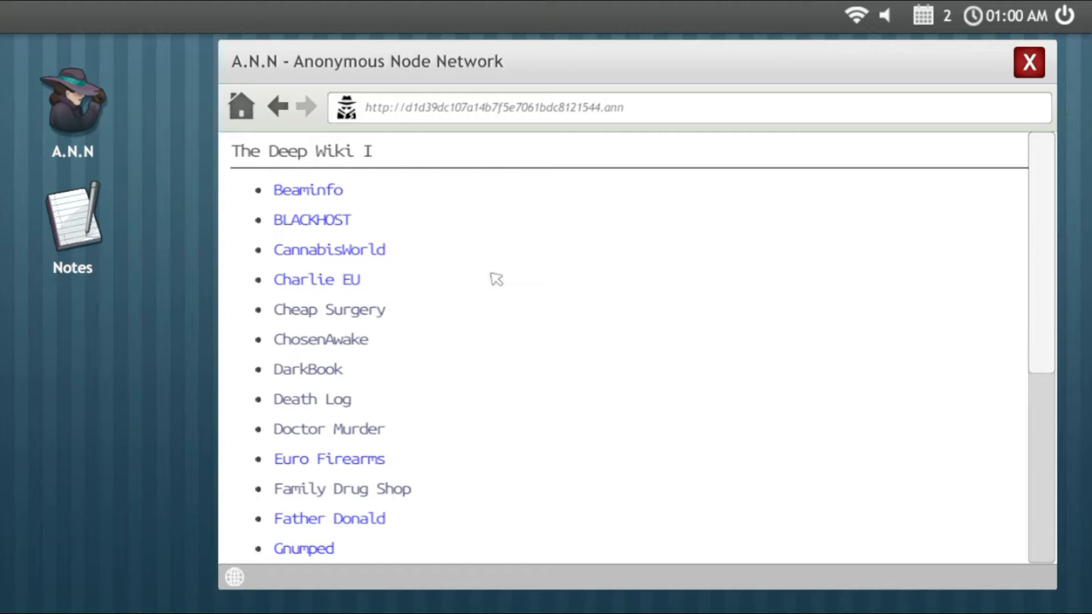
pyautogui.moveTo(601, 286)
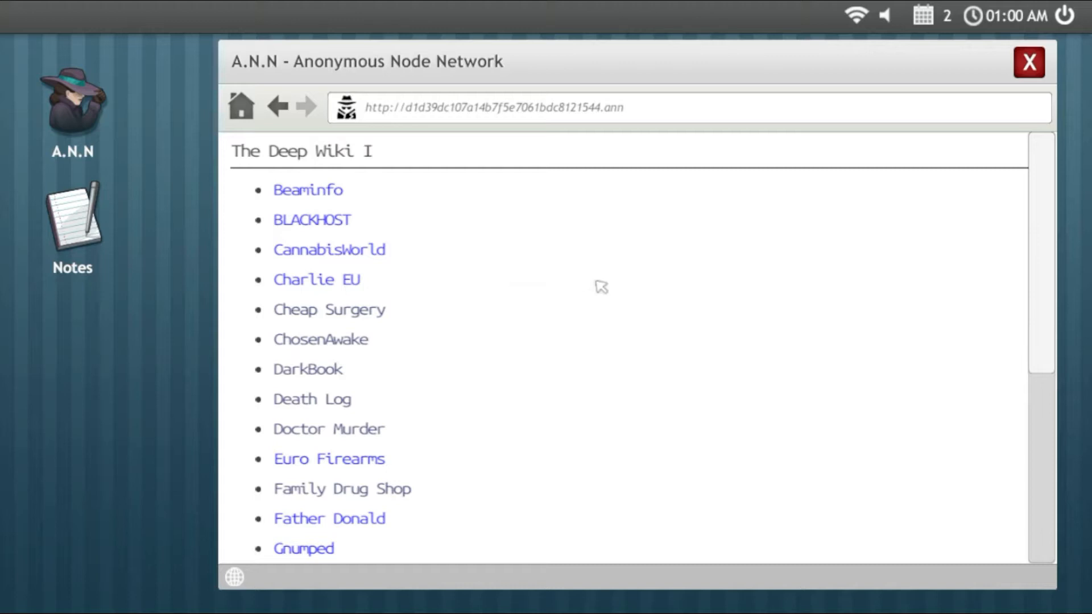
pyautogui.moveTo(609, 290)
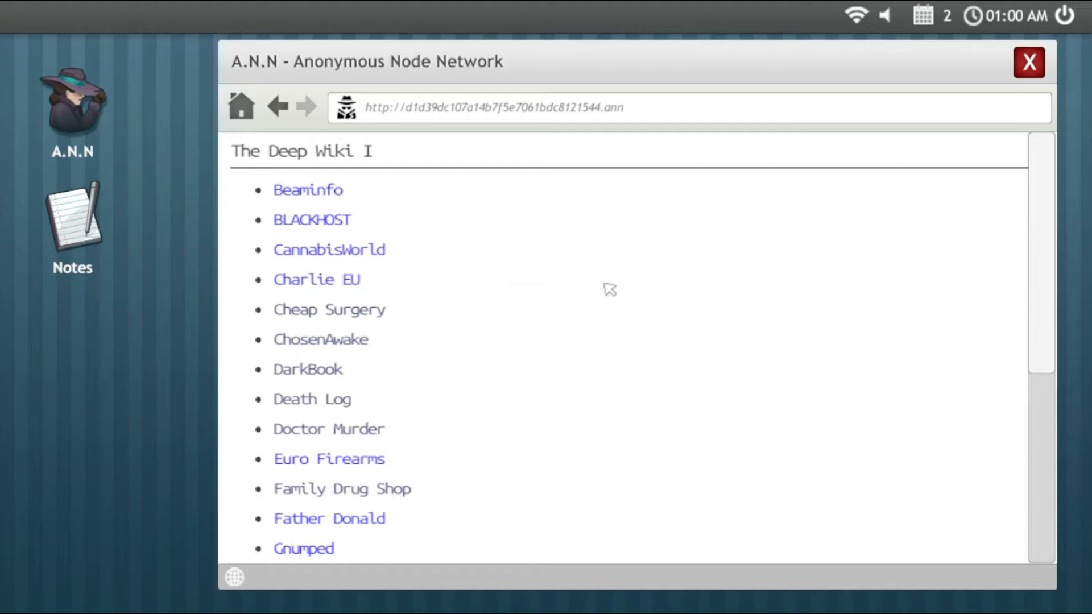
pyautogui.scroll(-3)
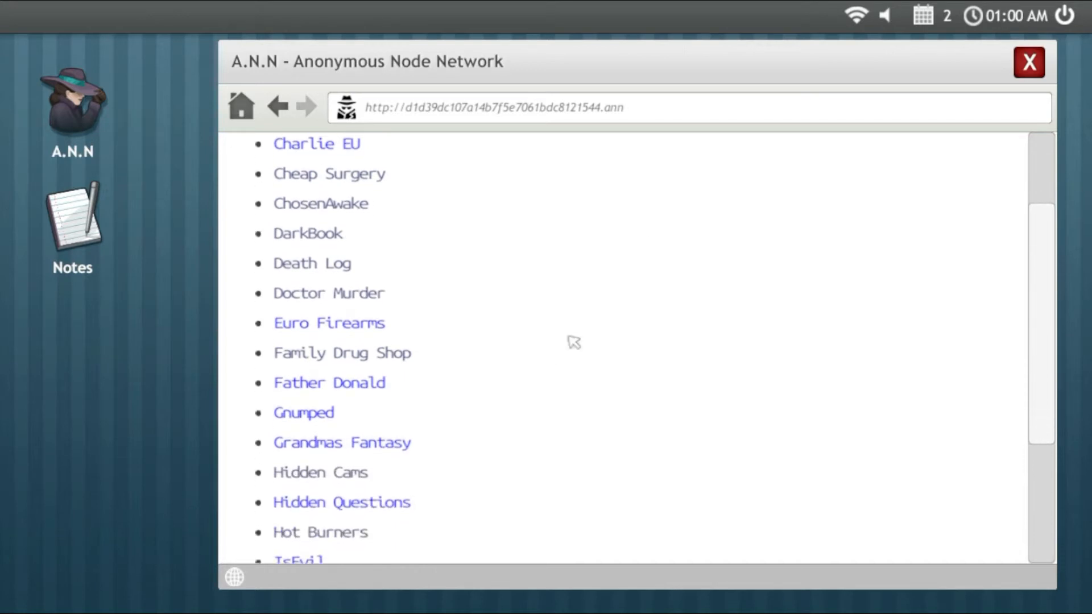
pyautogui.scroll(-3)
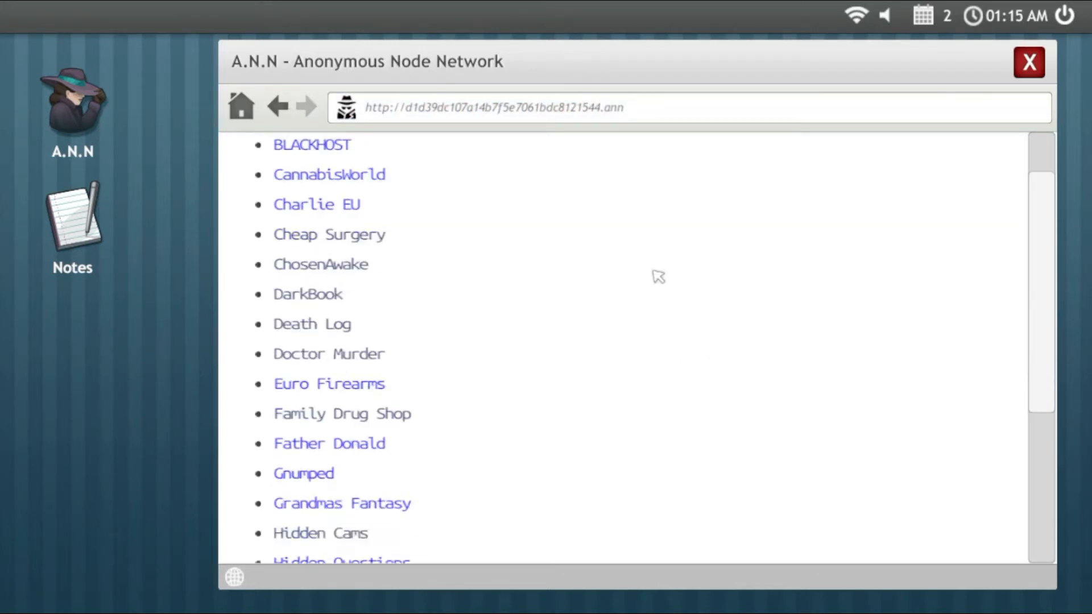
pyautogui.scroll(-3)
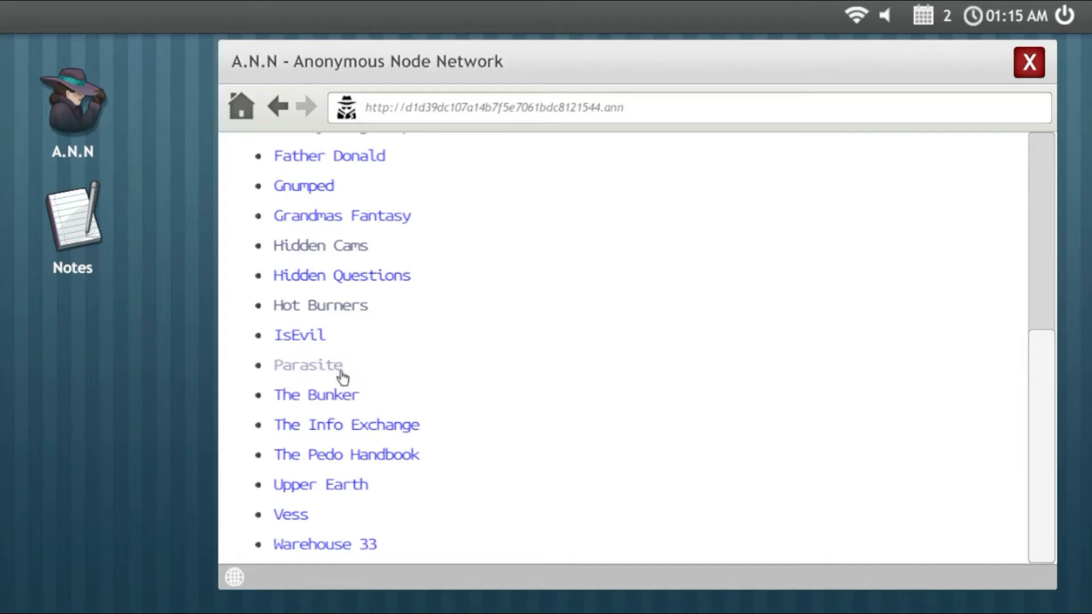
pyautogui.click(307, 364)
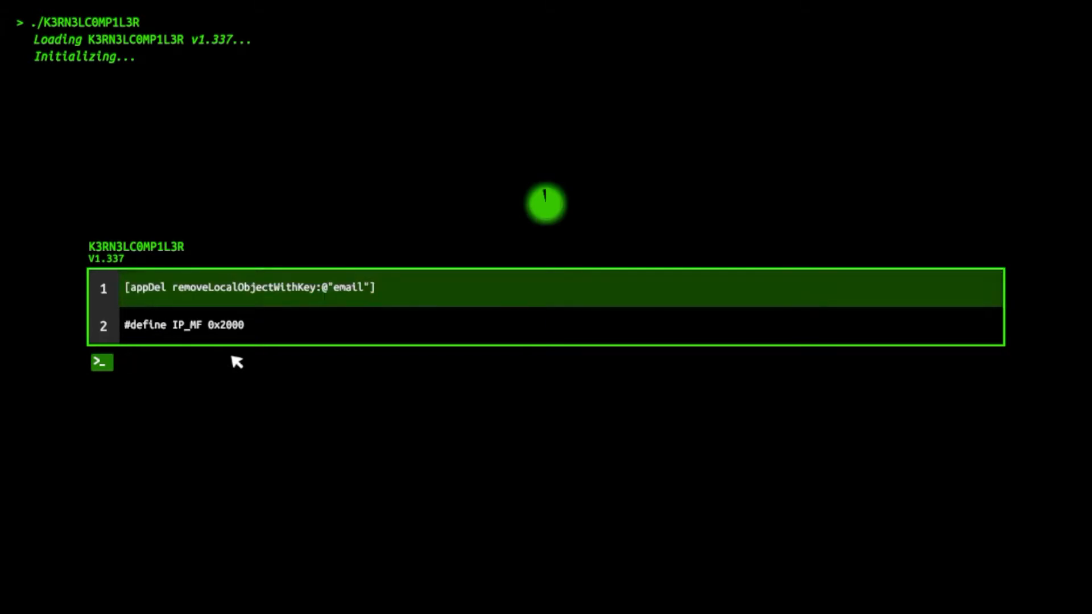
# Step: Enter the first K3RN3LC0MP1L3R code line, partially then with garbled characters, triggering an error
pyautogui.write('[a')
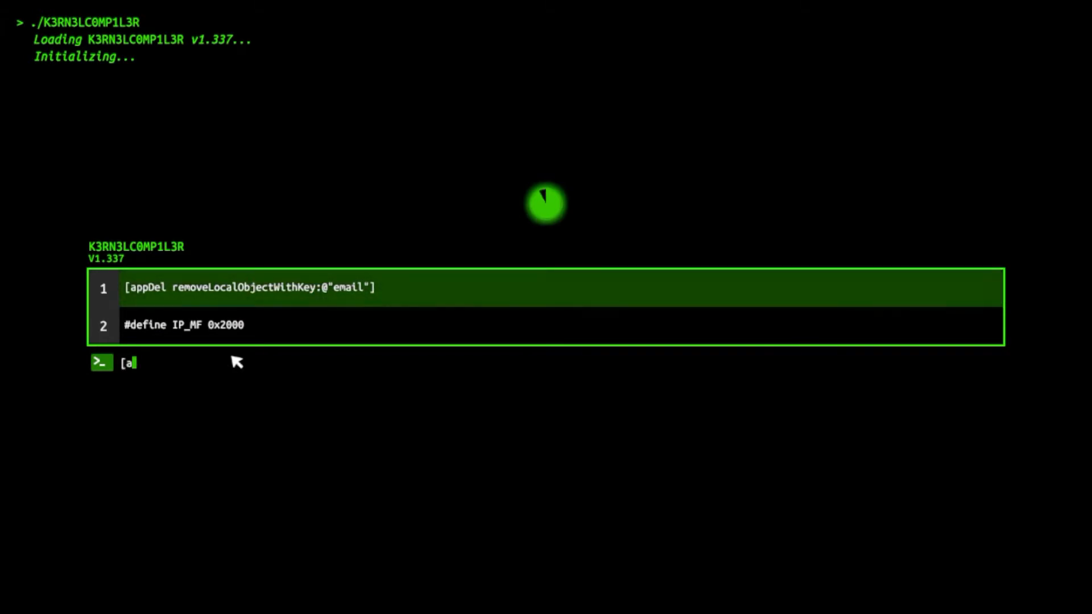
pyautogui.write('ppDel')
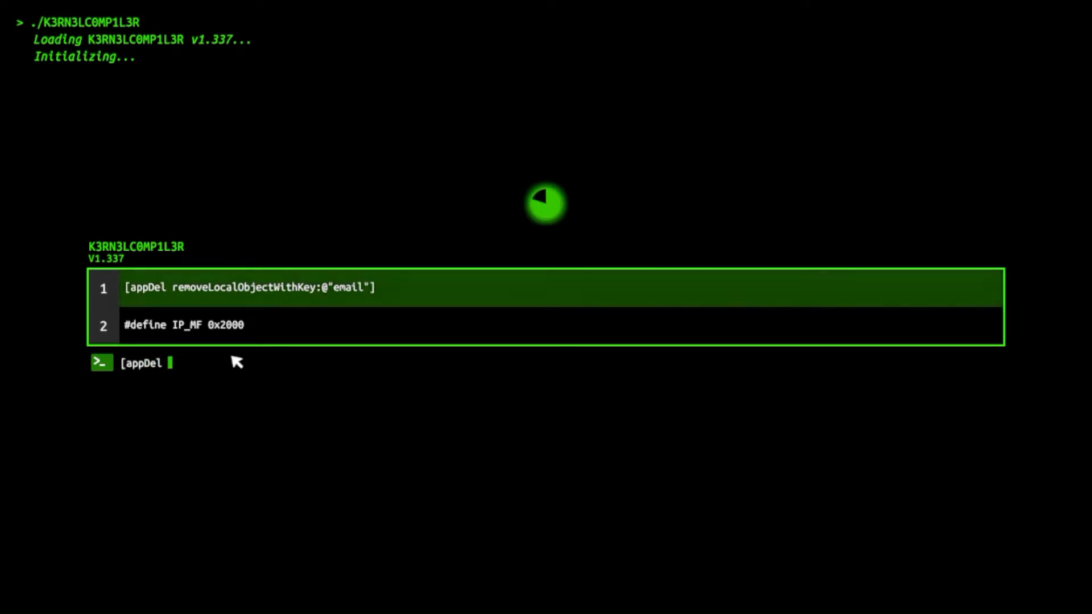
pyautogui.write('re')
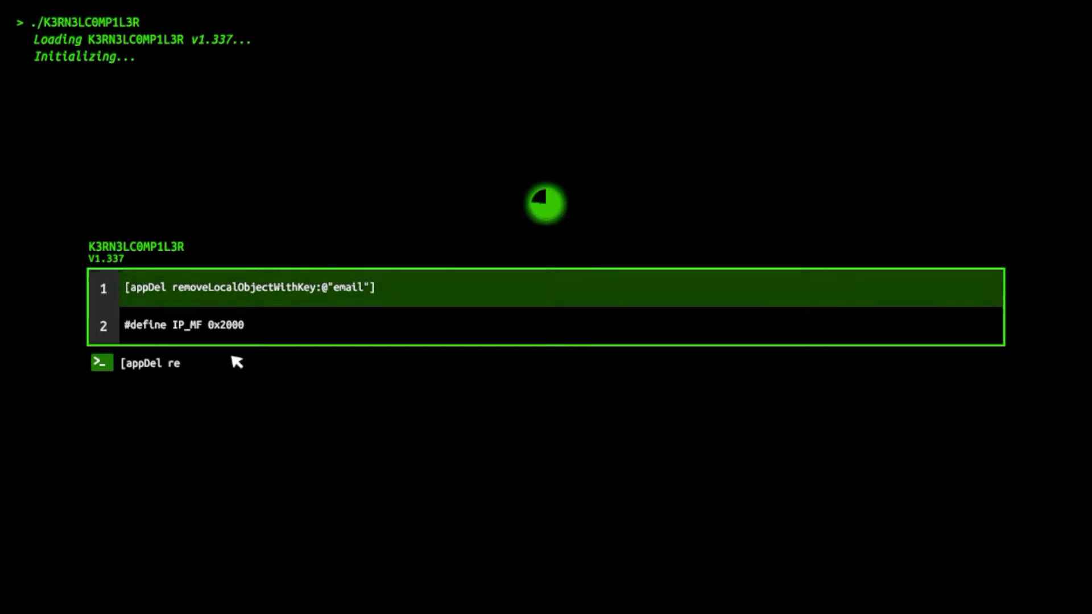
pyautogui.write('moveLocal')
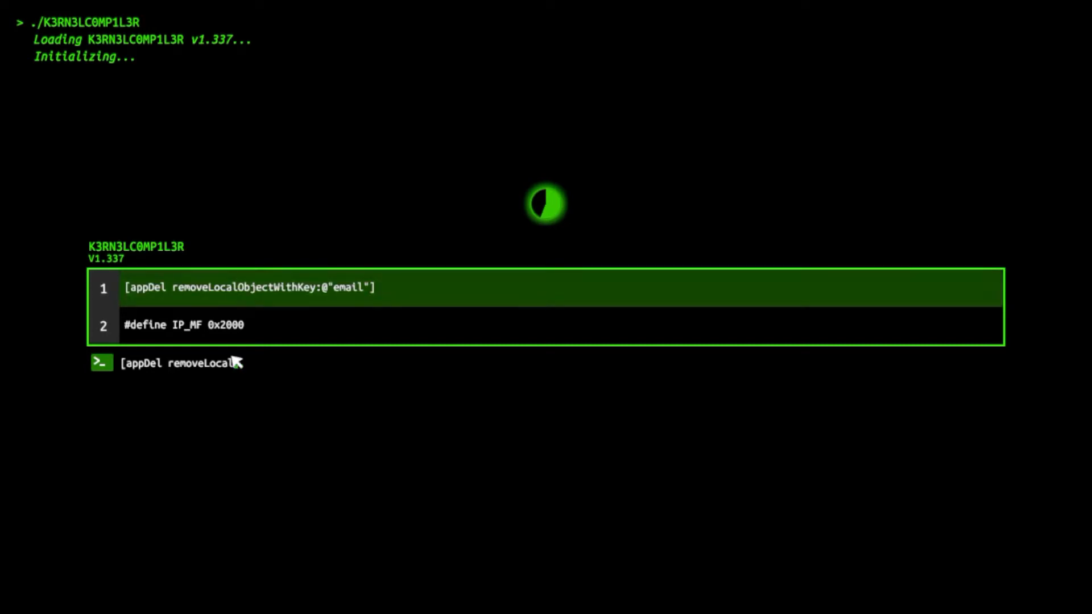
pyautogui.moveTo(315, 383)
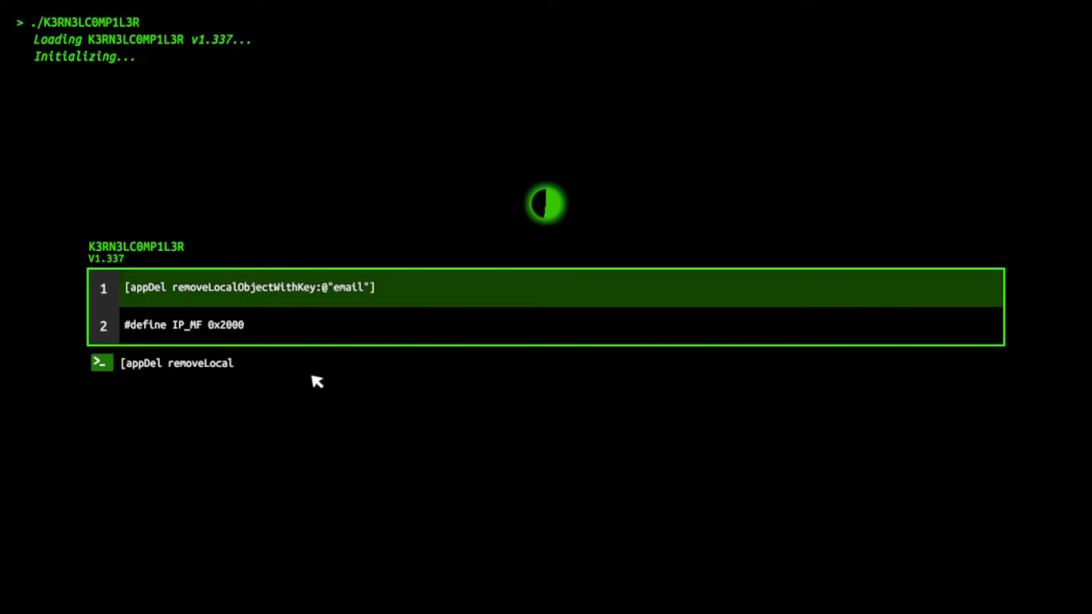
pyautogui.write('0')
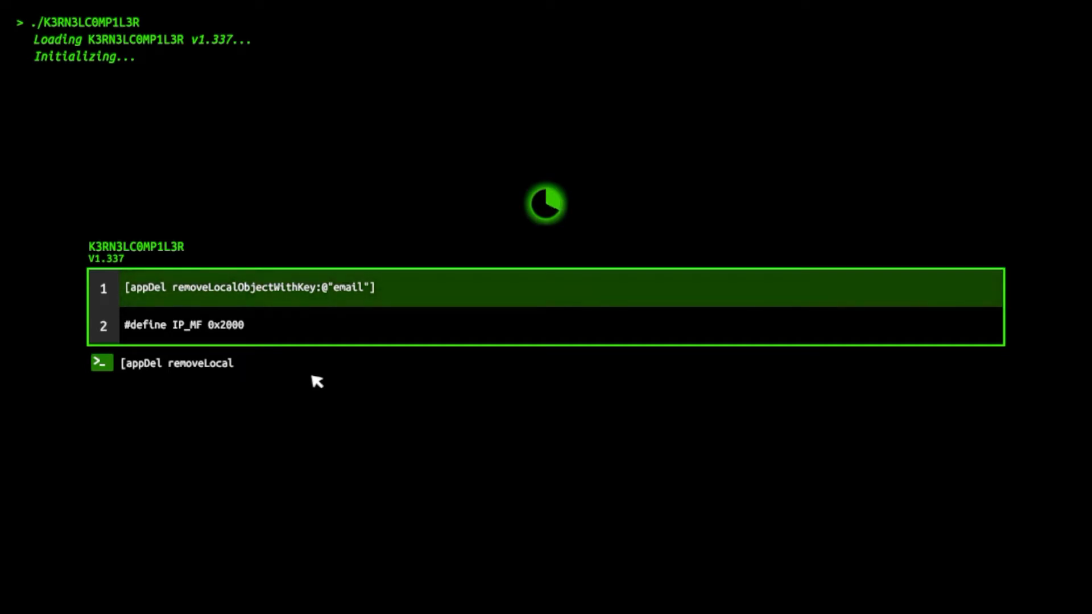
pyautogui.write('0')
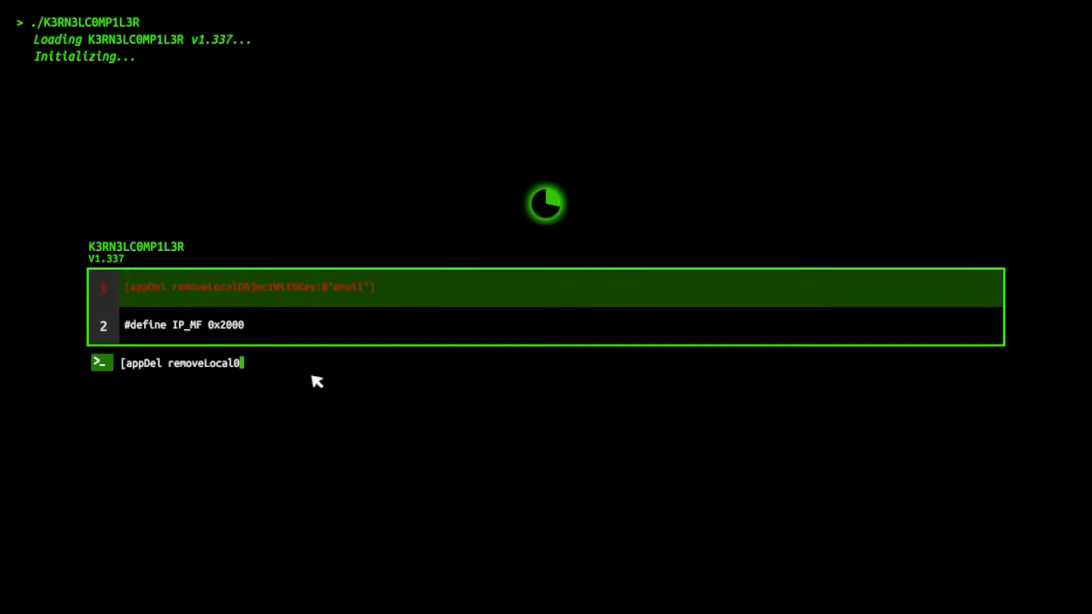
pyautogui.write('jekgjdfsohjjhkojiohjfgio')
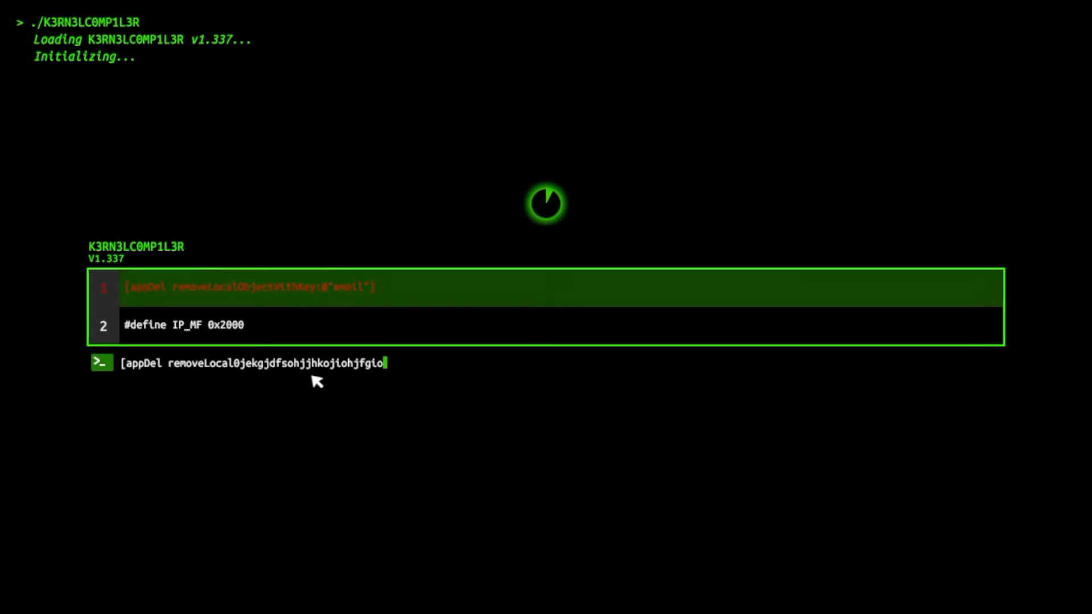
pyautogui.moveTo(303, 344)
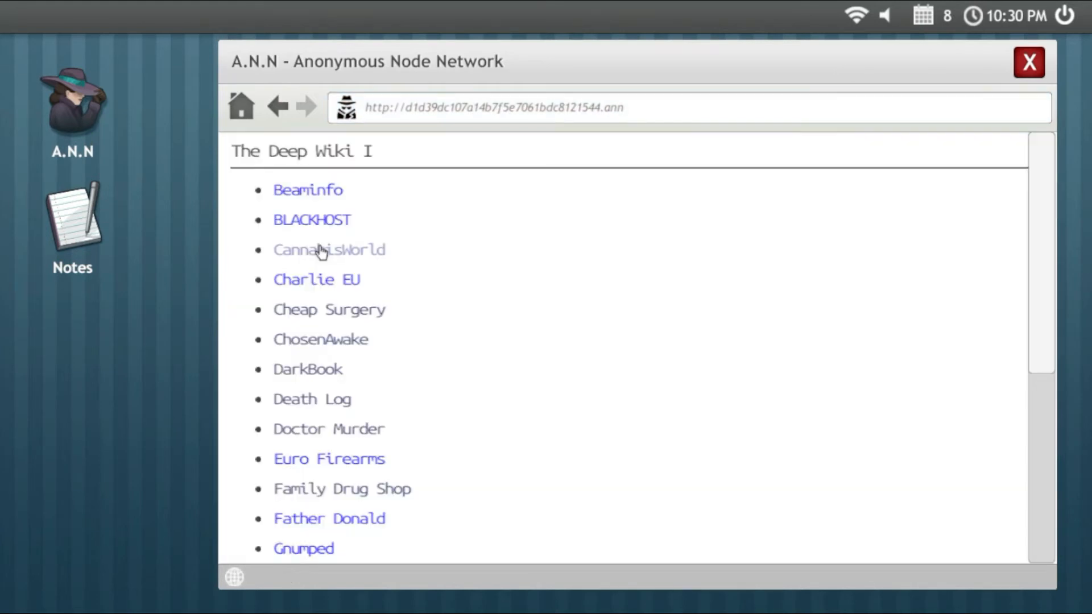
# Step: Scroll down Deep Wiki I, follow a link, and return to the list
pyautogui.scroll(-3)
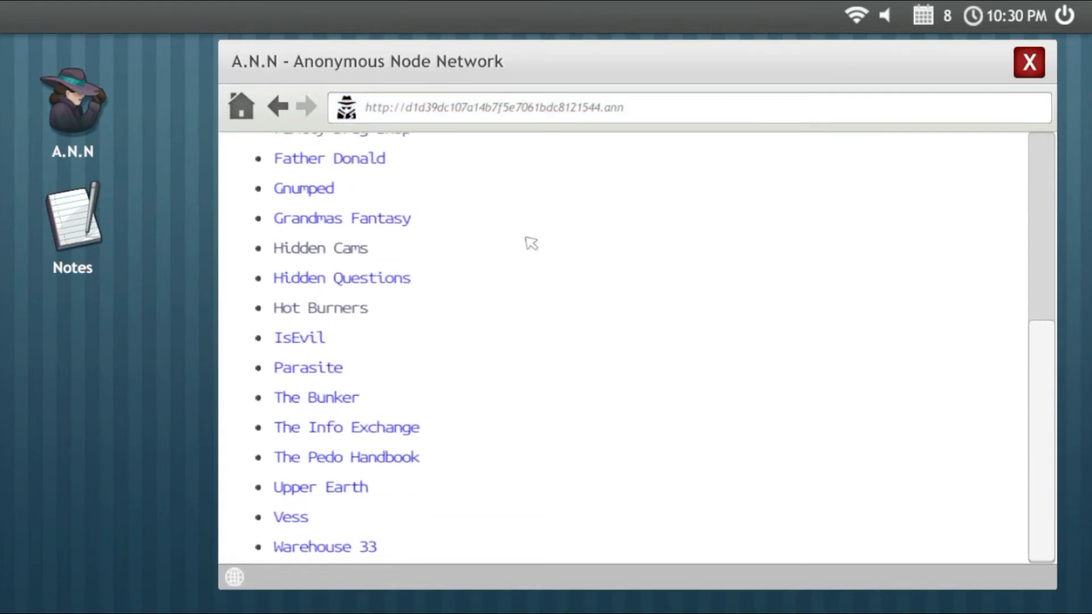
pyautogui.click(316, 397)
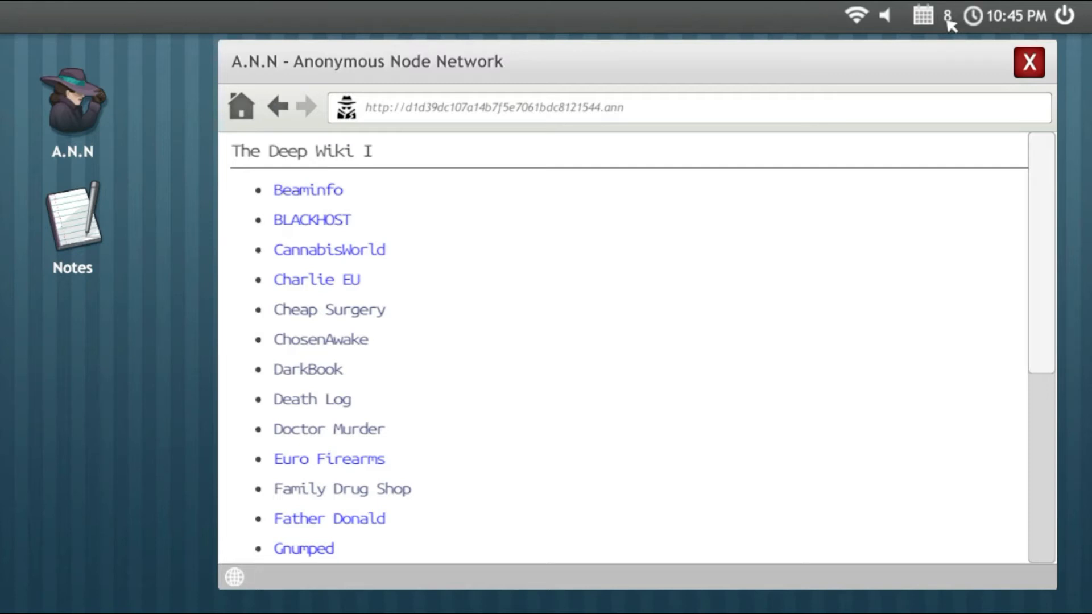
pyautogui.moveTo(940, 28)
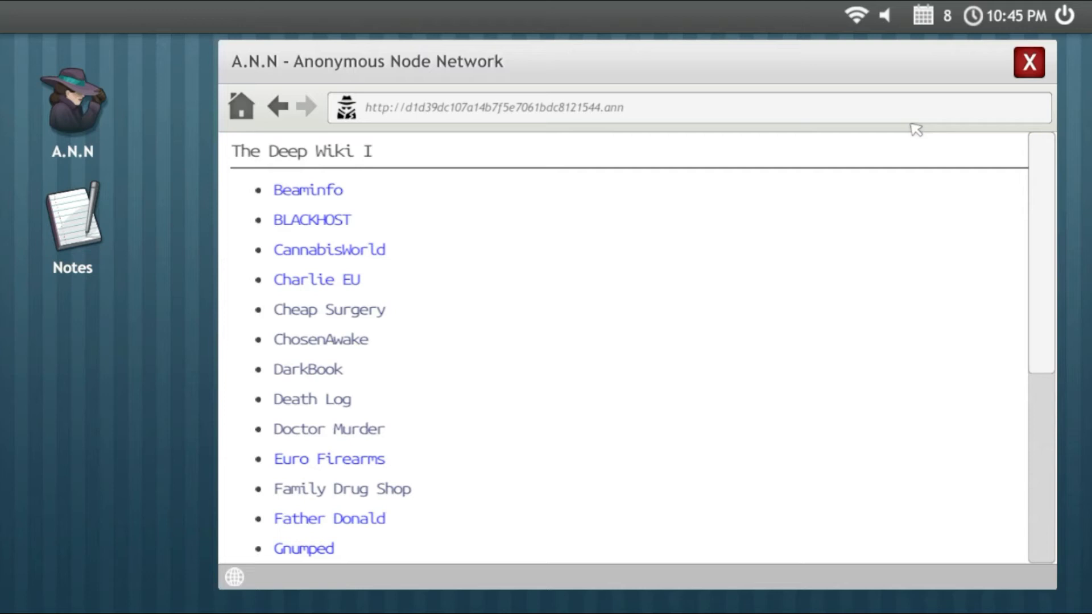
pyautogui.moveTo(752, 274)
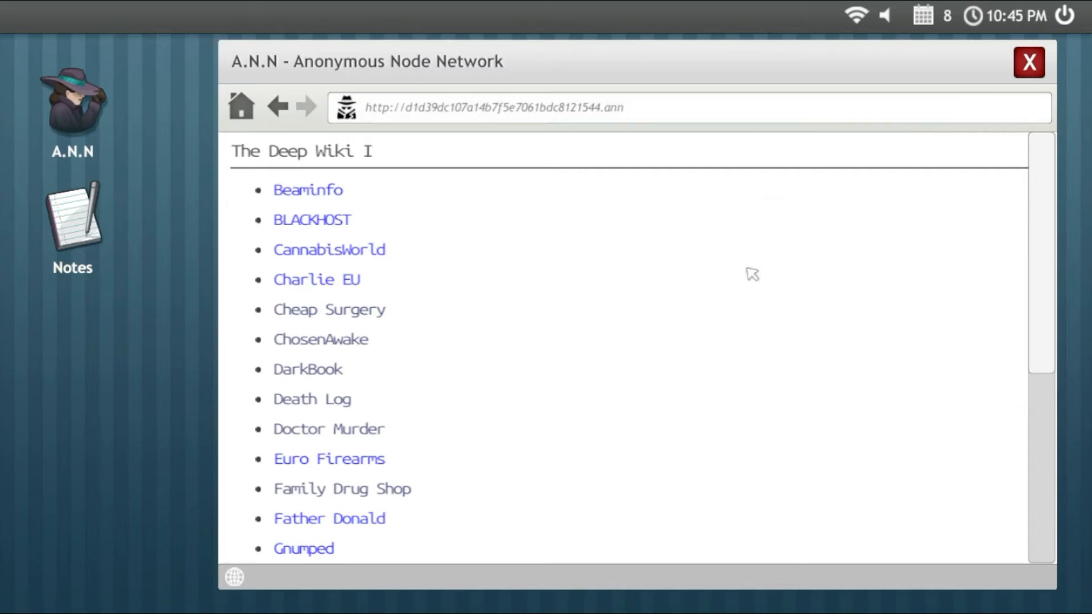
pyautogui.scroll(-3)
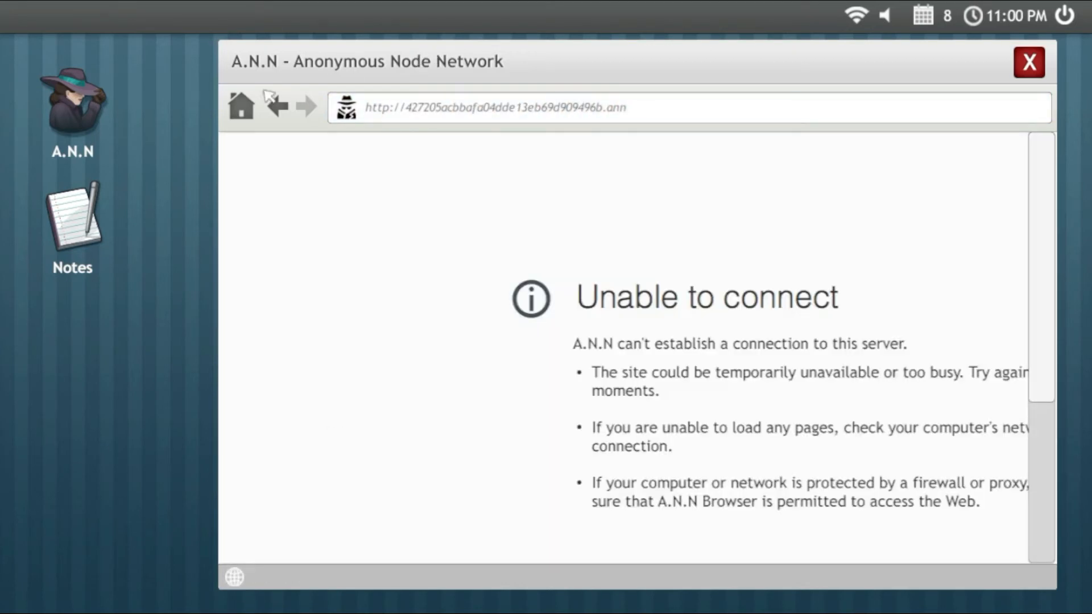
pyautogui.click(278, 105)
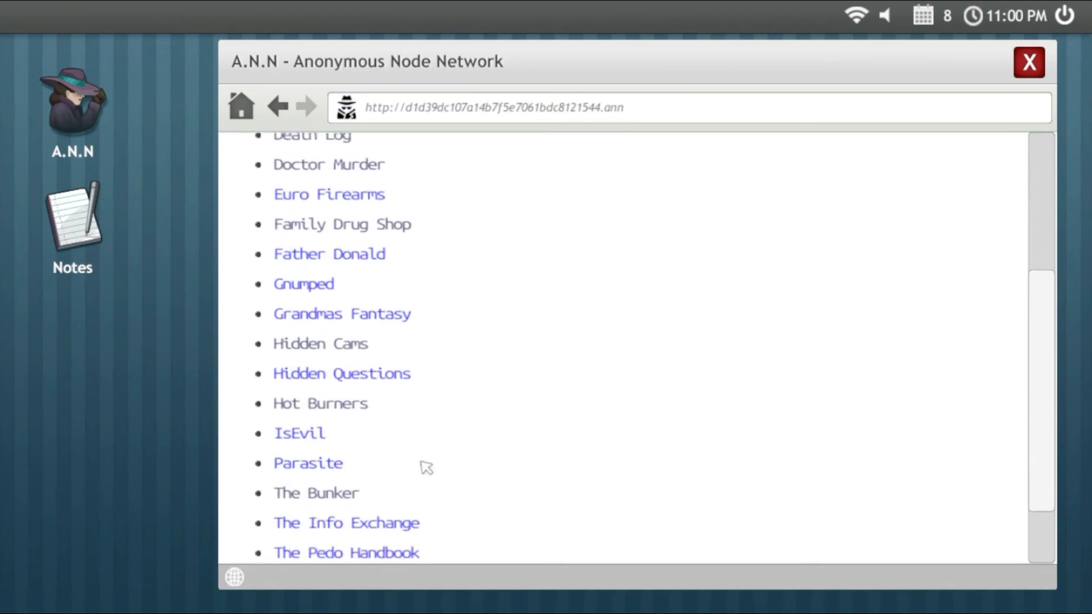
pyautogui.scroll(-3)
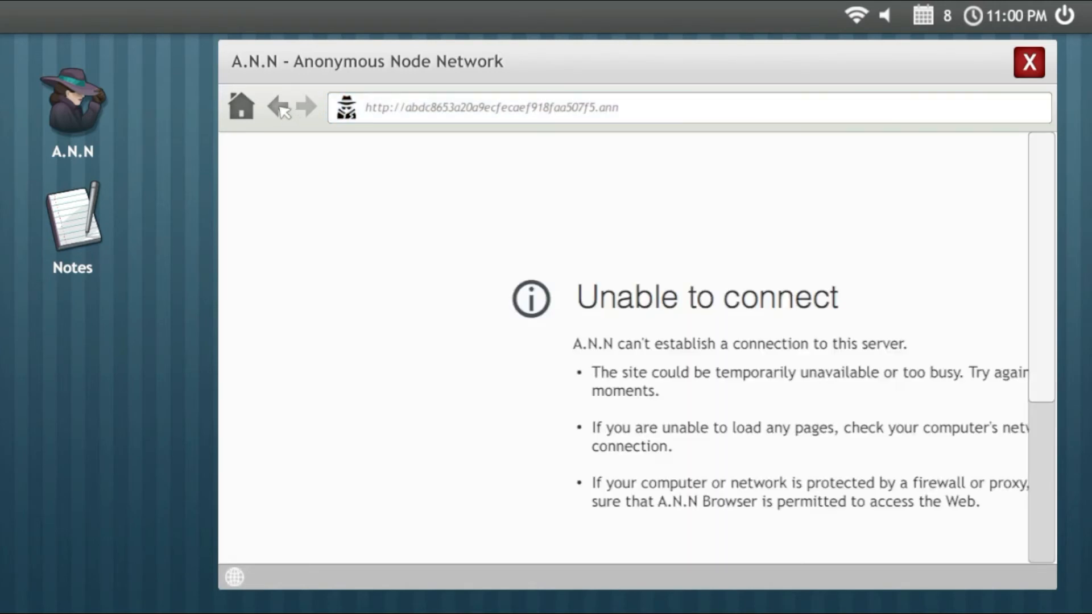
# Step: Briefly visit Upper Earth, go back, and scroll to the Warehouse 33 entry
pyautogui.click(277, 107)
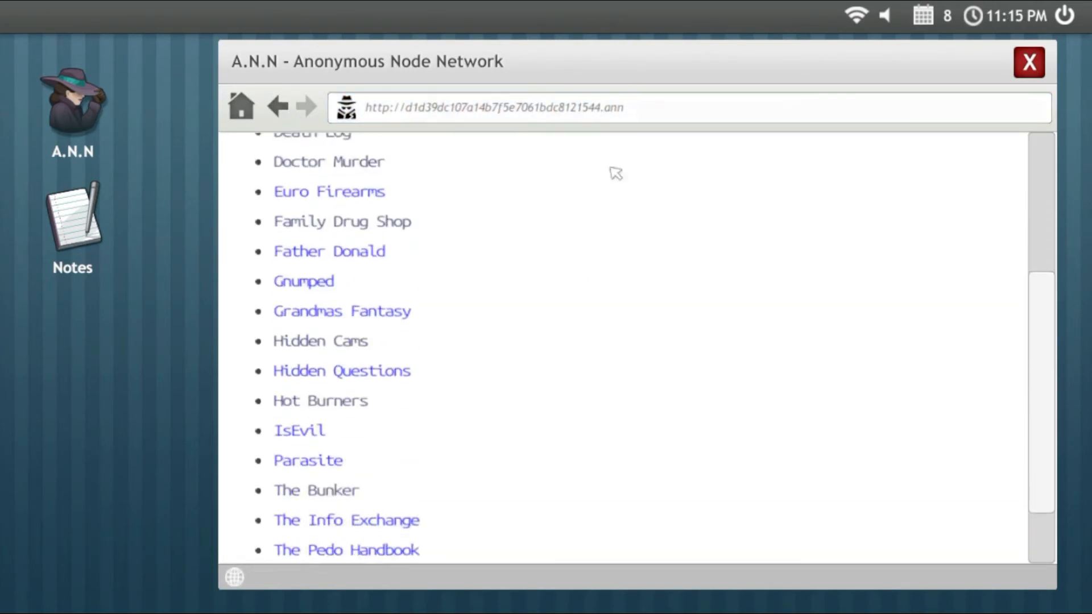
pyautogui.scroll(-3)
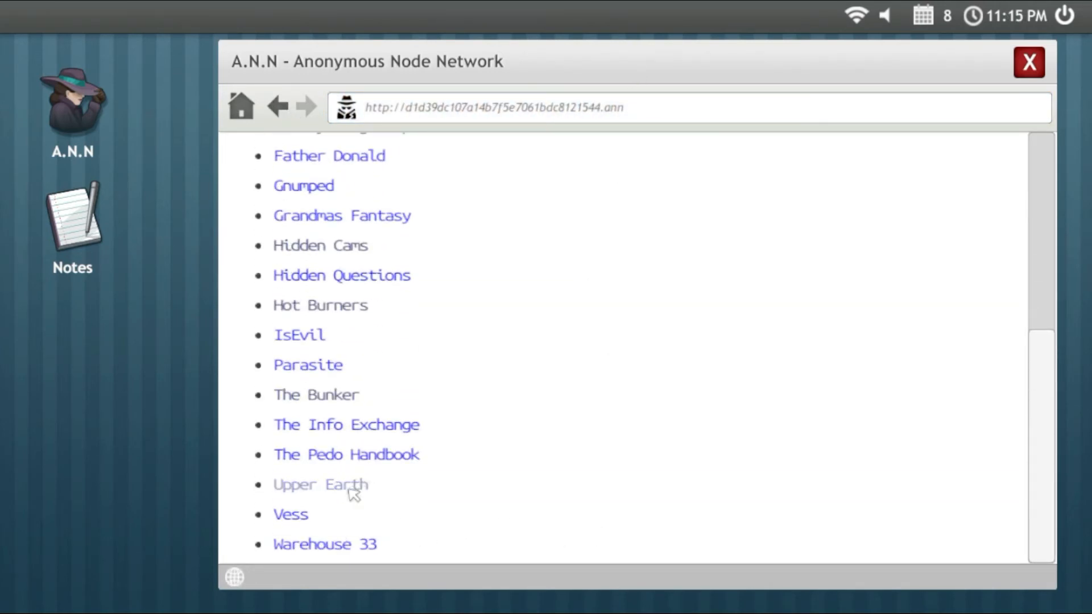
pyautogui.click(320, 484)
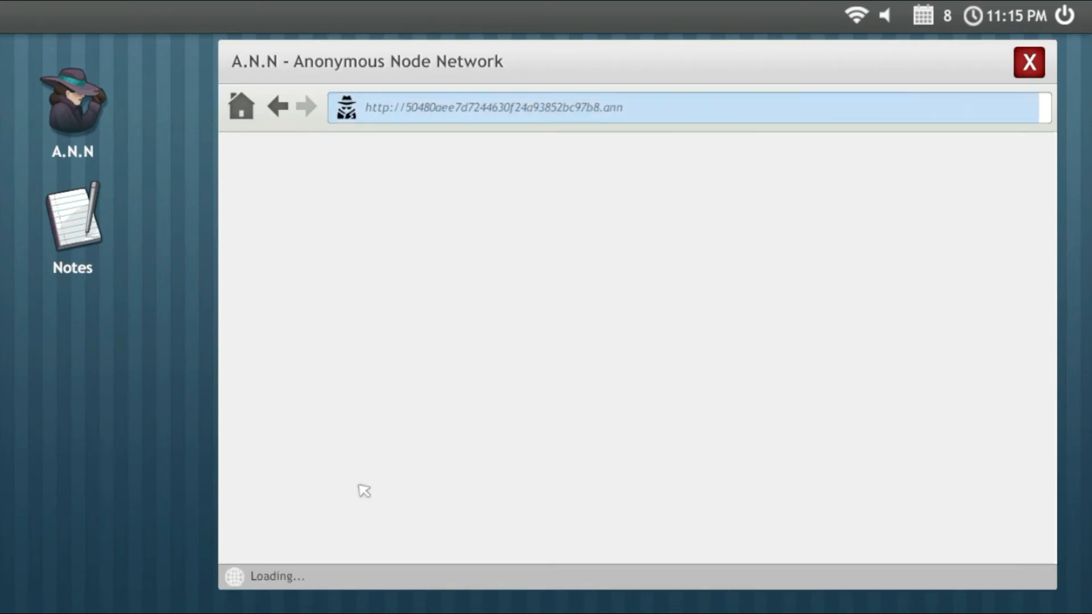
pyautogui.click(277, 107)
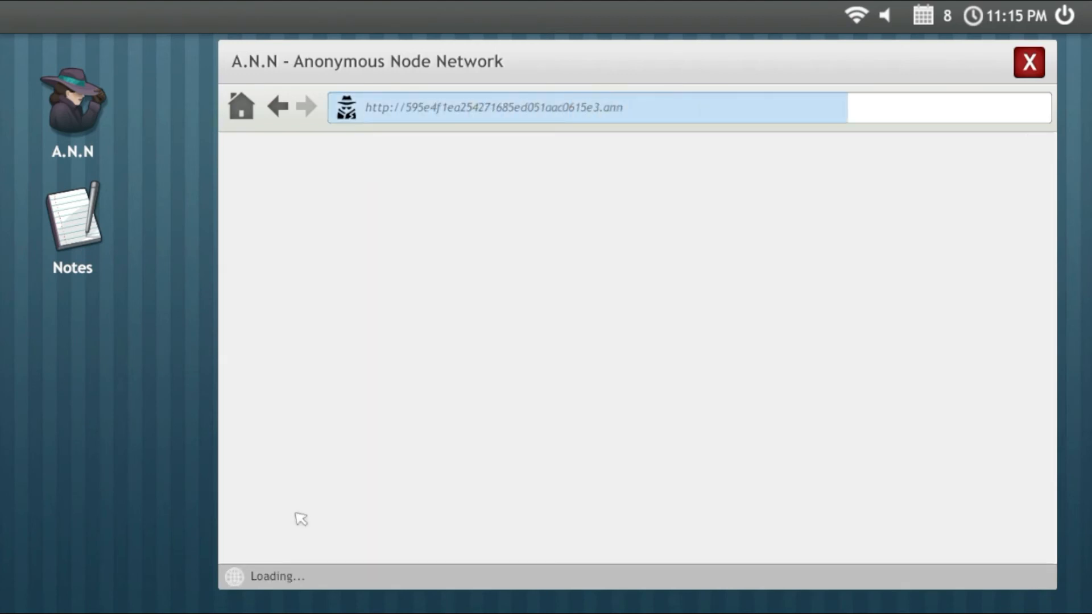
pyautogui.click(277, 107)
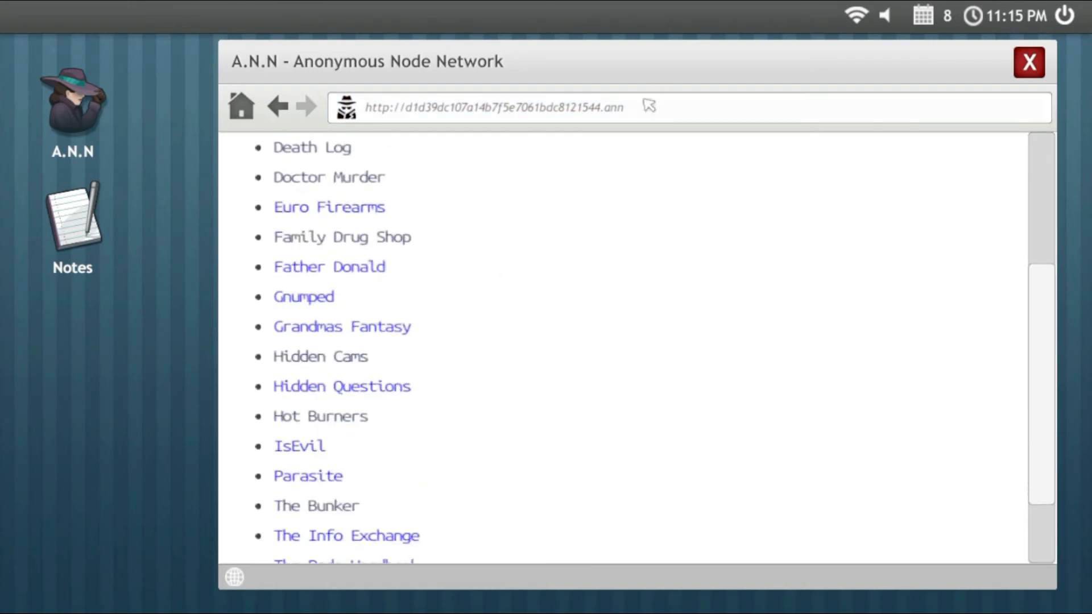
pyautogui.scroll(-3)
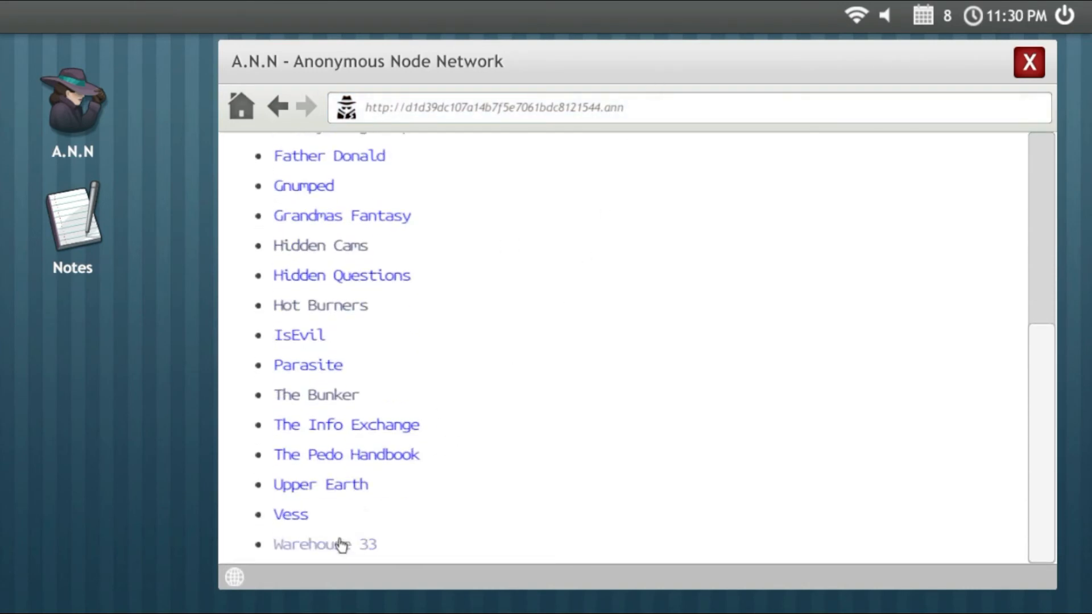
# Step: Open the Warehouse 33 experiment site and read its welcome text and experiment list
pyautogui.click(325, 543)
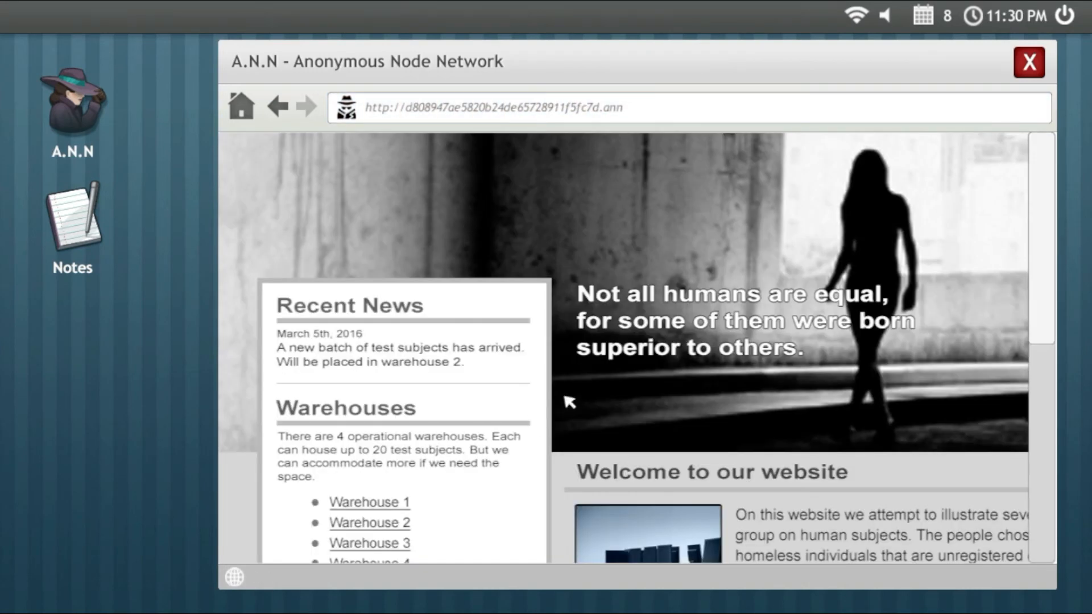
pyautogui.moveTo(610, 356)
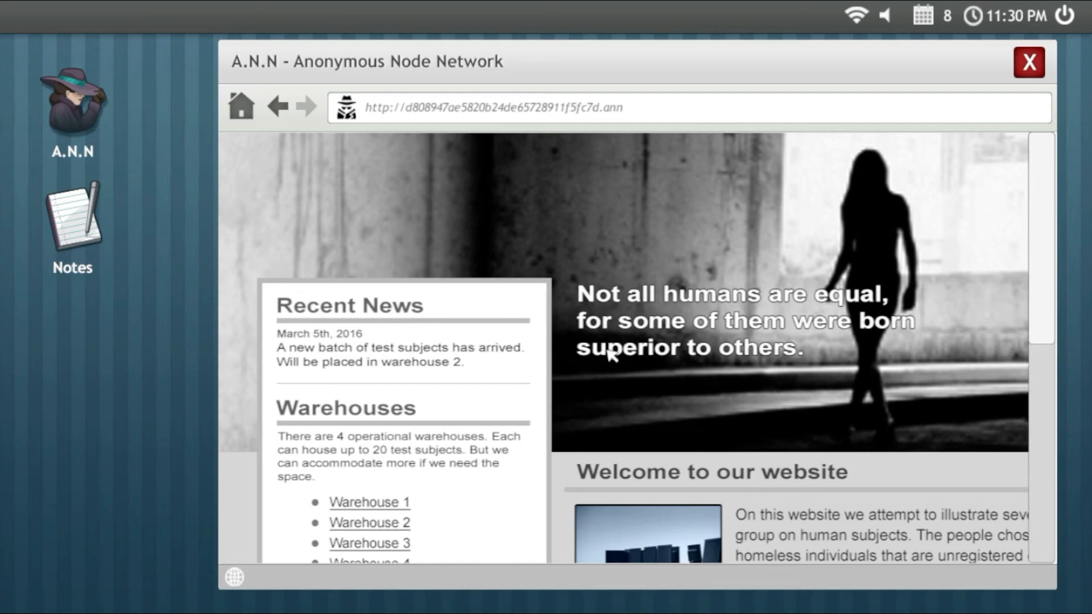
pyautogui.moveTo(632, 373)
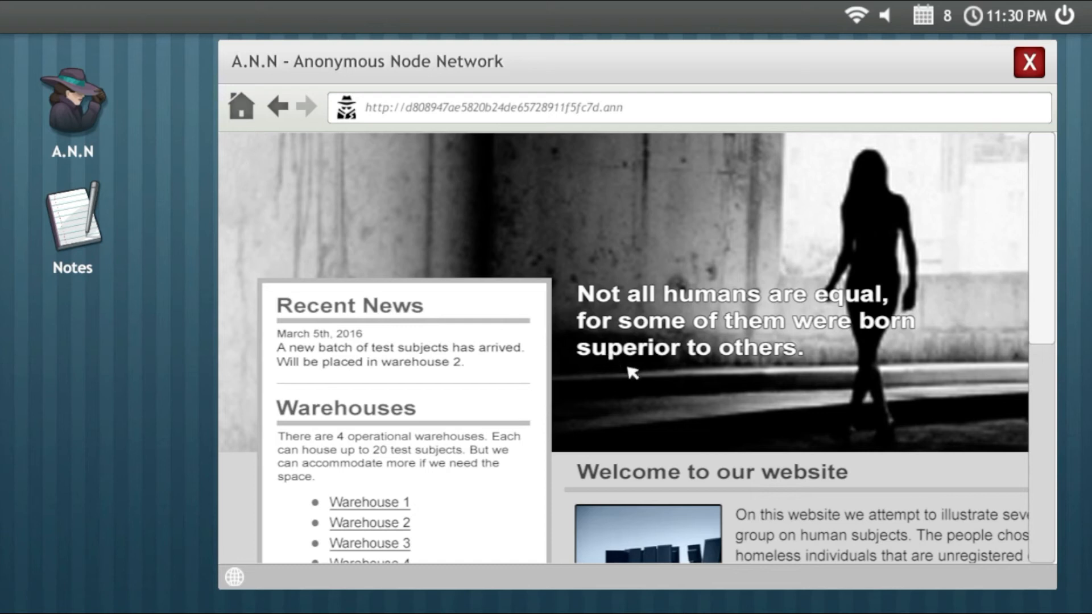
pyautogui.moveTo(734, 352)
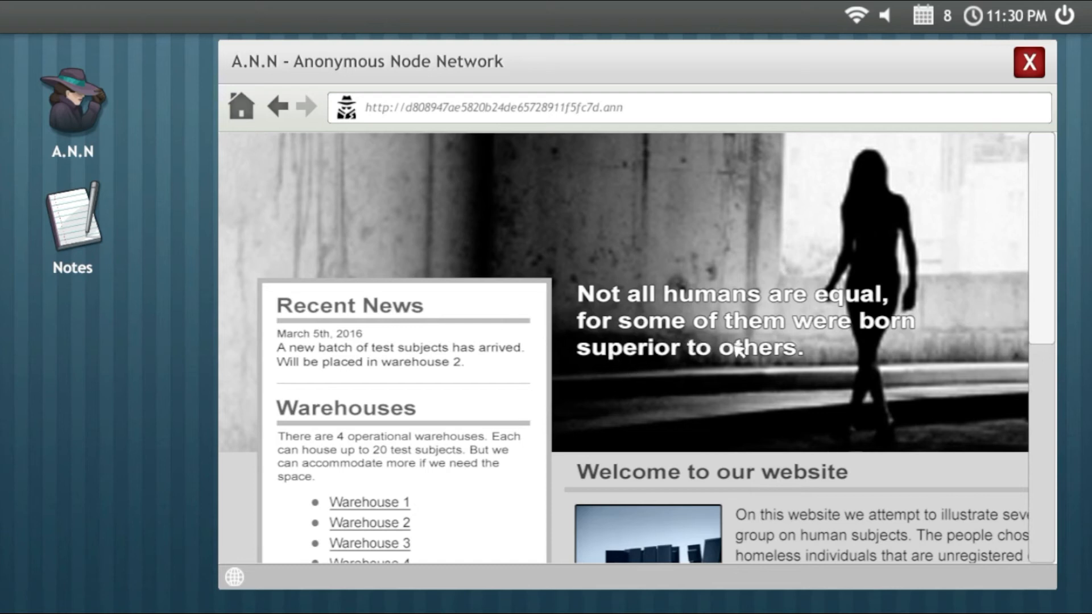
pyautogui.scroll(-3)
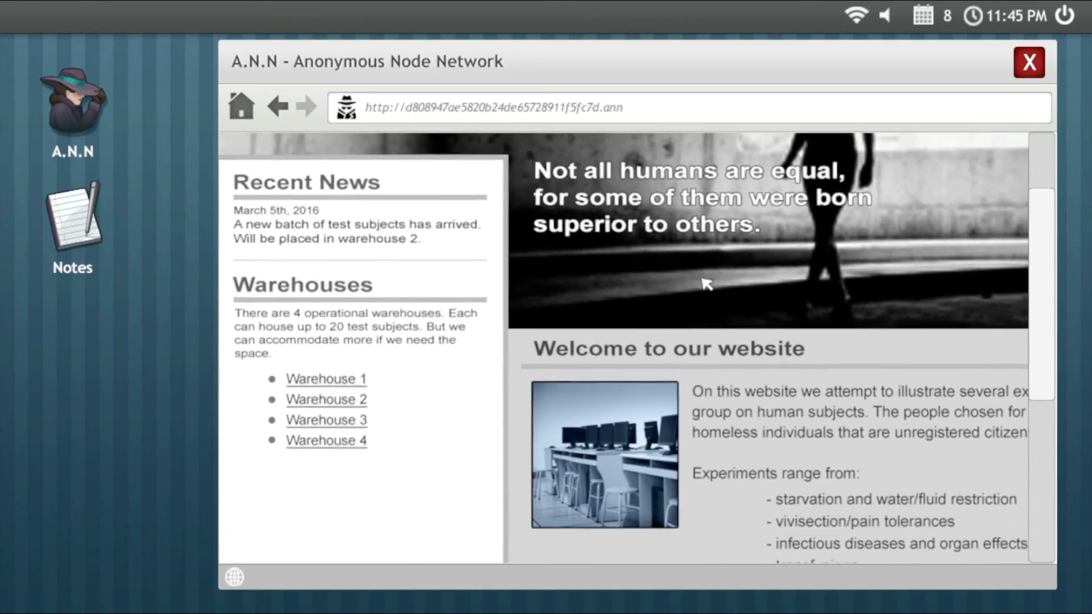
pyautogui.scroll(-3)
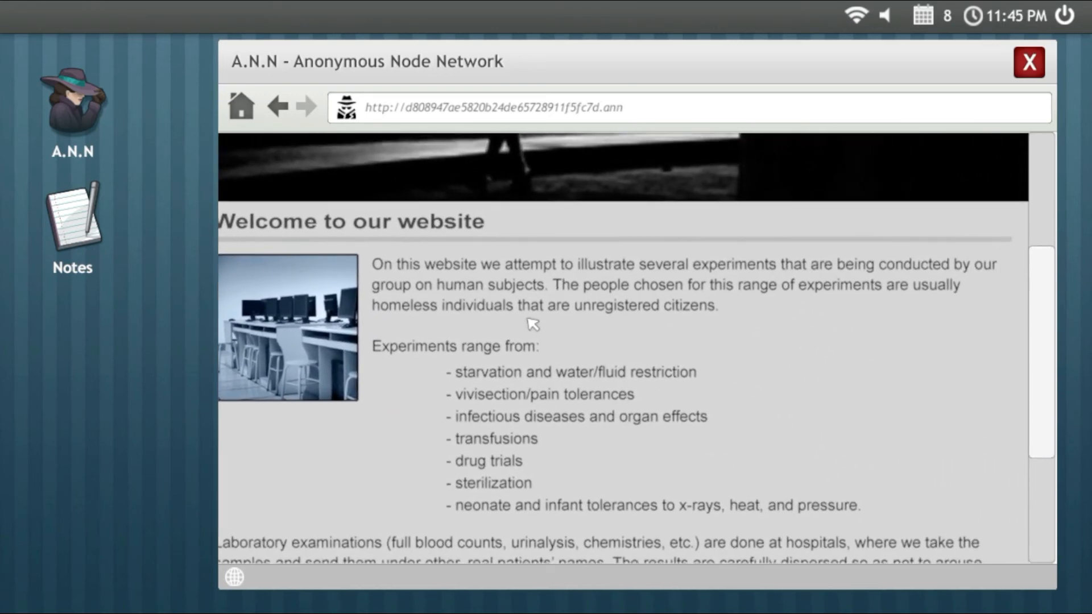
pyautogui.scroll(3)
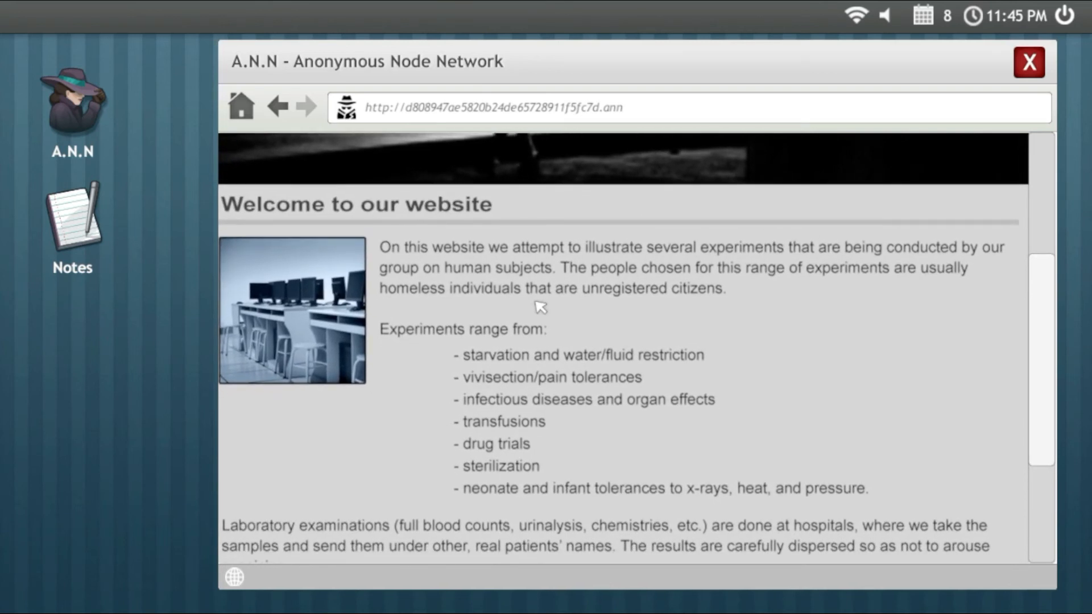
pyautogui.scroll(-3)
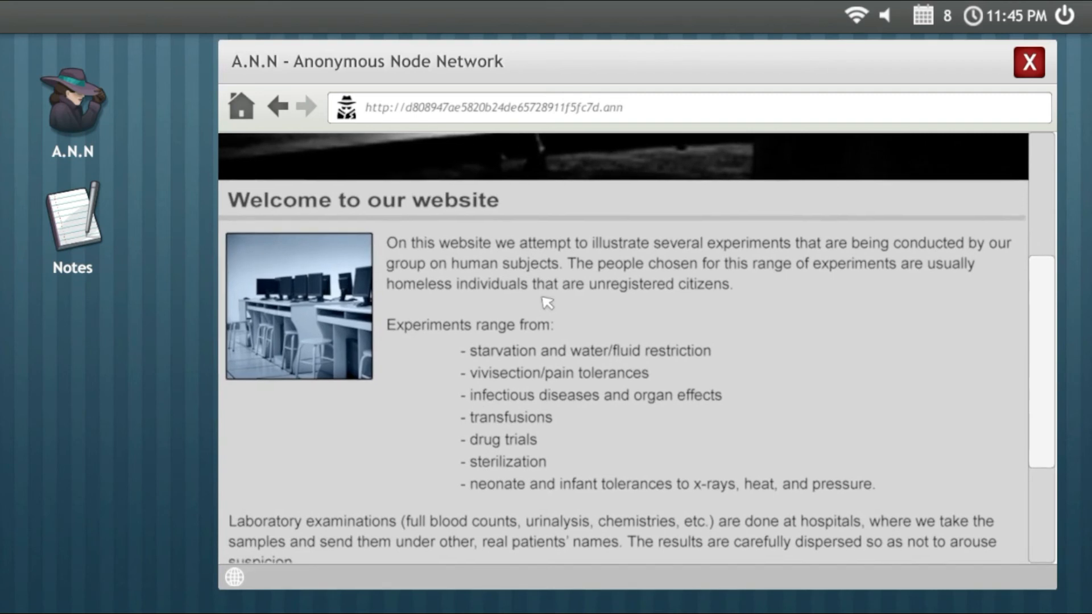
pyautogui.scroll(-3)
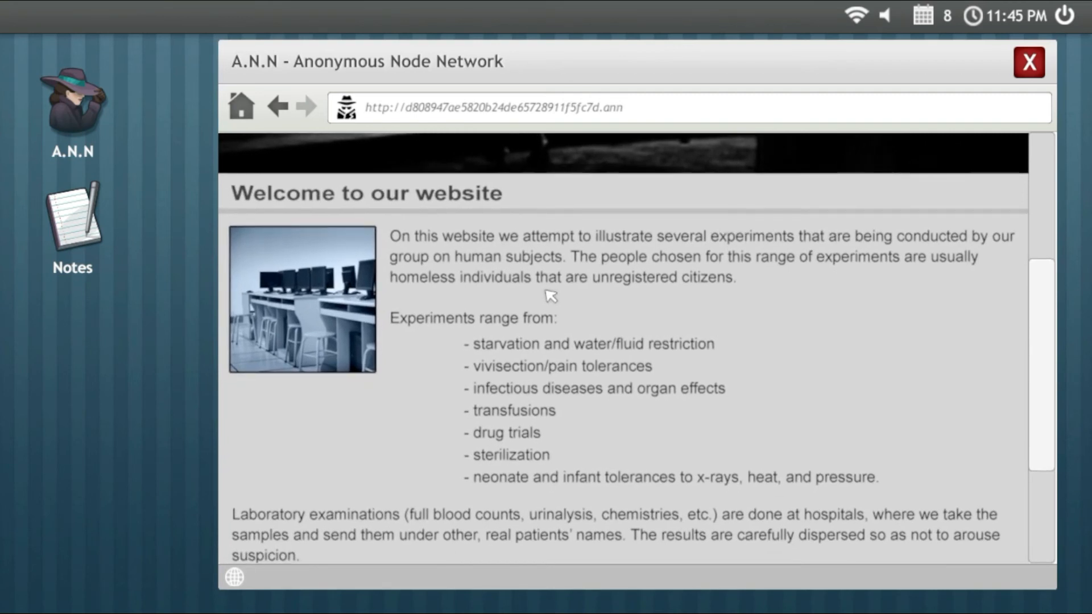
pyautogui.scroll(-3)
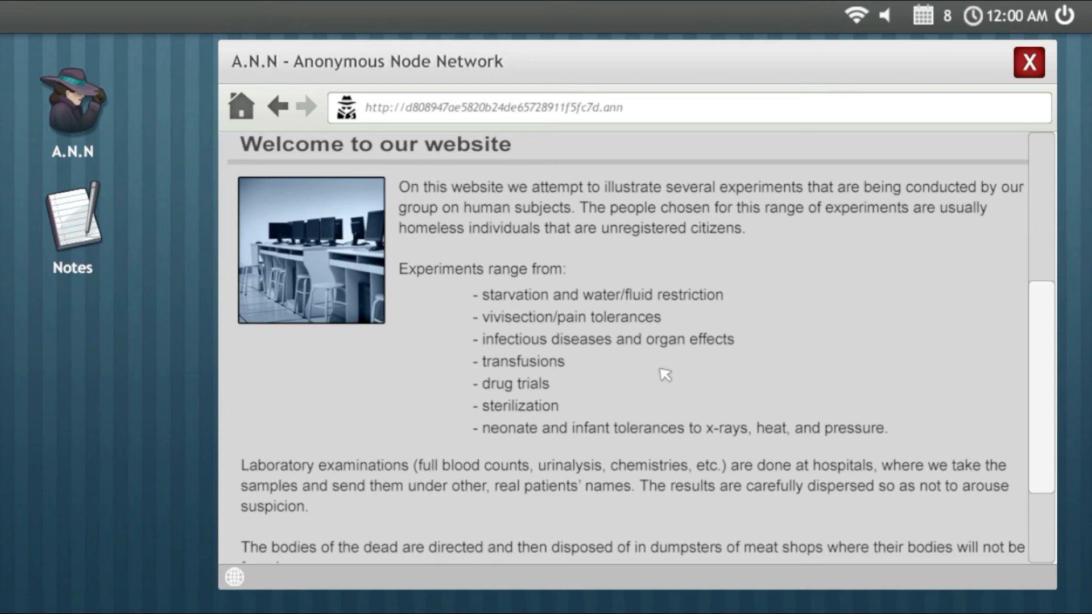
pyautogui.moveTo(595, 412)
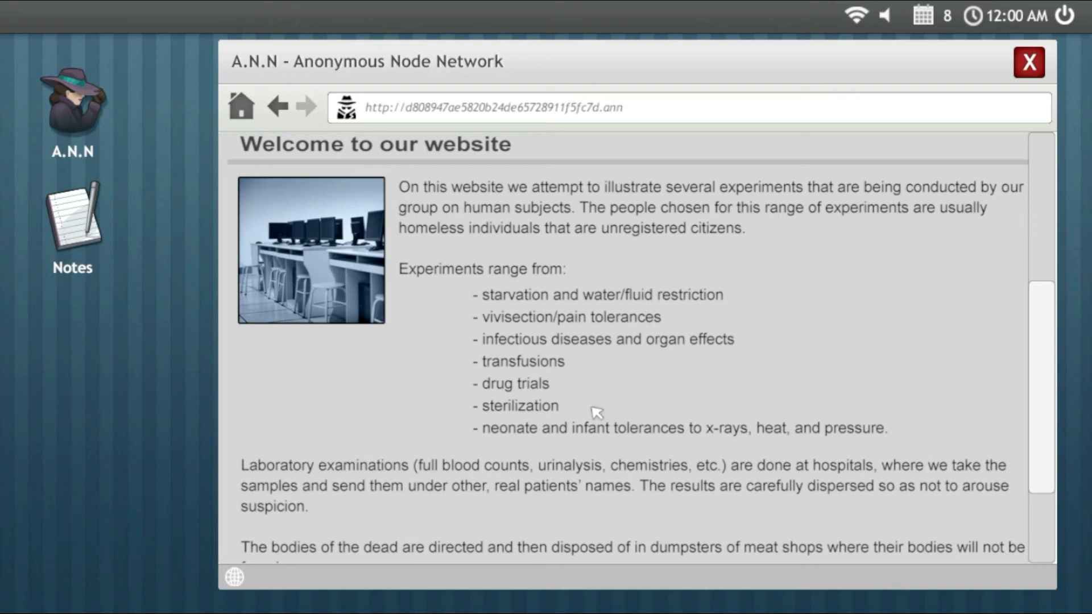
pyautogui.moveTo(588, 465)
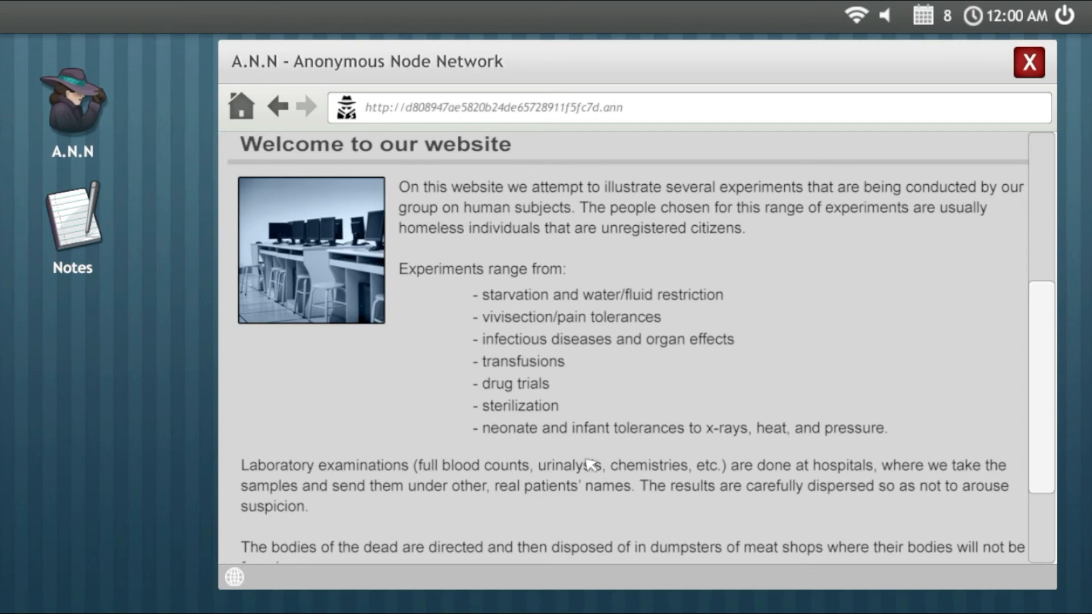
pyautogui.moveTo(694, 449)
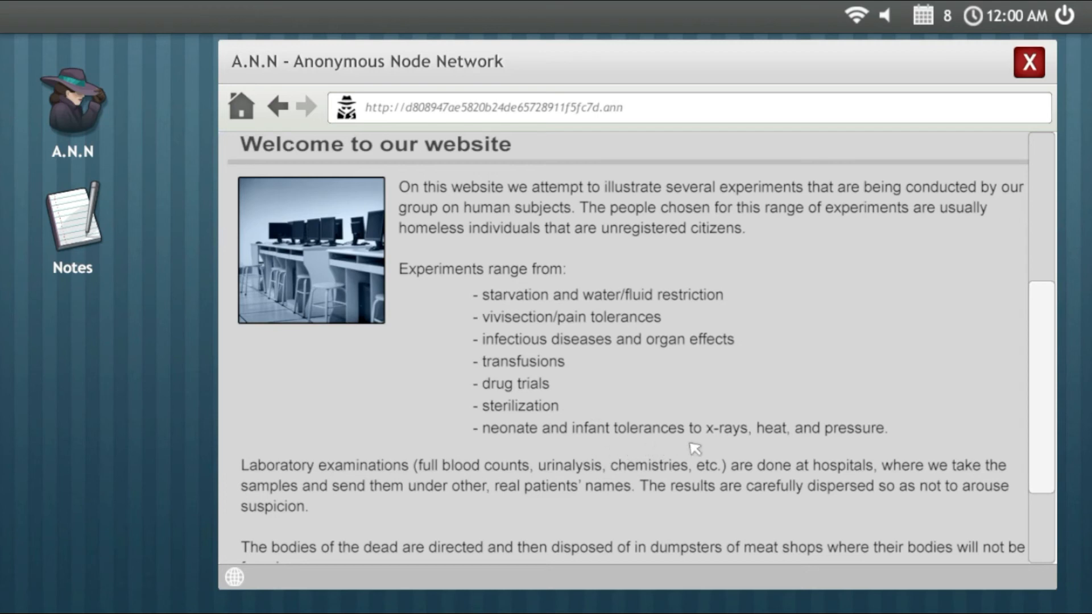
pyautogui.moveTo(800, 446)
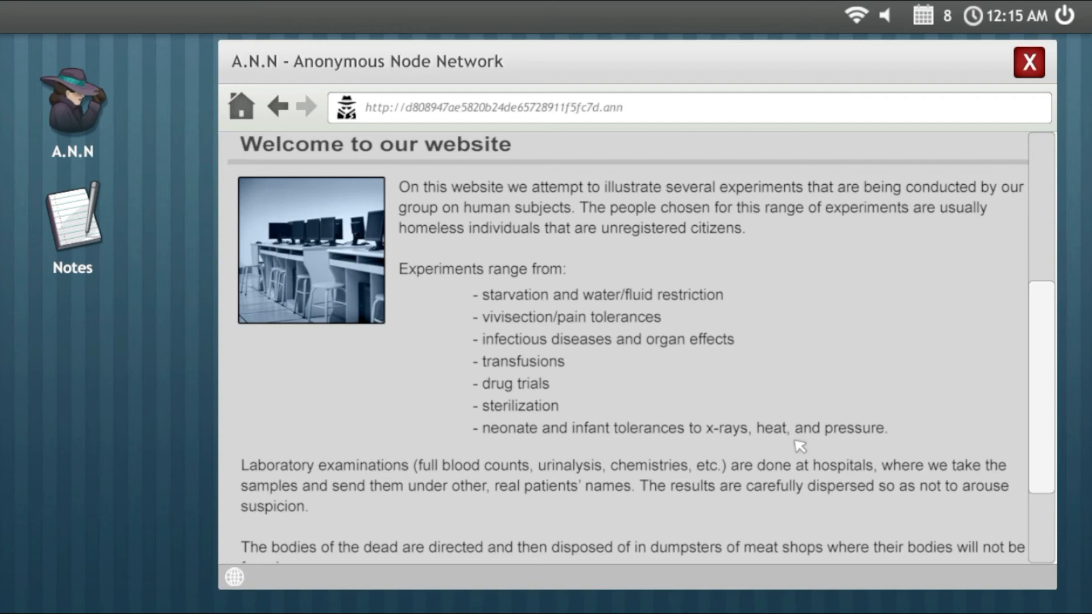
# Step: Scroll back up to the site's Warehouses link list
pyautogui.scroll(3)
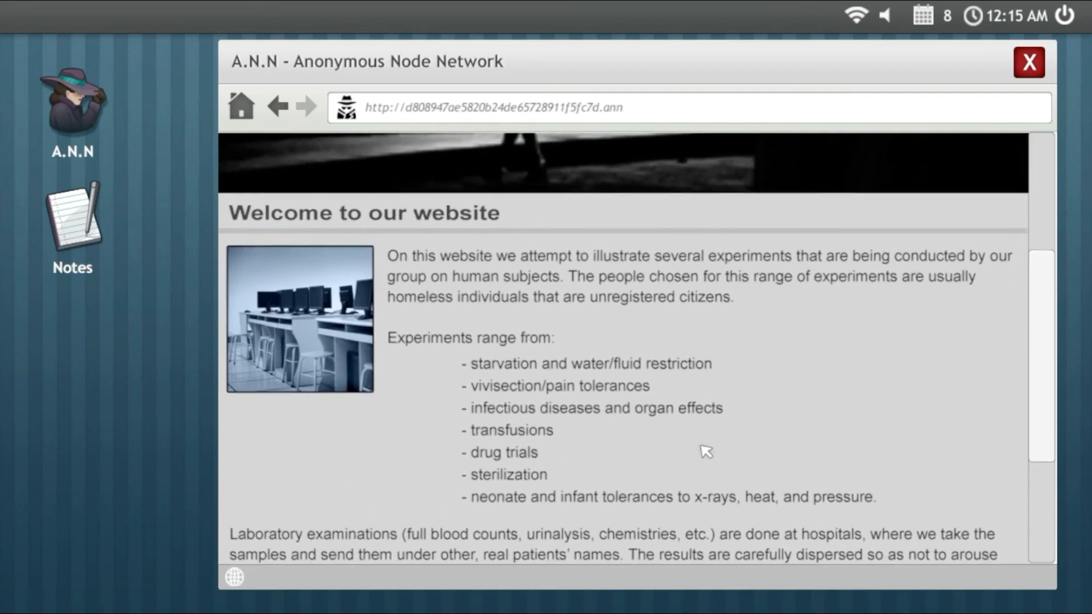
pyautogui.scroll(3)
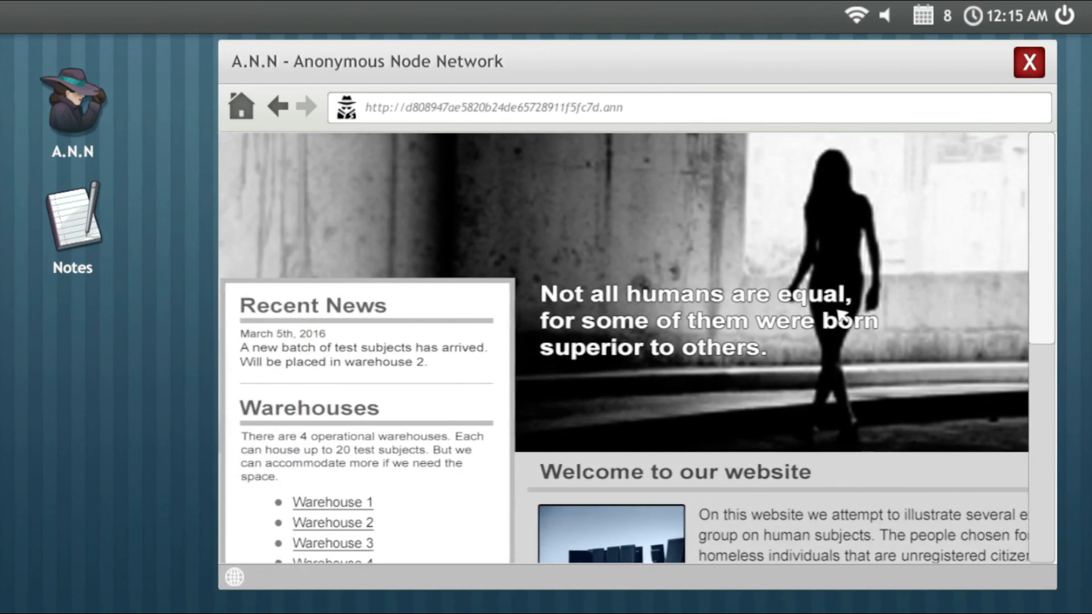
pyautogui.scroll(-3)
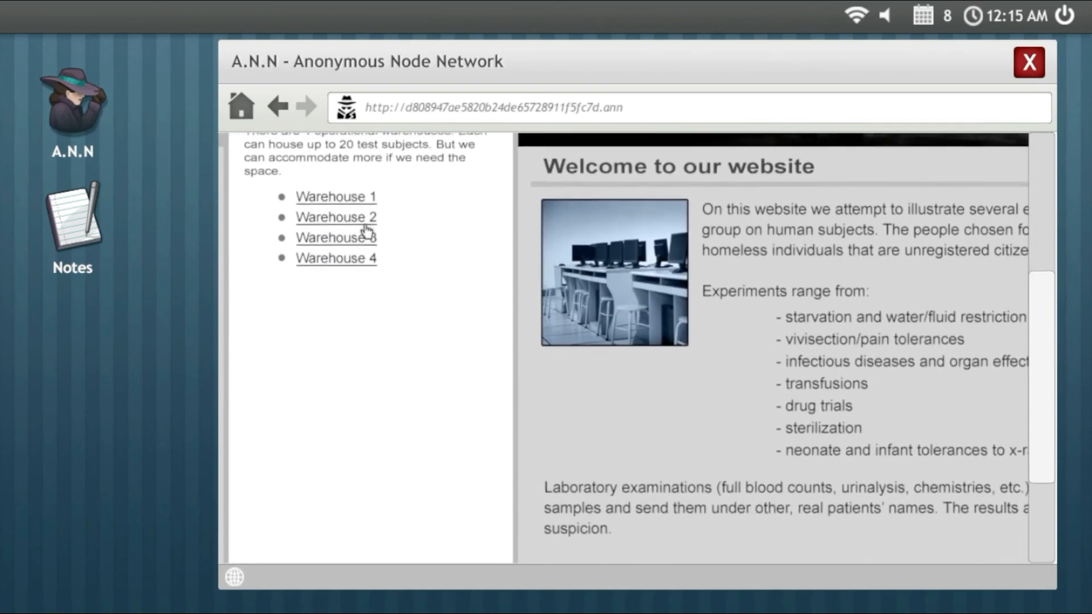
# Step: Open the Warehouse 2 page and scroll across its cold tolerance data table
pyautogui.click(336, 216)
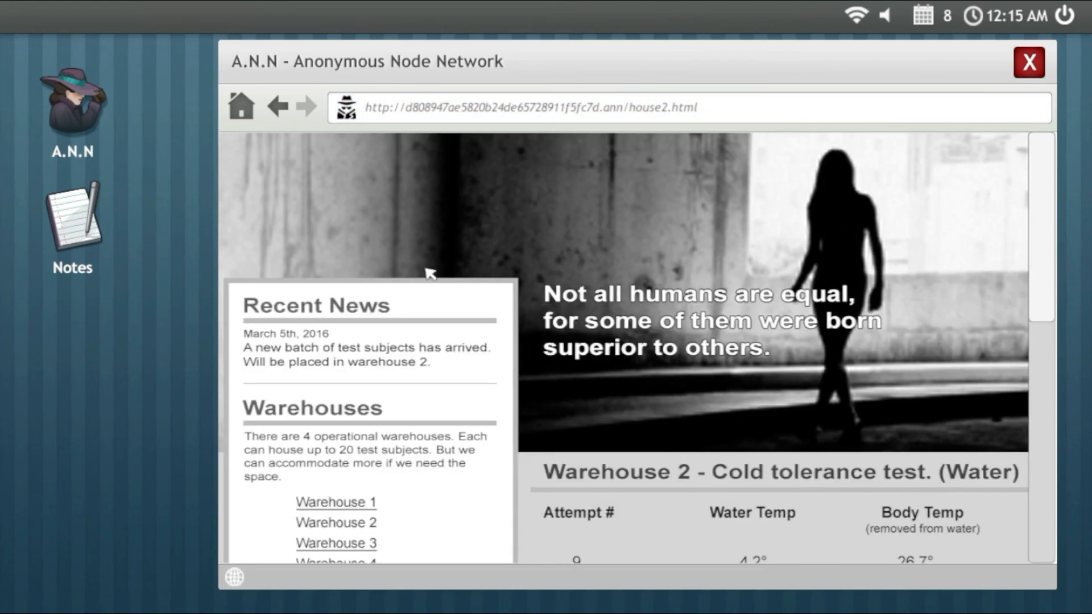
pyautogui.scroll(-3)
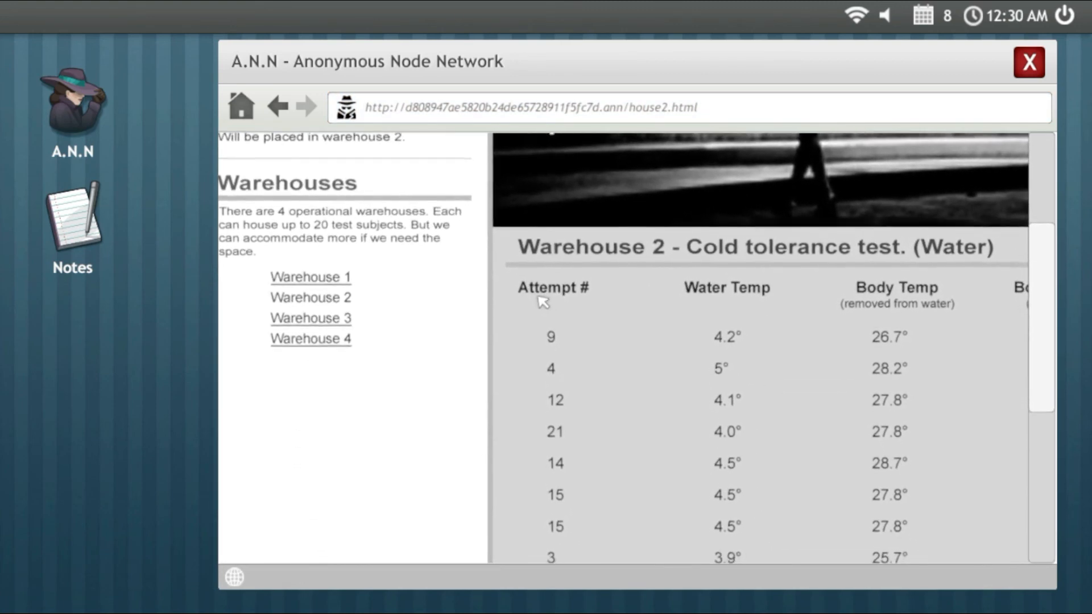
pyautogui.hscroll(3)
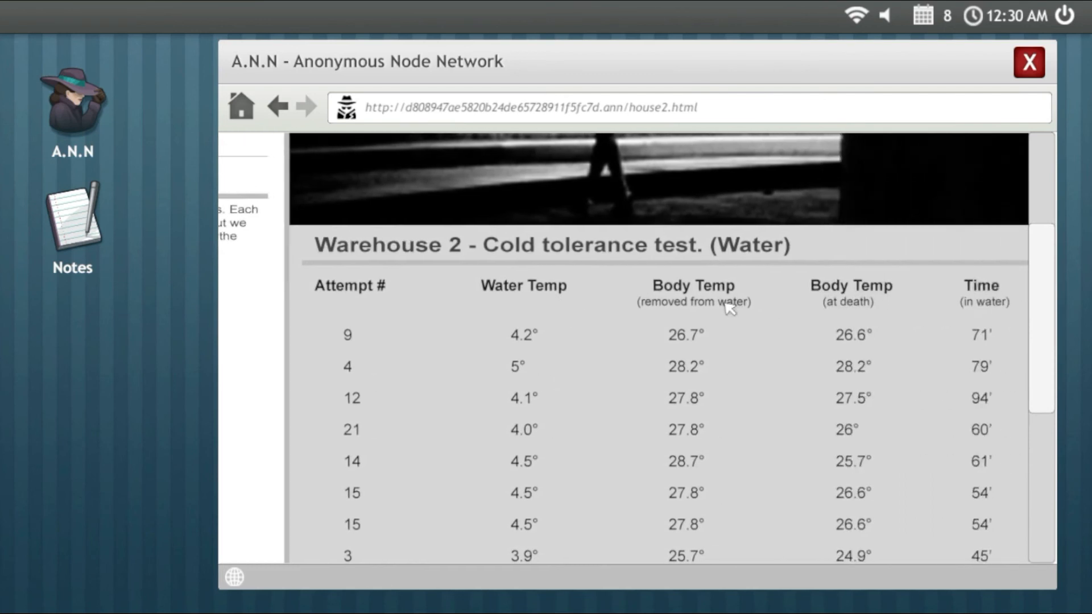
pyautogui.hscroll(3)
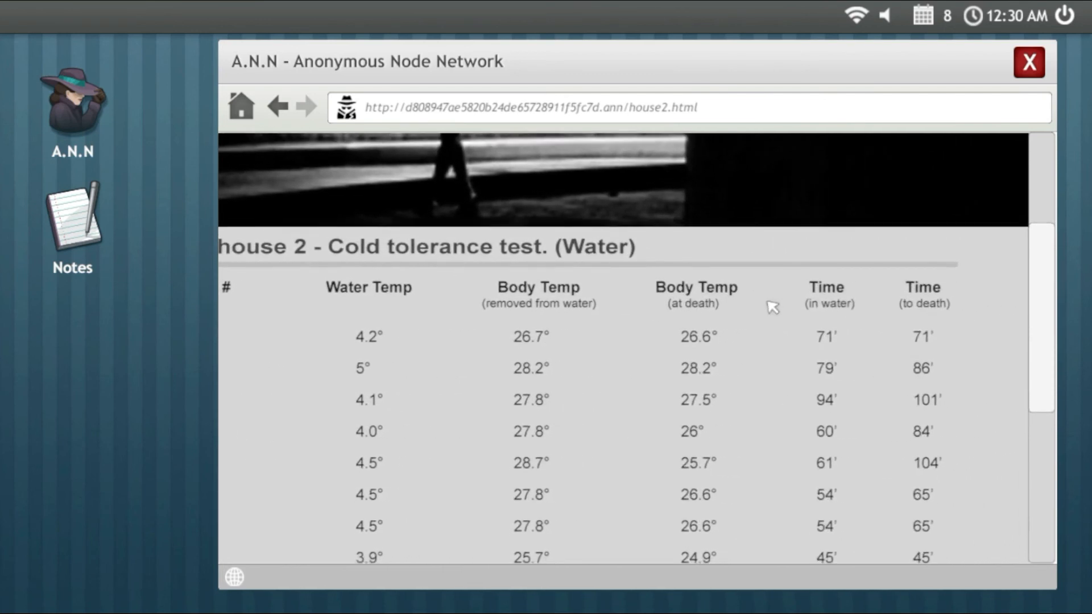
pyautogui.moveTo(936, 346)
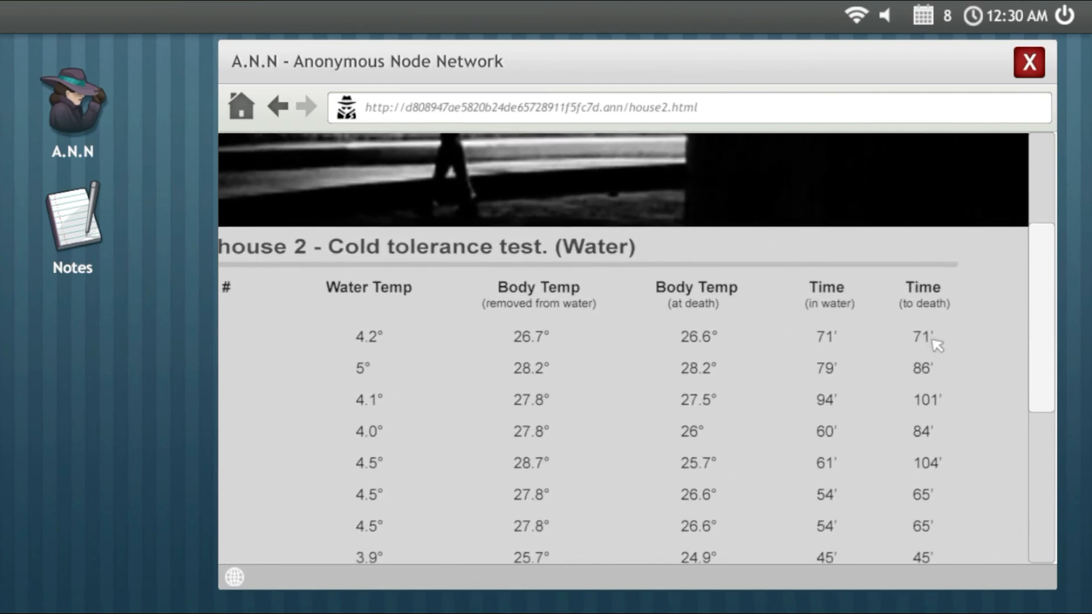
pyautogui.scroll(3)
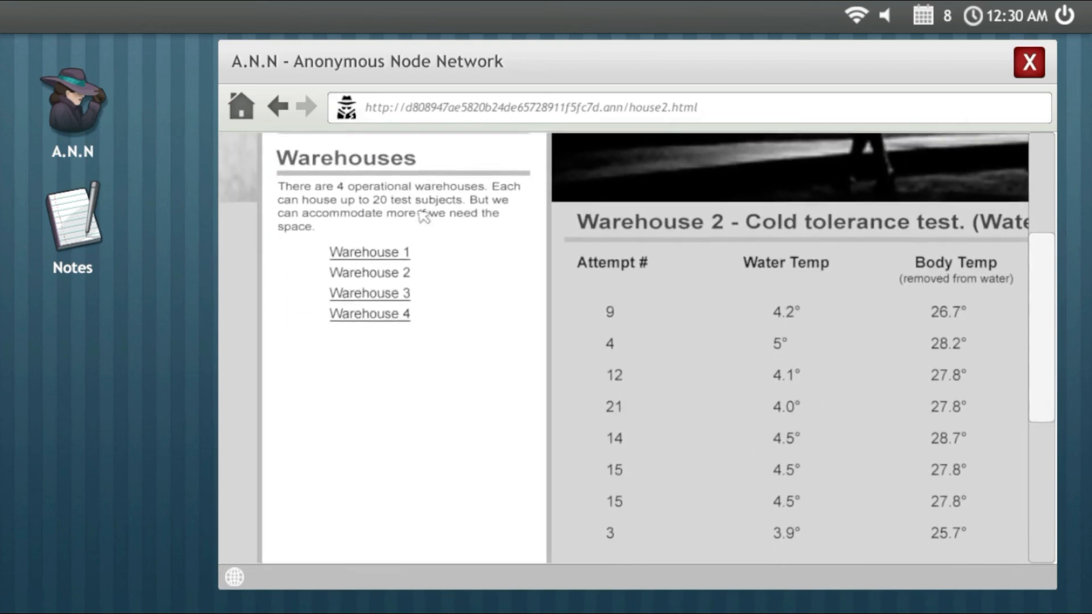
# Step: Go back through the experiment home page to the Deep Wiki I link list
pyautogui.click(278, 107)
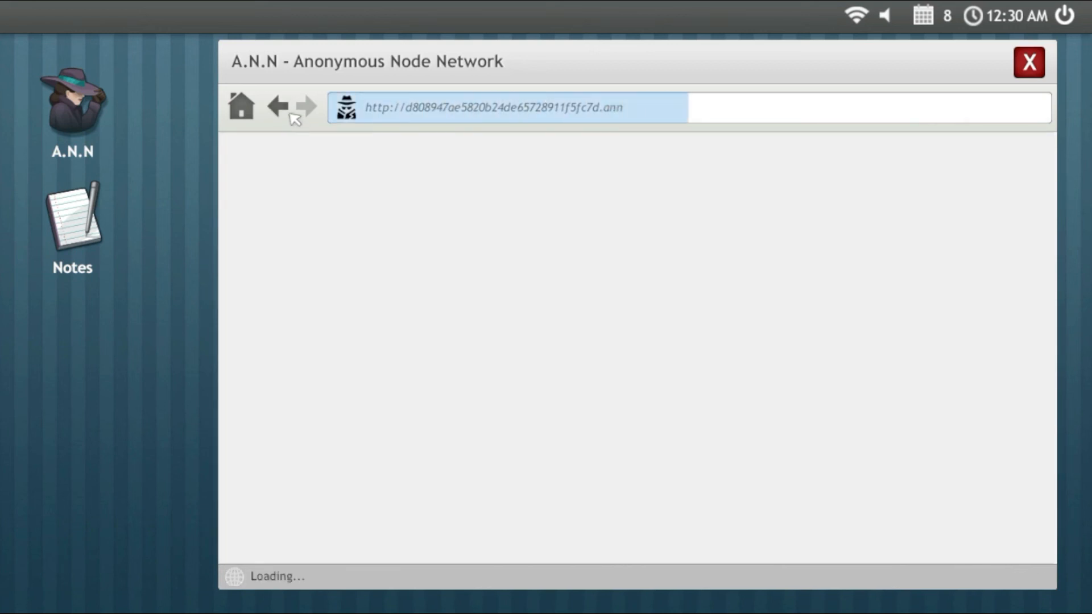
pyautogui.click(277, 106)
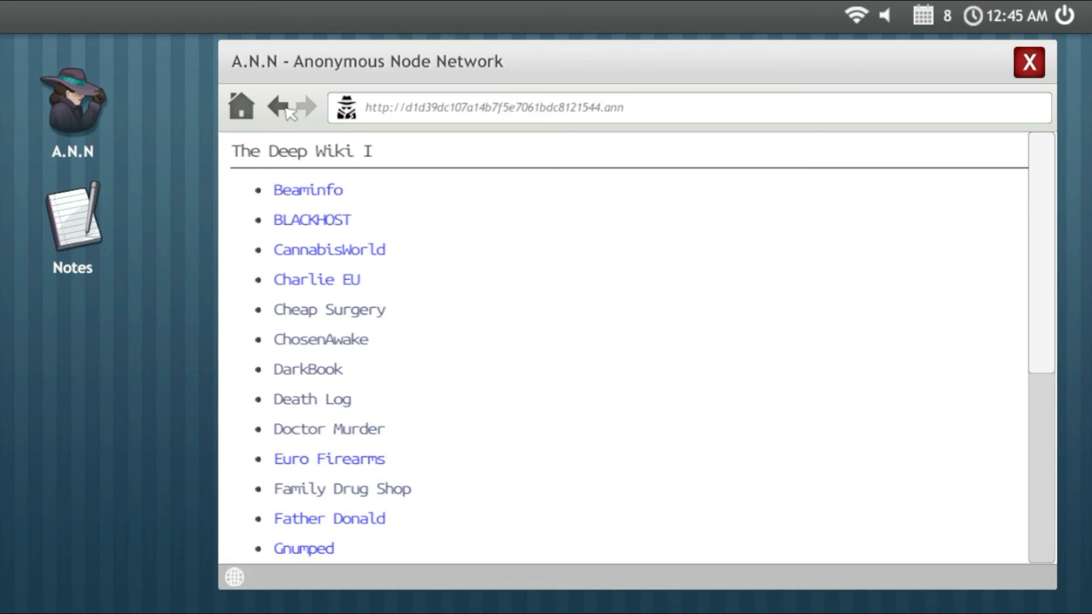
pyautogui.moveTo(465, 300)
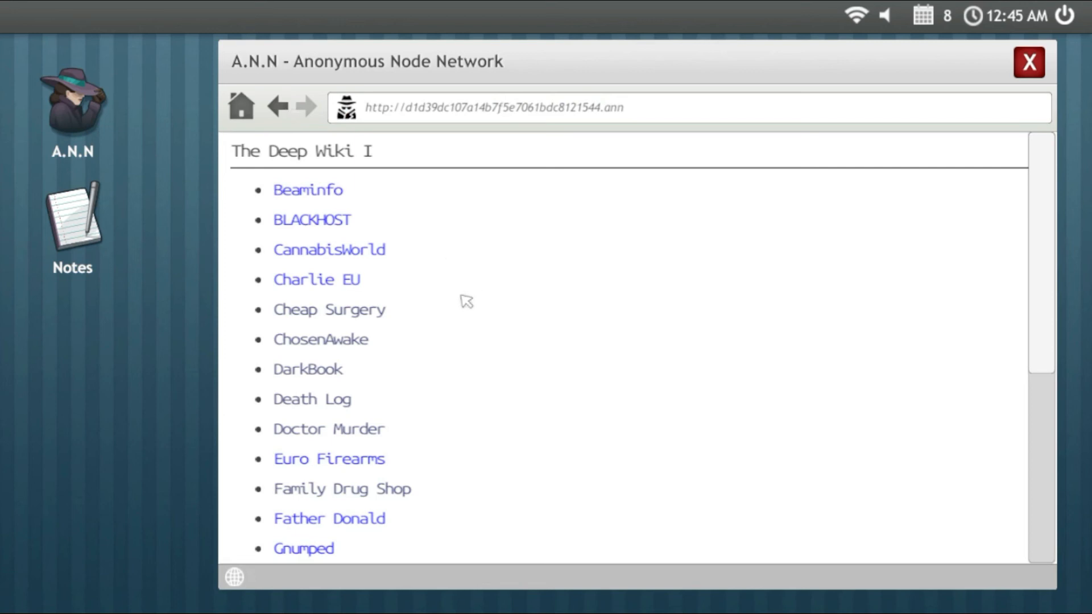